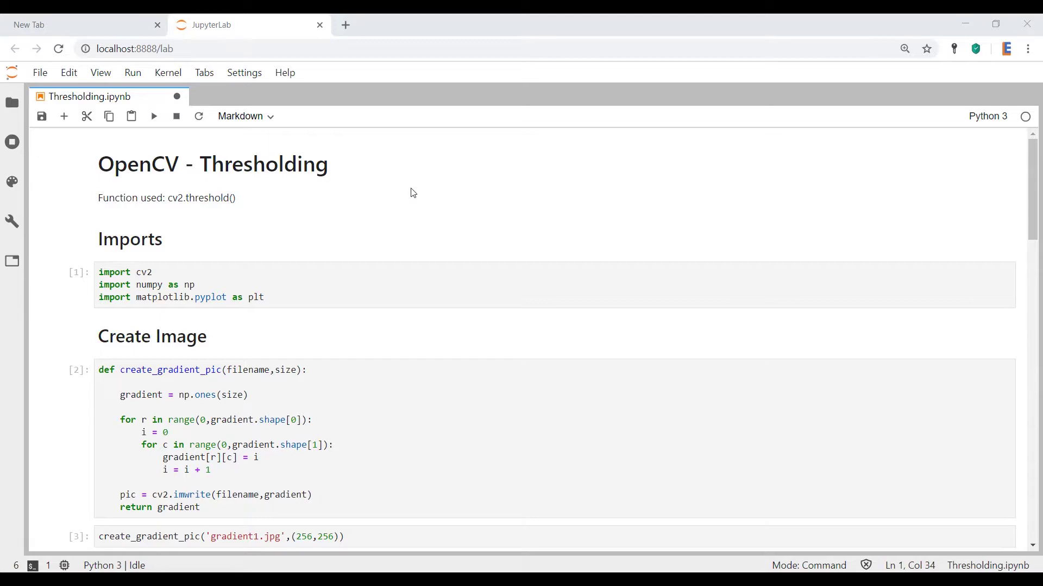
pyautogui.moveTo(413, 191)
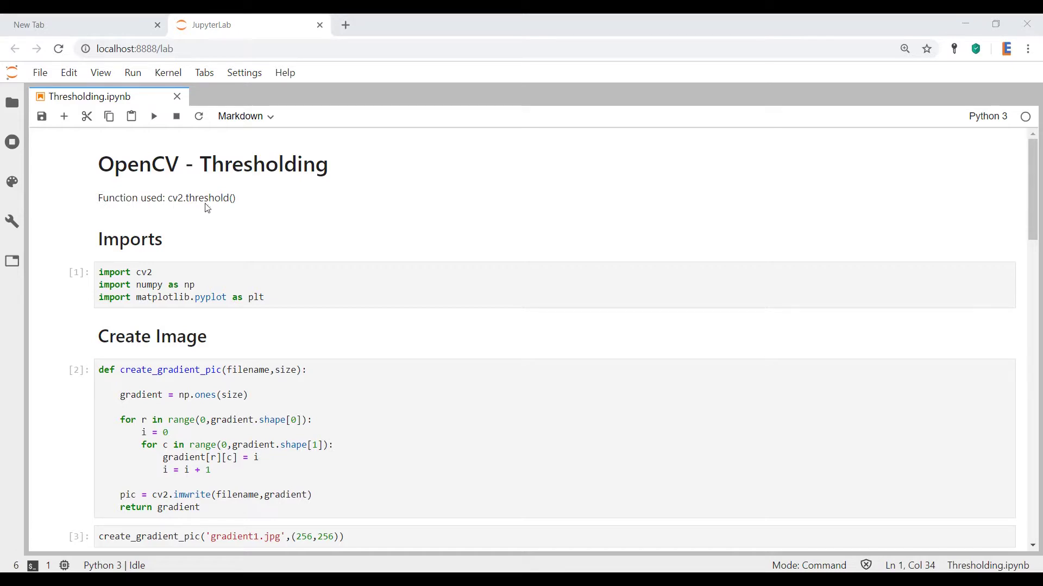
pyautogui.moveTo(387, 246)
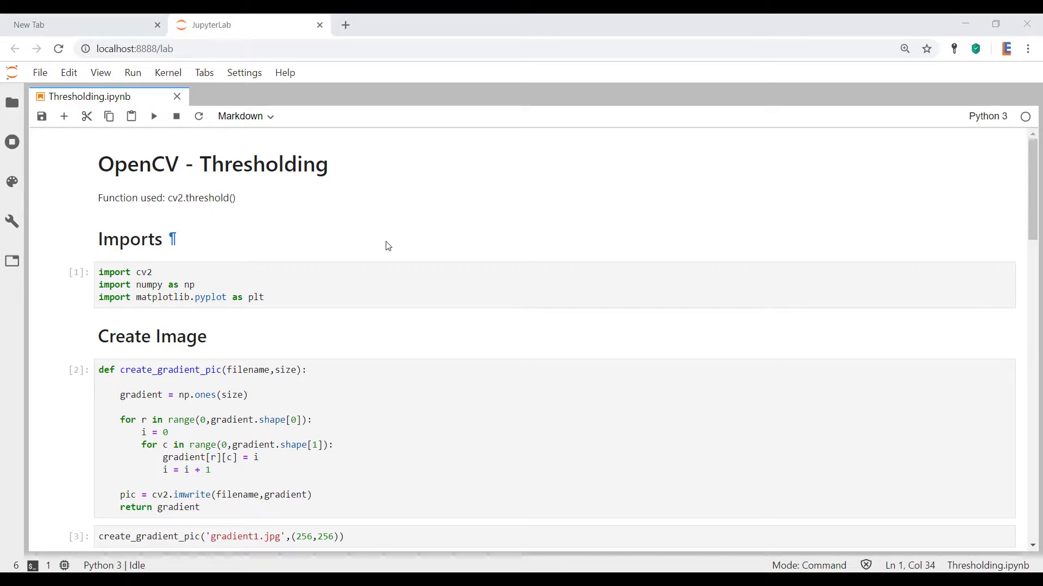
pyautogui.moveTo(297, 243)
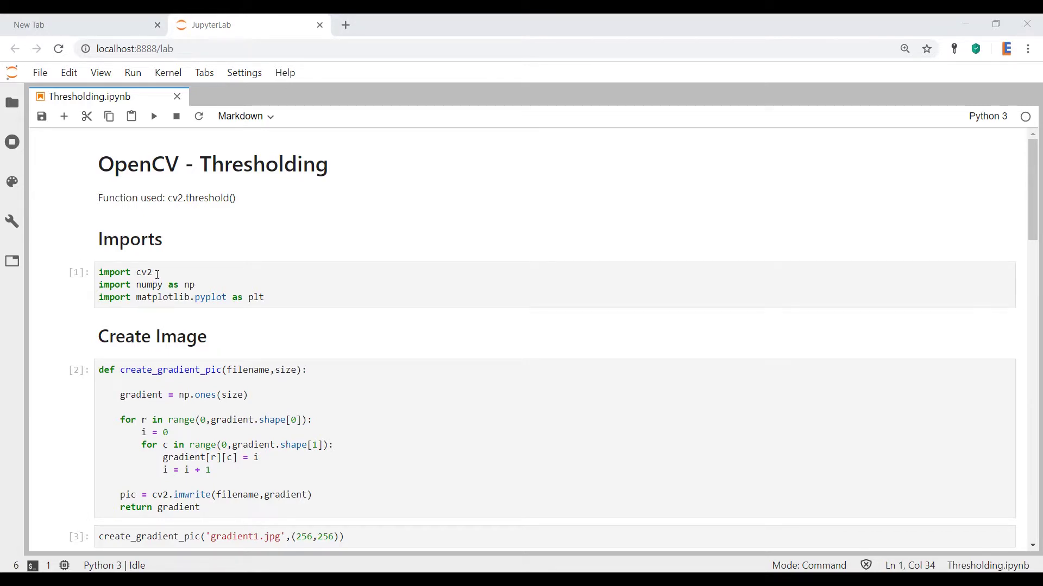
pyautogui.moveTo(183, 301)
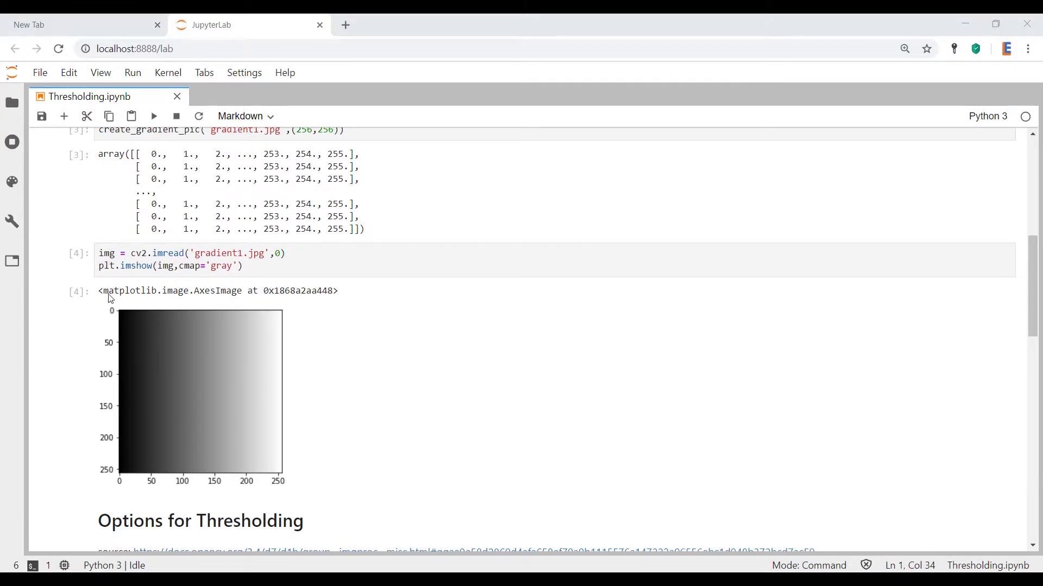
pyautogui.moveTo(127, 317)
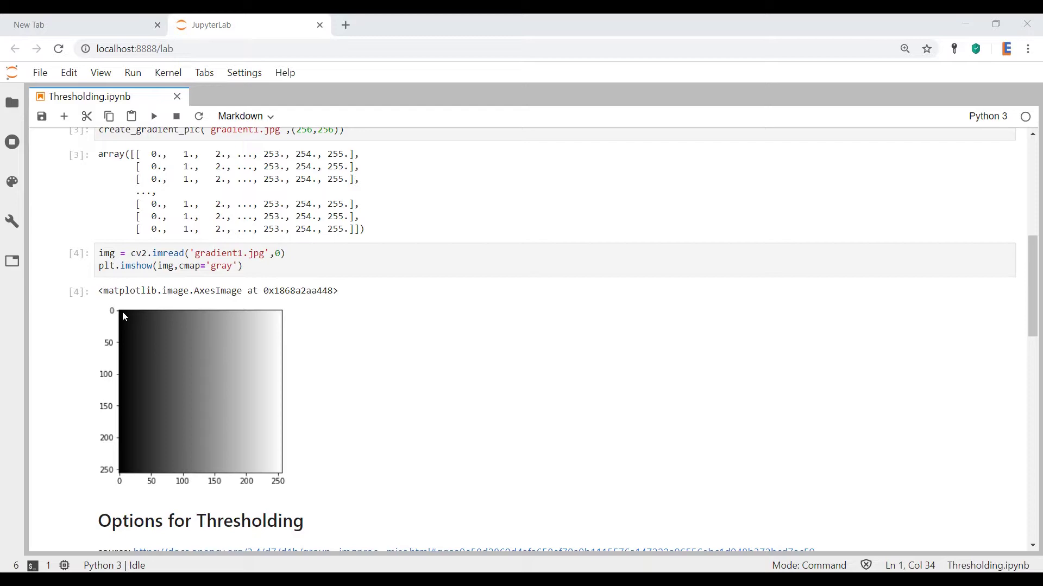
pyautogui.moveTo(512, 313)
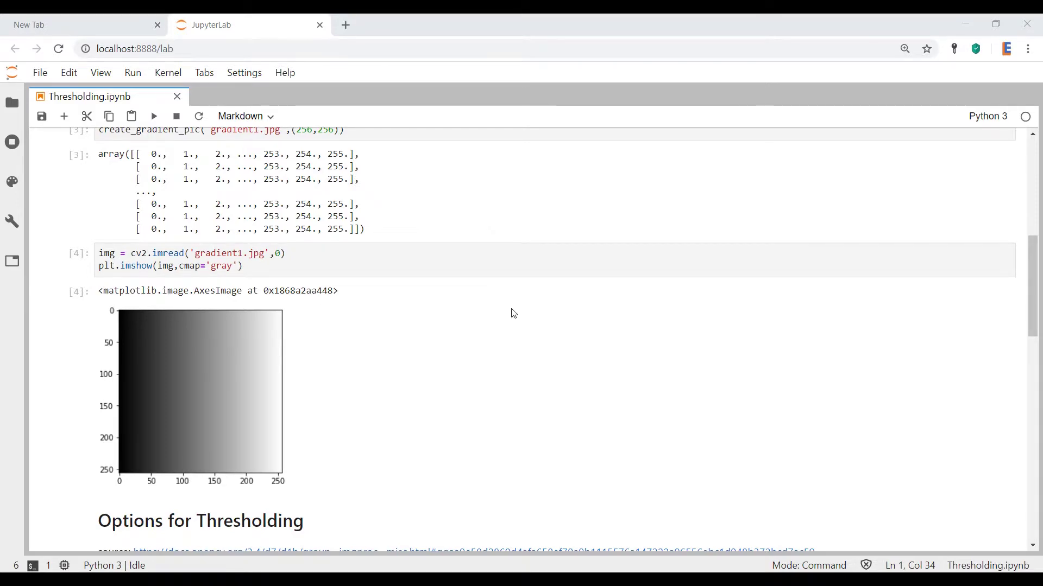
pyautogui.moveTo(130, 351)
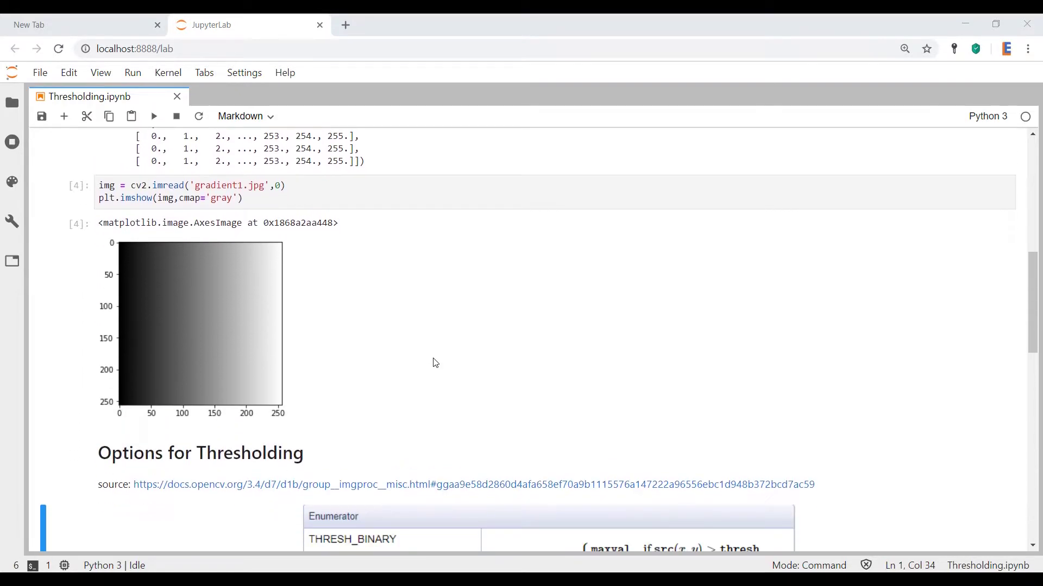
pyautogui.moveTo(456, 311)
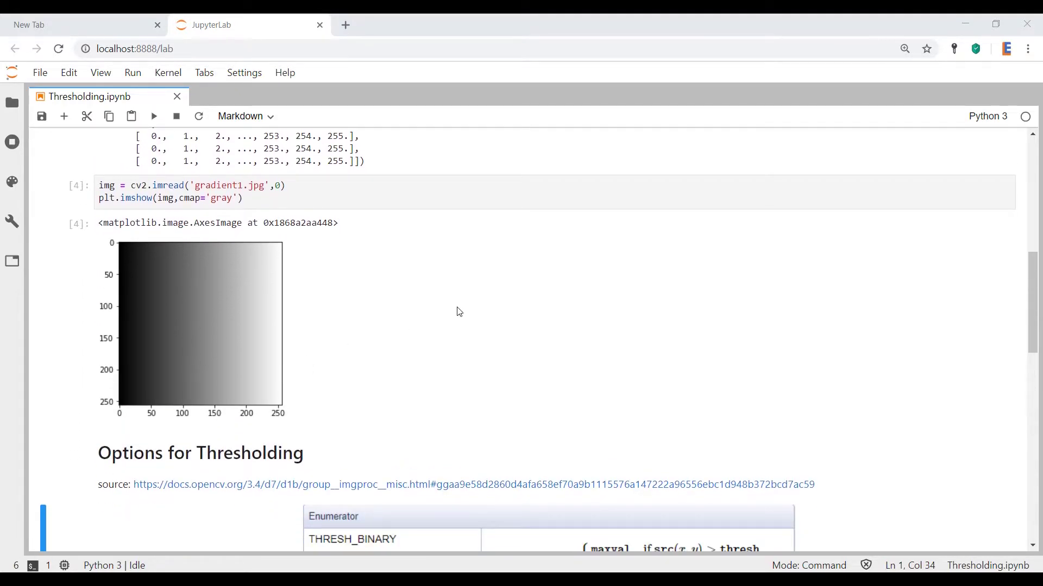
pyautogui.moveTo(407, 341)
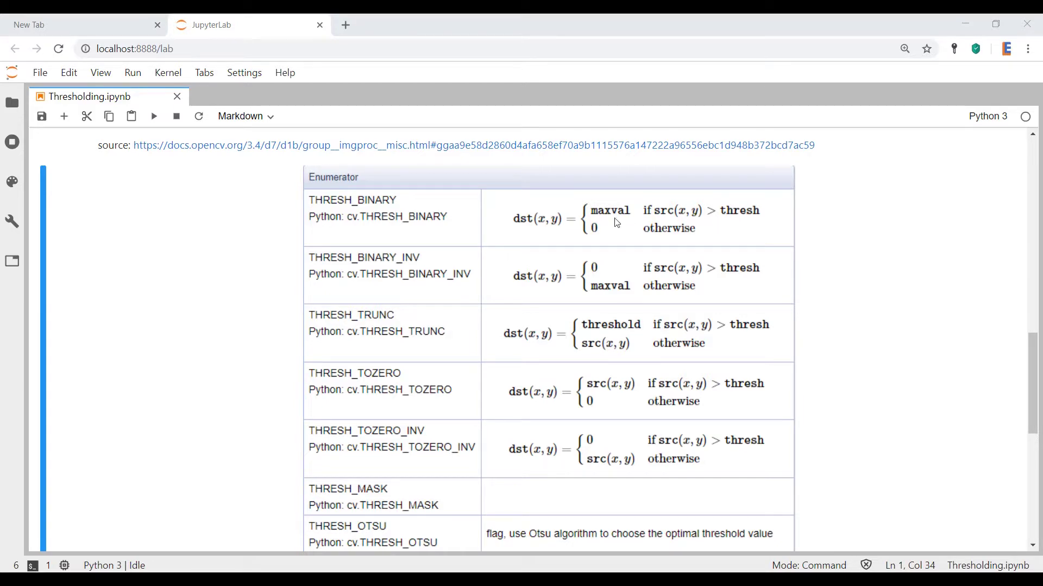
pyautogui.moveTo(338, 223)
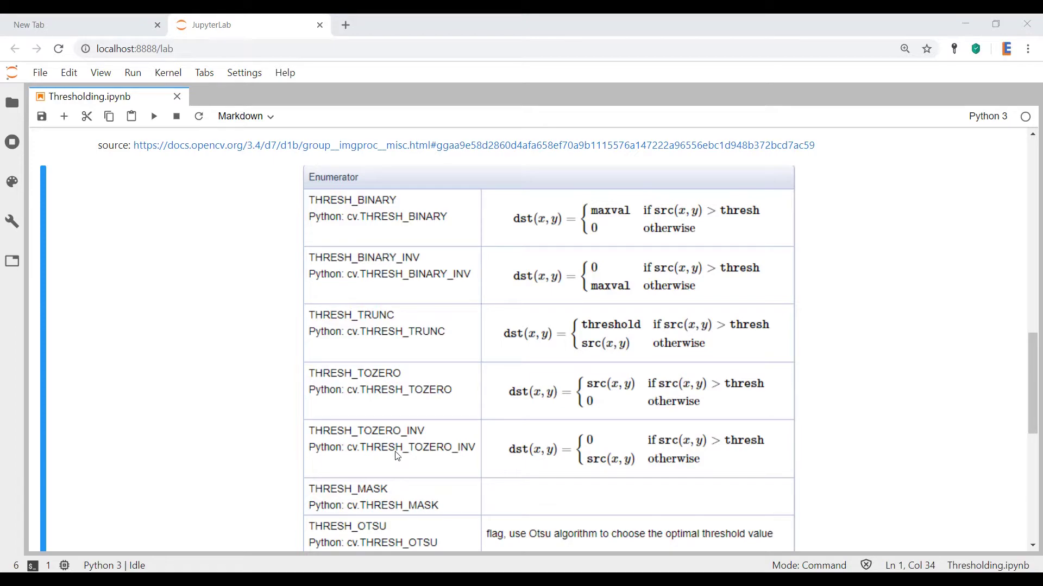
pyautogui.moveTo(472, 237)
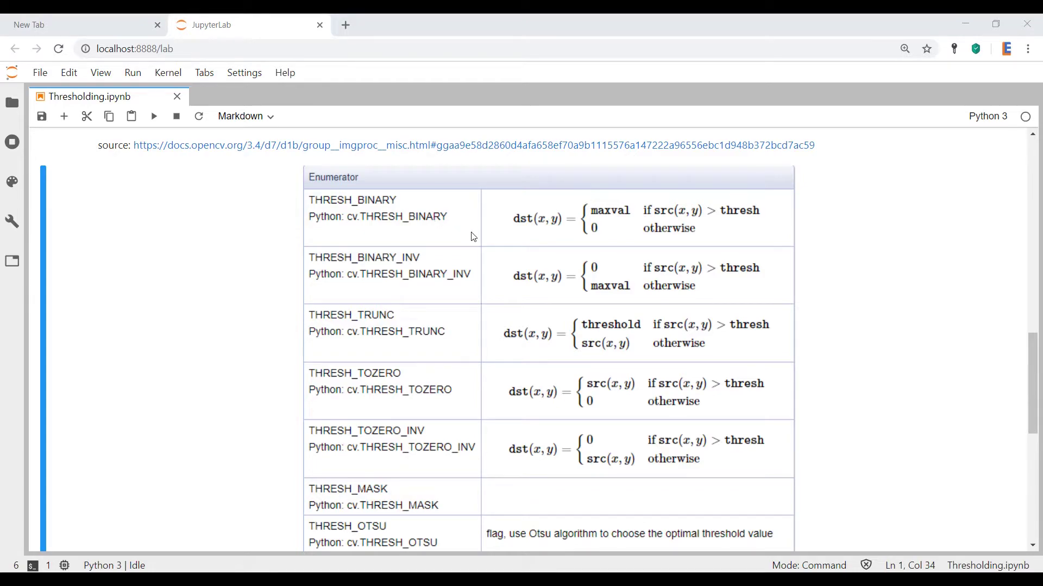
pyautogui.moveTo(465, 237)
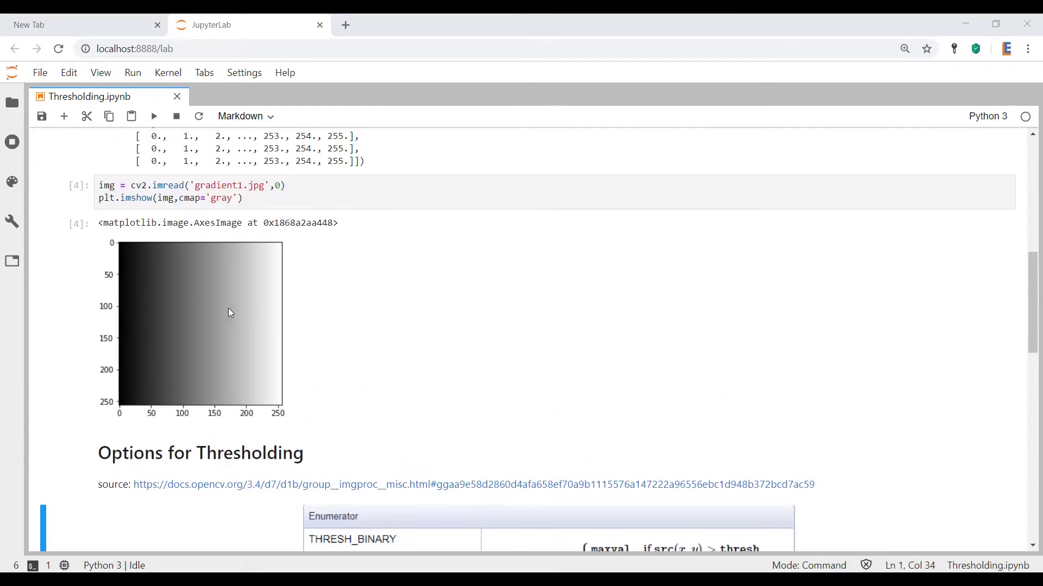
# Step: Write cv2.threshold(img,127,255,cv2. in the empty code cell at the notebook's end
pyautogui.scroll(-3)
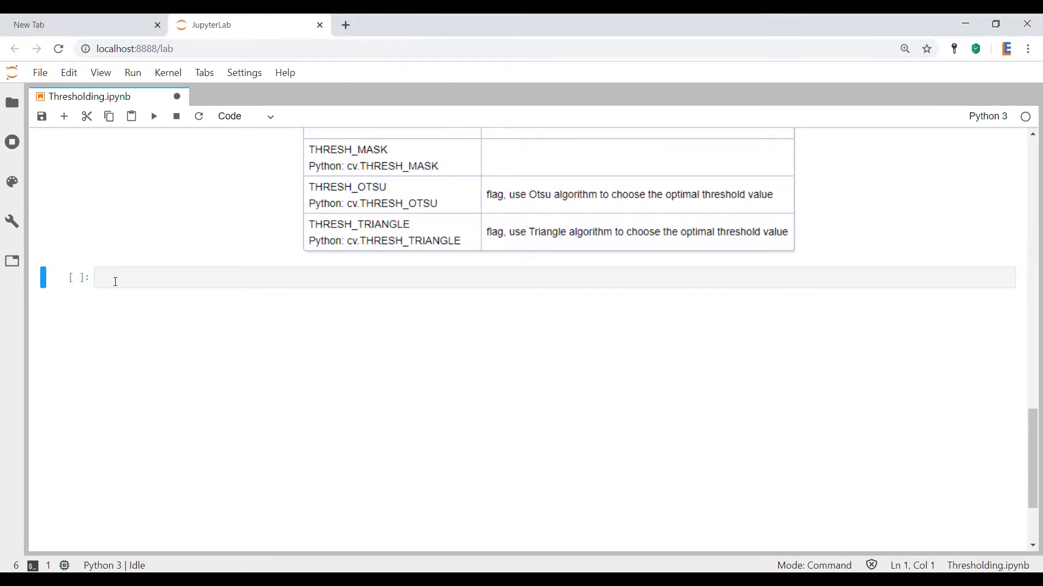
pyautogui.write('cv3')
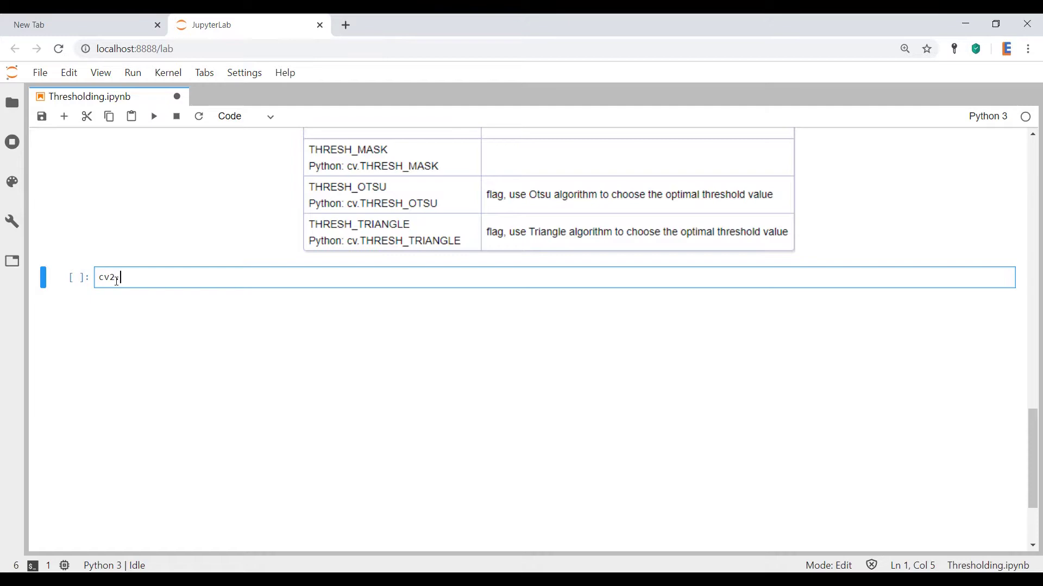
pyautogui.write('threshold')
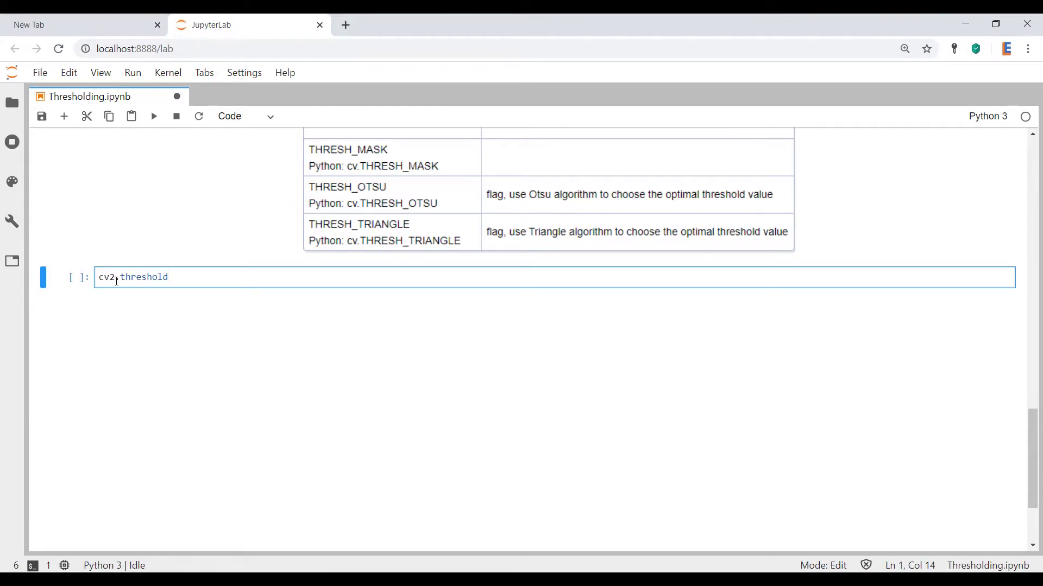
pyautogui.write('()')
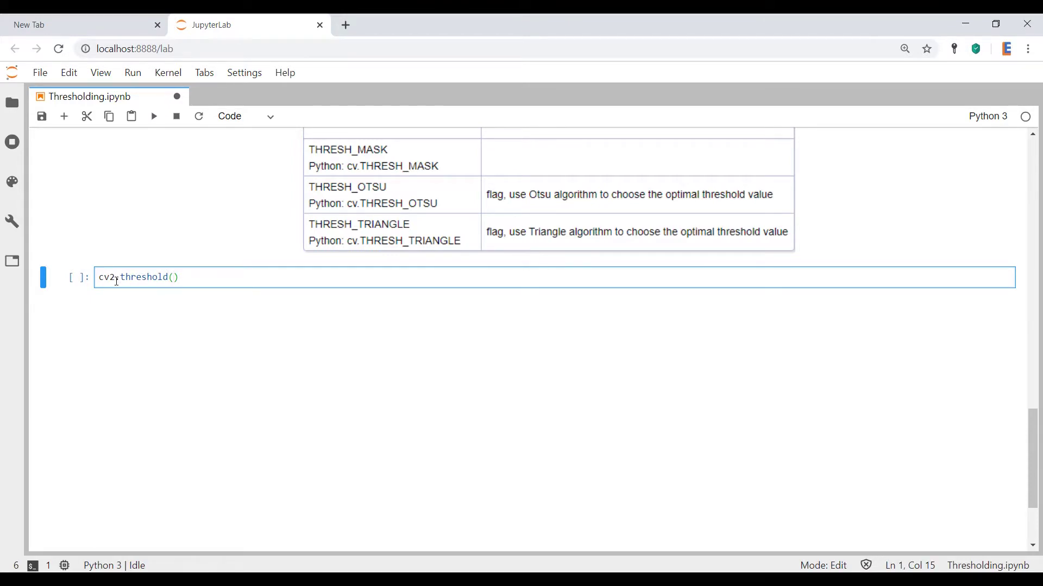
pyautogui.write('img,')
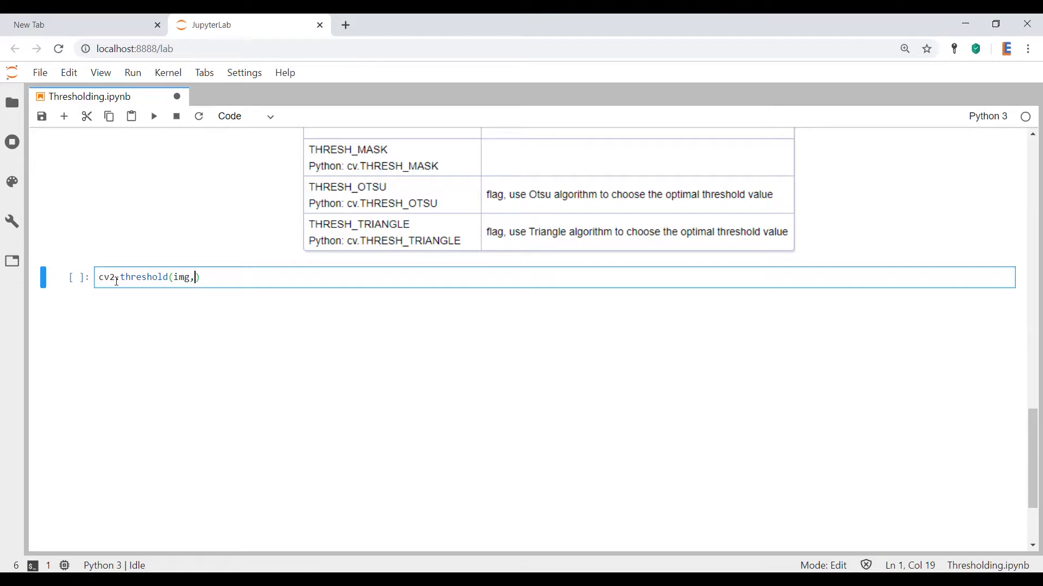
pyautogui.write('127')
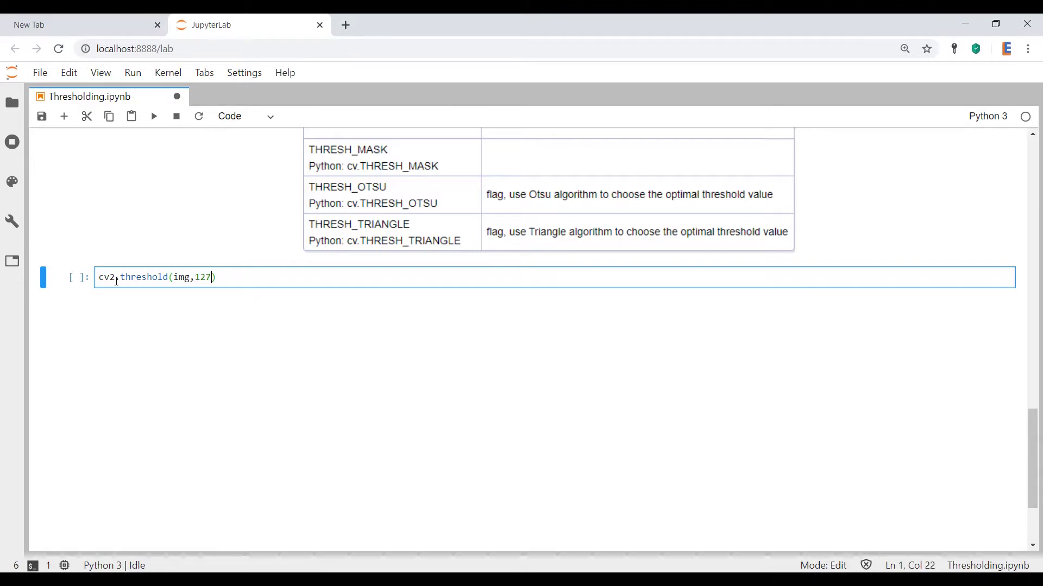
pyautogui.write(',2')
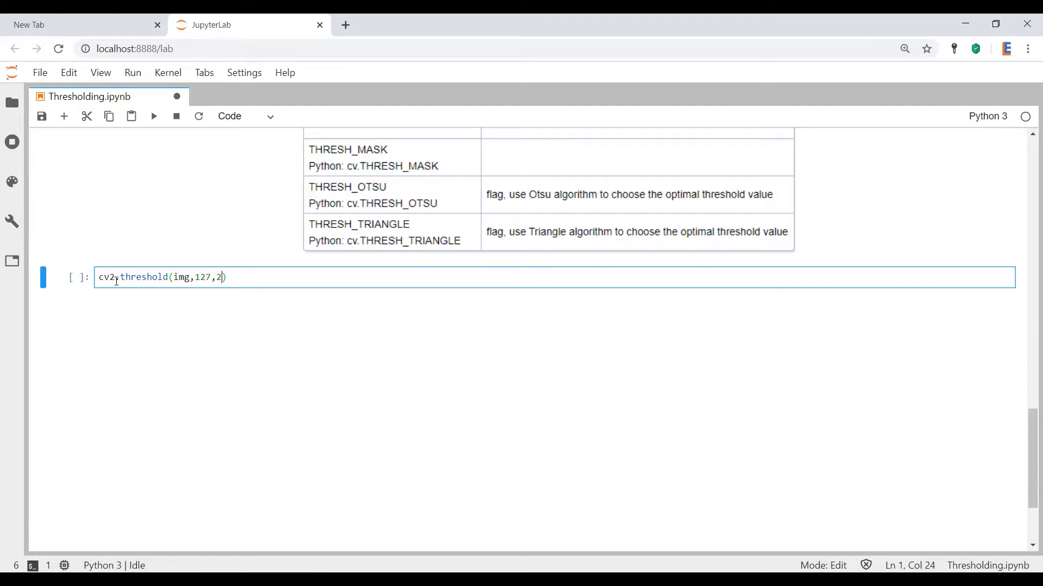
pyautogui.write('55')
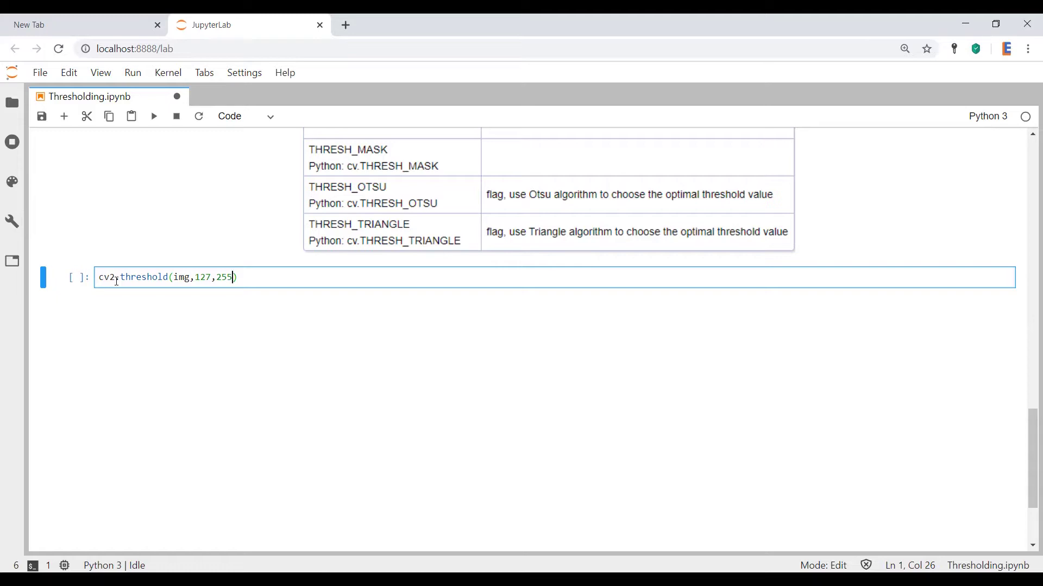
pyautogui.write(',cv2')
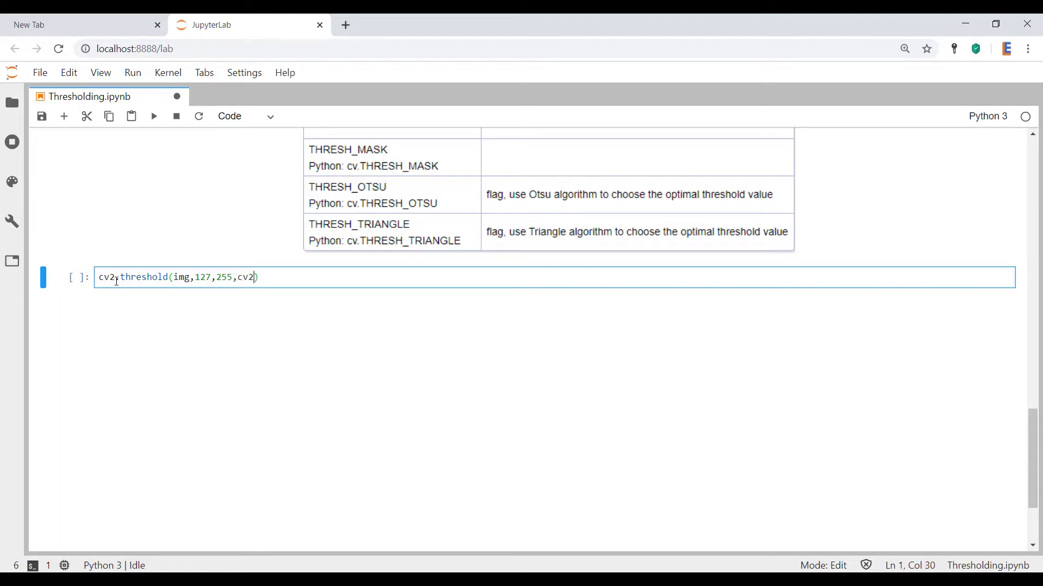
pyautogui.write('.')
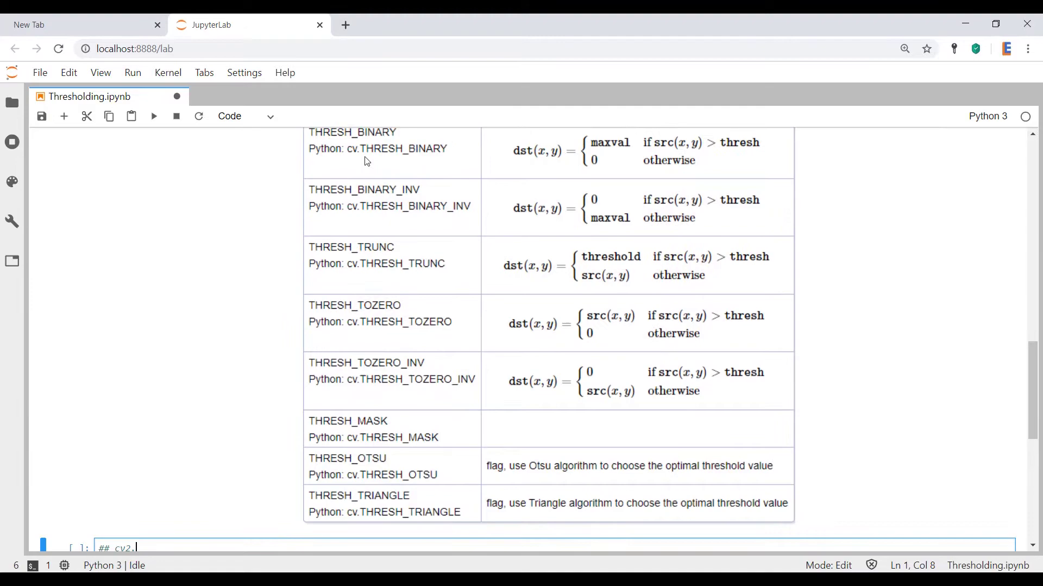
# Step: Finish the call as ret, thresh = cv2.threshold(img,127,255,cv2.THRESH_BINARY) under its heading
pyautogui.write('THRESH')
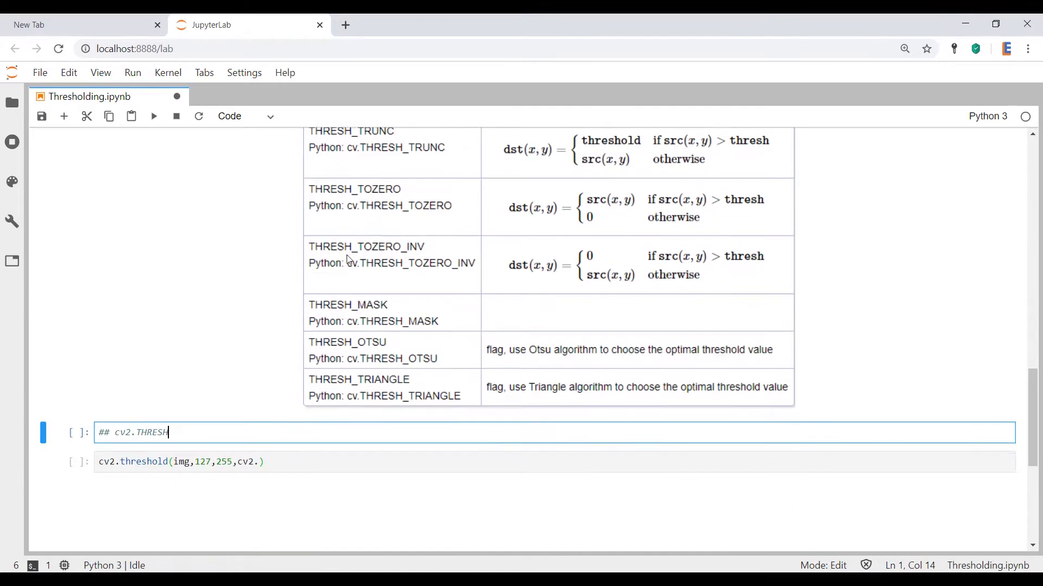
pyautogui.write('_BINARU')
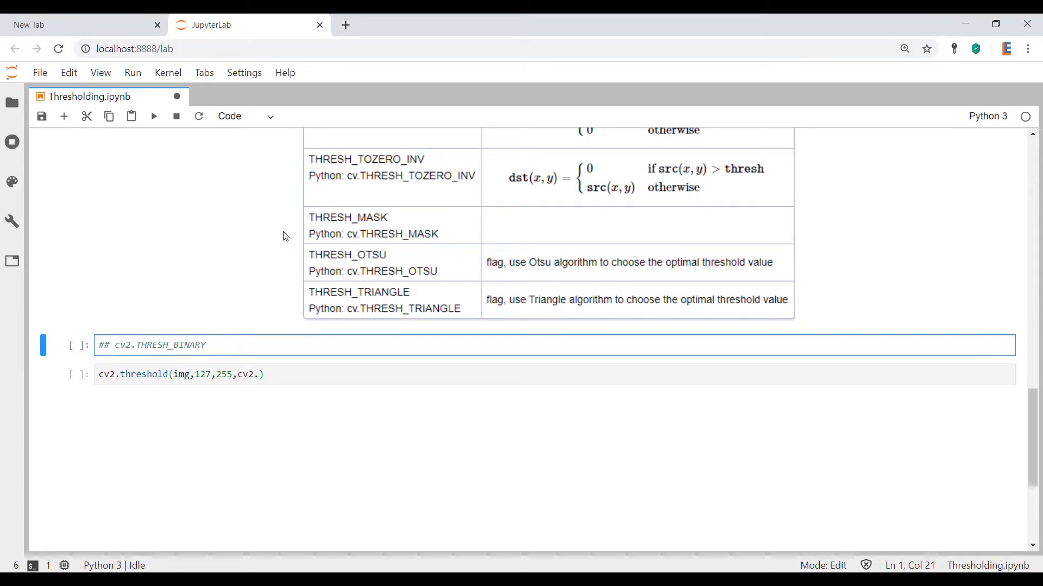
pyautogui.write('THRESH_BINARY')
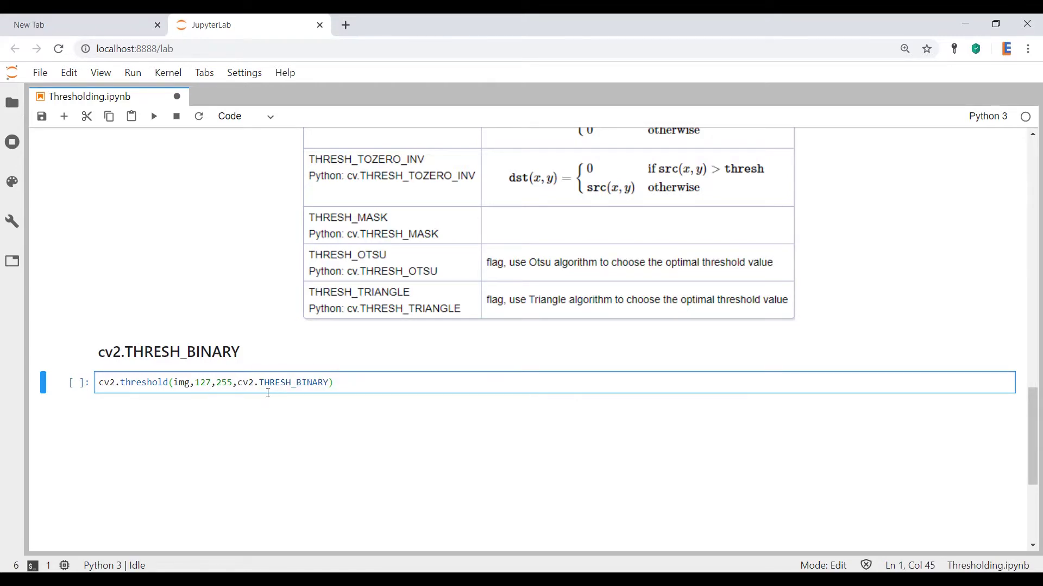
pyautogui.write('ret,')
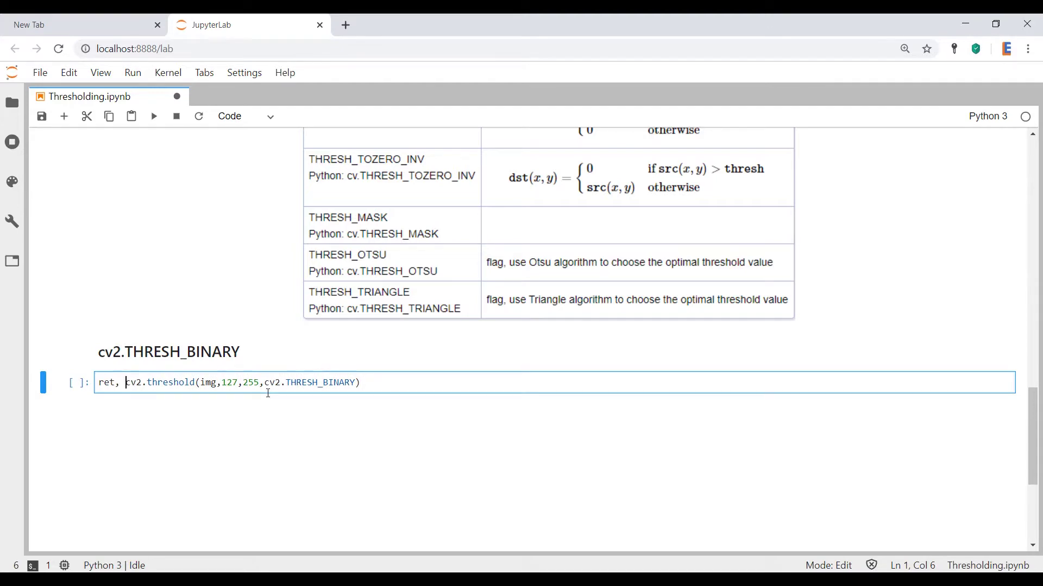
pyautogui.write('thresh')
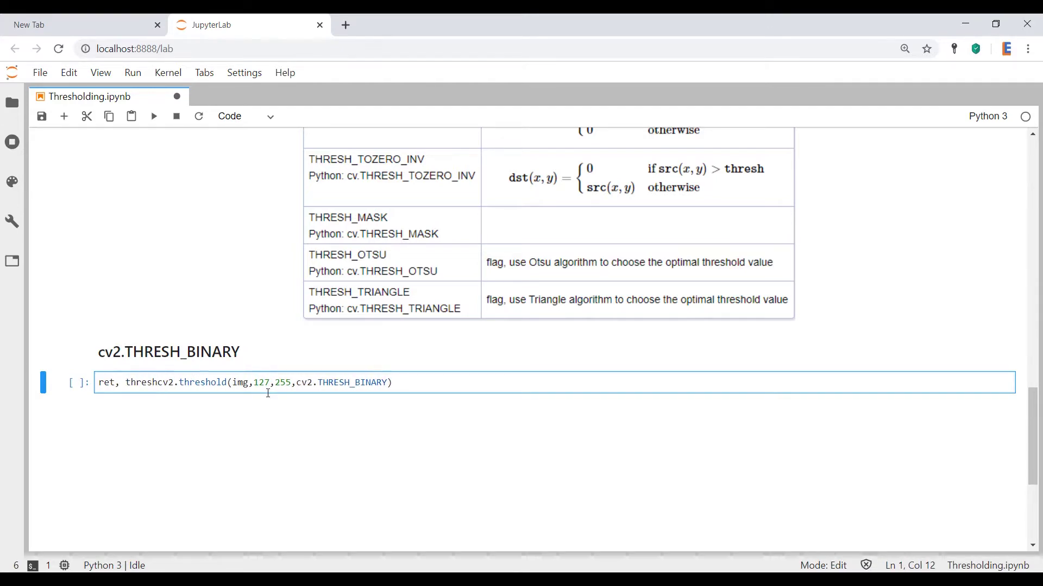
pyautogui.write('=')
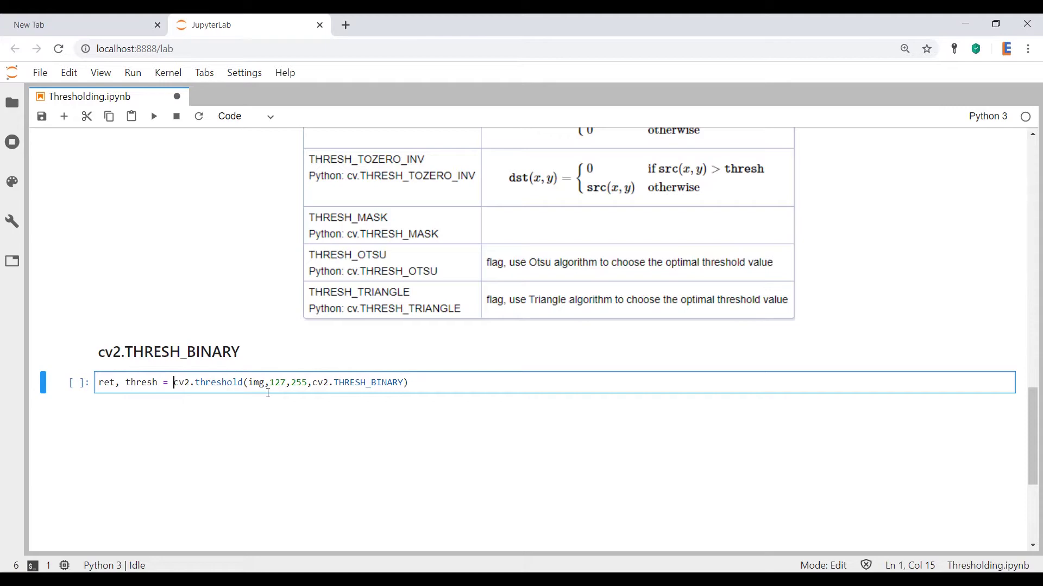
pyautogui.click(329, 383)
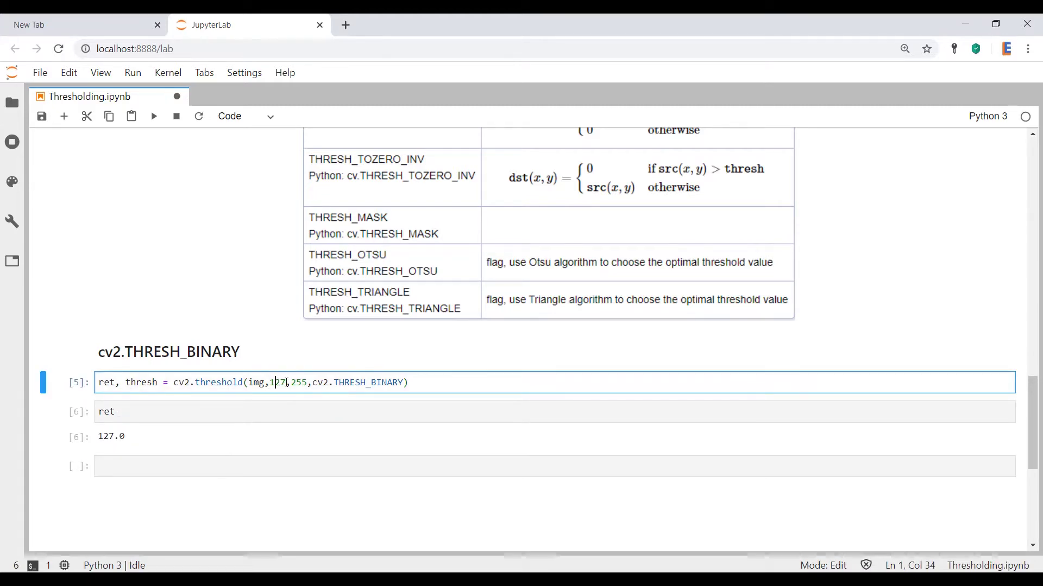
# Step: Select the threshold value 127 in the call and return to editing the THRESH_BINARY line
pyautogui.doubleClick(277, 382)
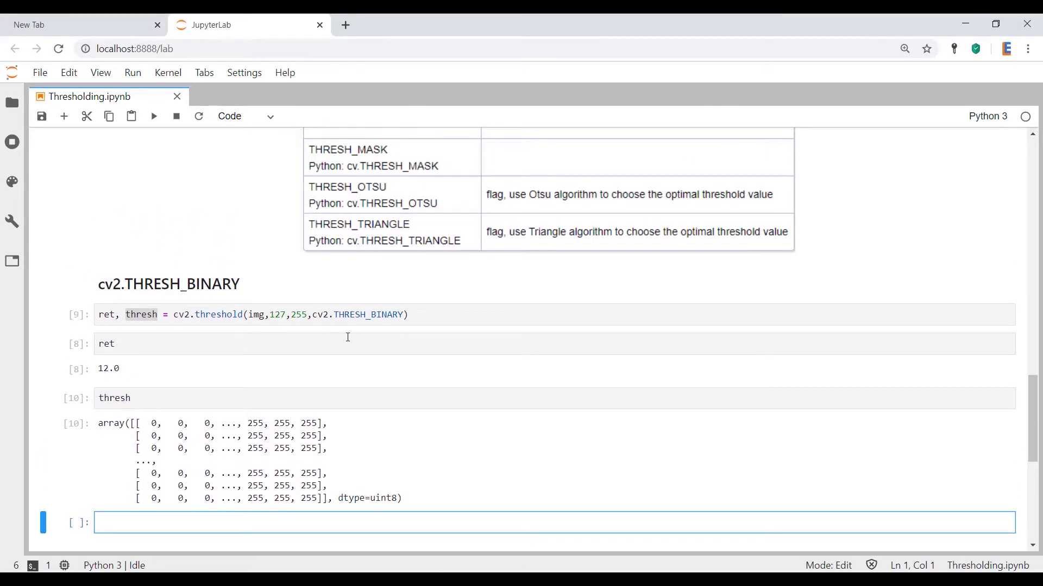
pyautogui.click(282, 314)
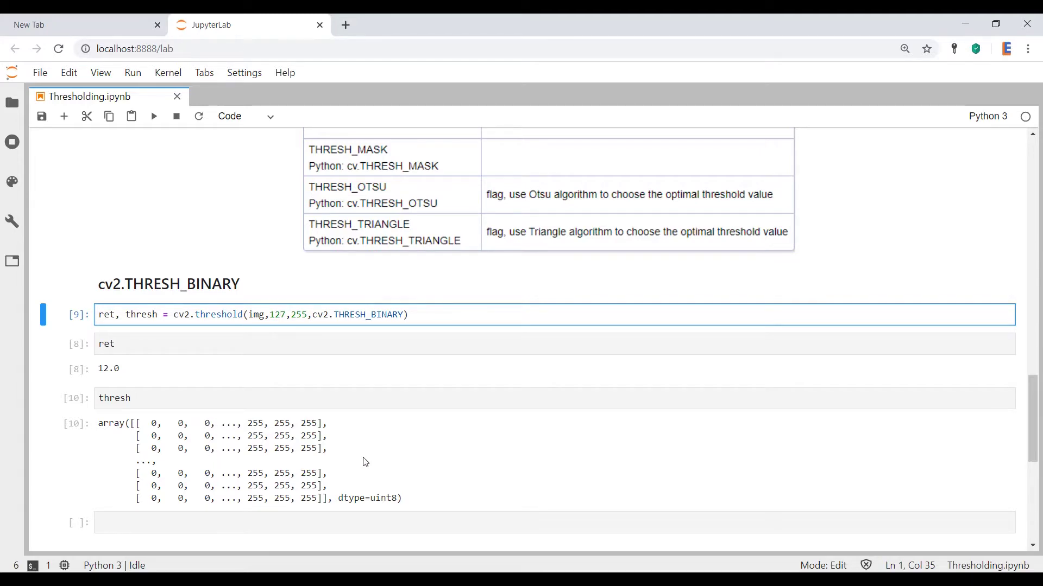
pyautogui.moveTo(364, 473)
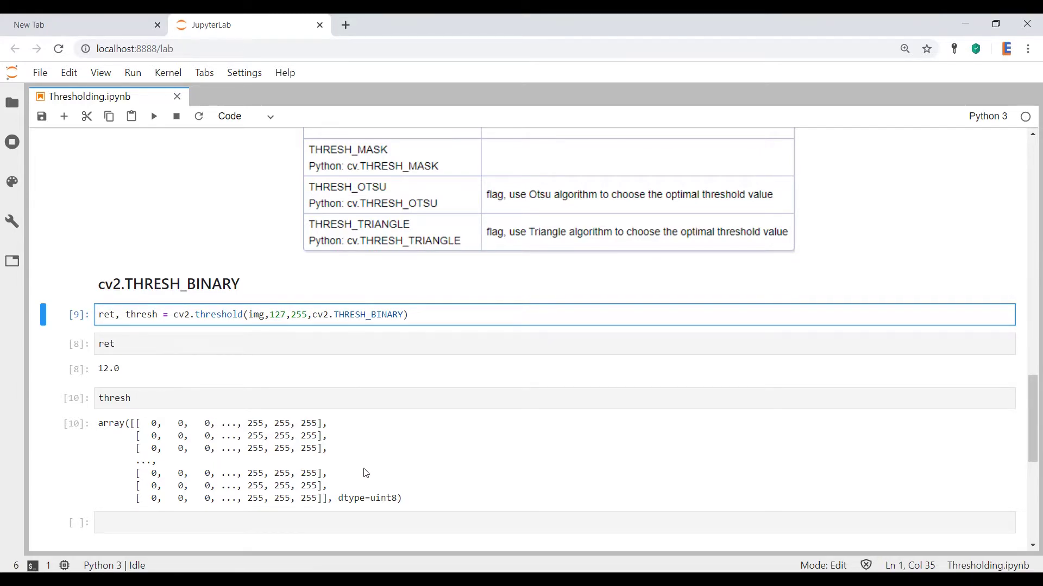
# Step: Scroll to the Options for Thresholding table to review the THRESH_BINARY formula
pyautogui.scroll(3)
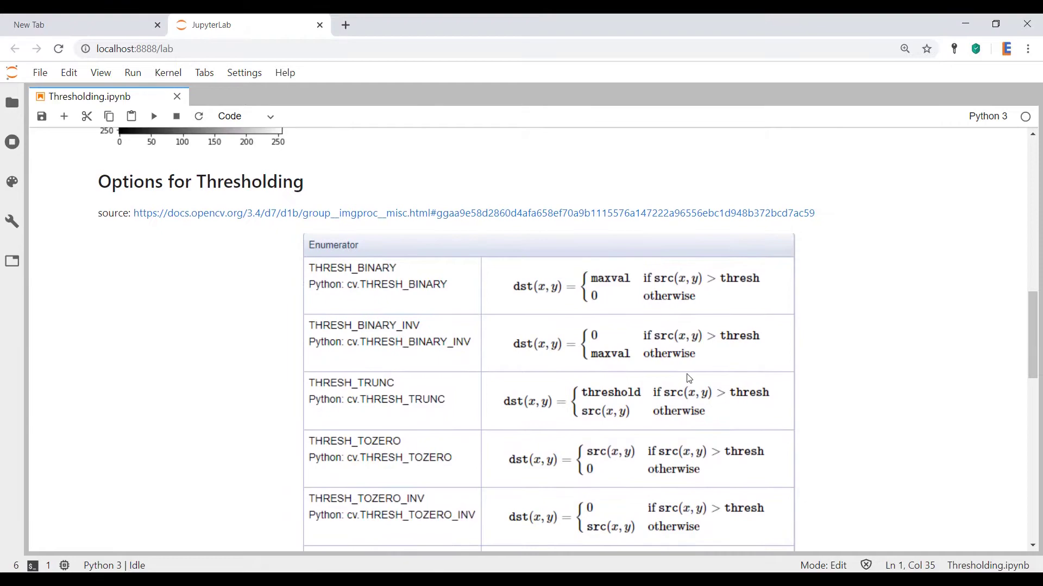
pyautogui.scroll(-3)
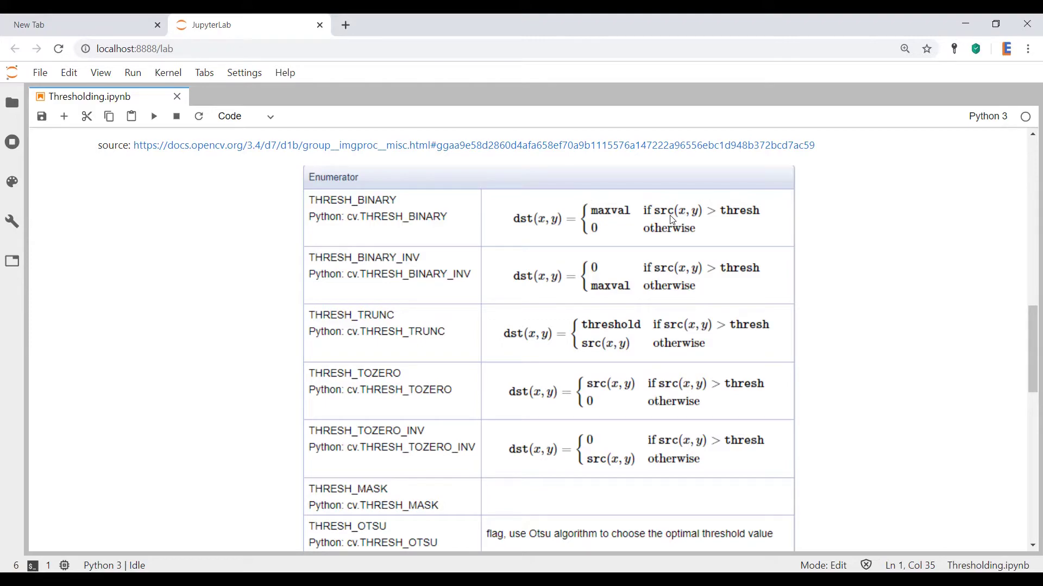
pyautogui.moveTo(743, 217)
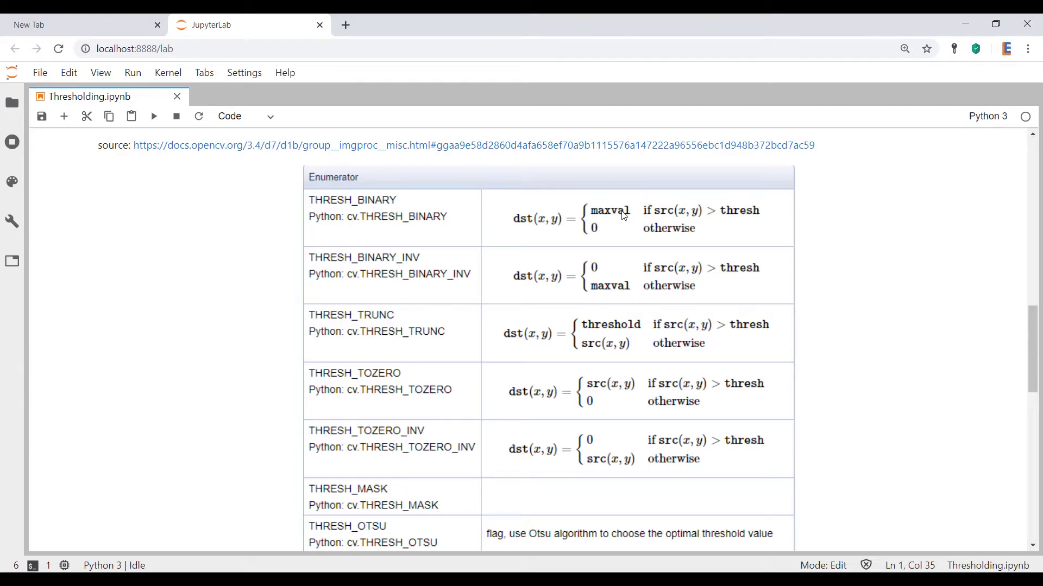
pyautogui.moveTo(609, 238)
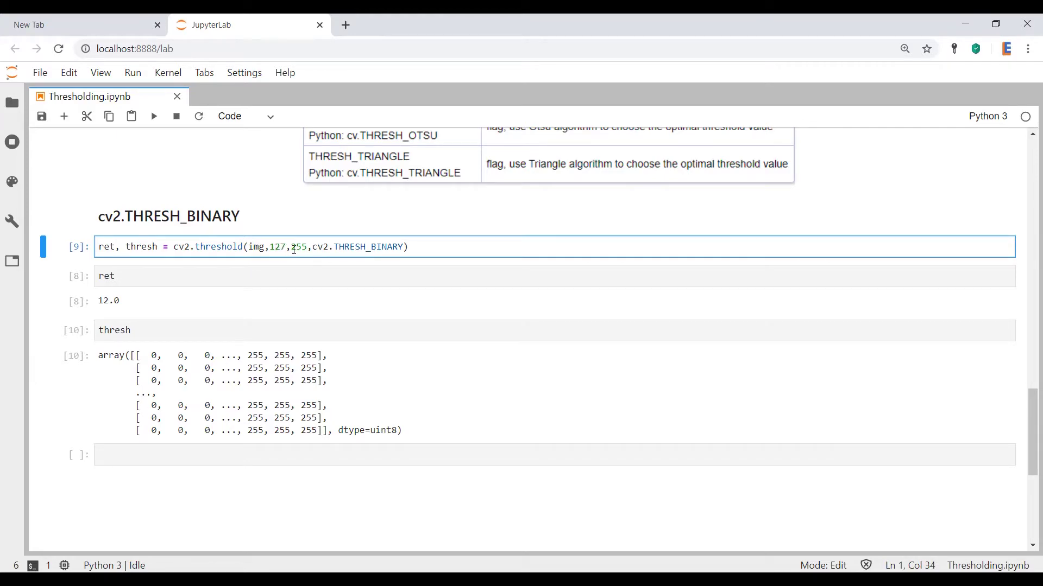
# Step: Replace the maximum value 255 with 39 in the threshold call and move to the empty cell below
pyautogui.doubleClick(297, 246)
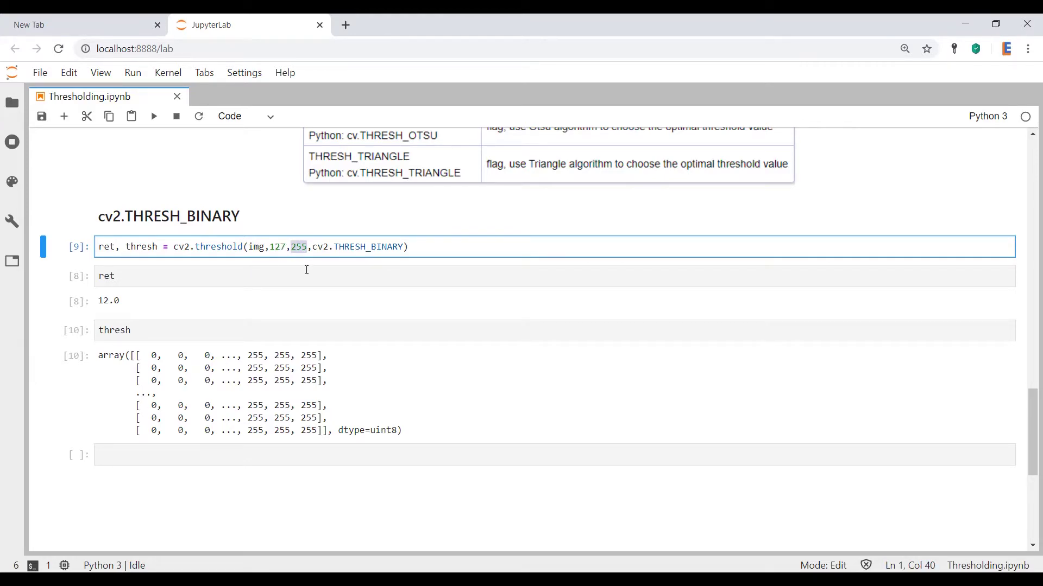
pyautogui.click(273, 247)
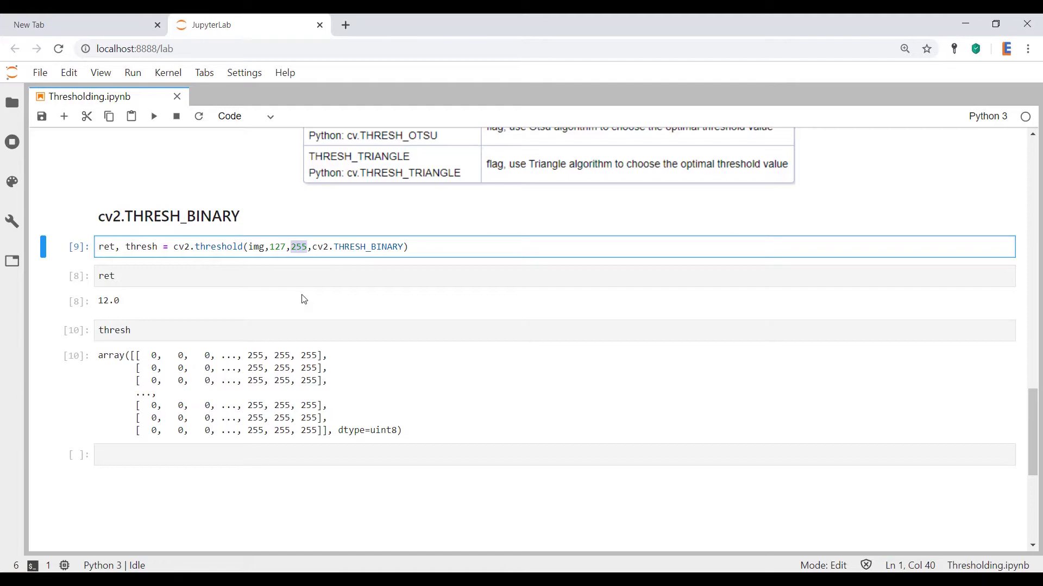
pyautogui.write('39')
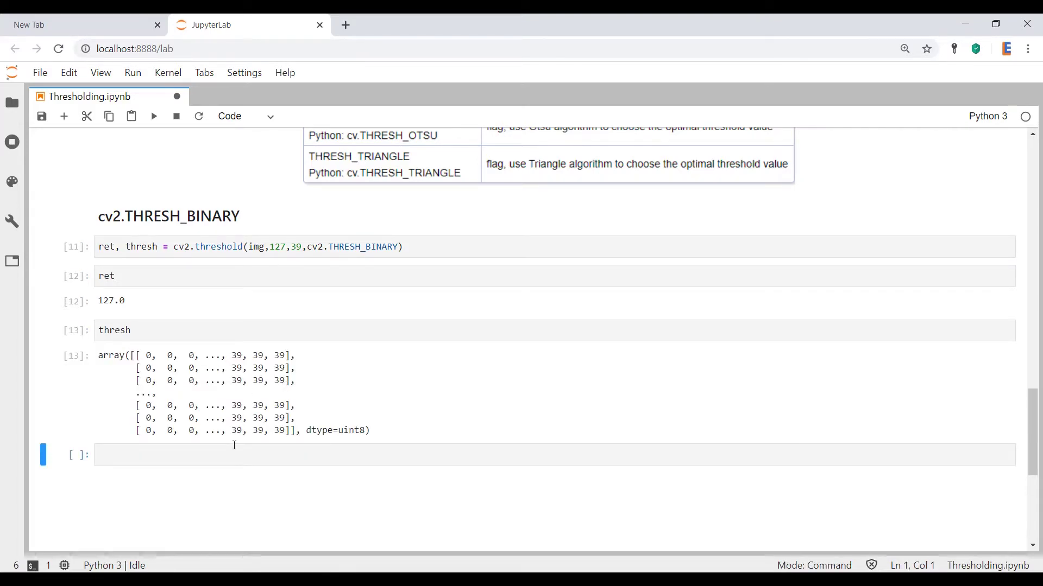
pyautogui.click(238, 455)
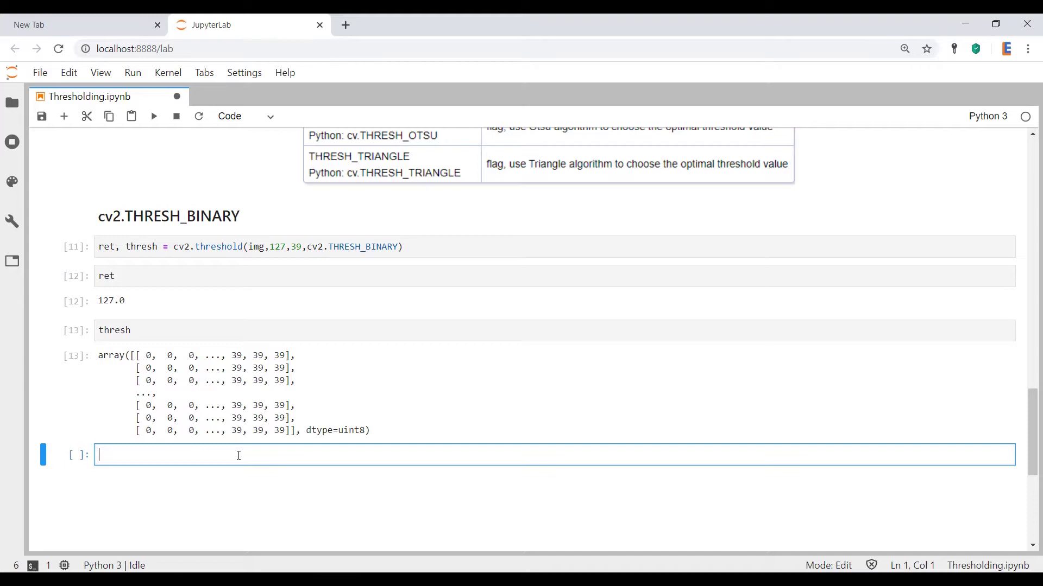
# Step: Run np.unique(thresh) showing 0 and 39, then set the maximum value back to 255
pyautogui.write('np.')
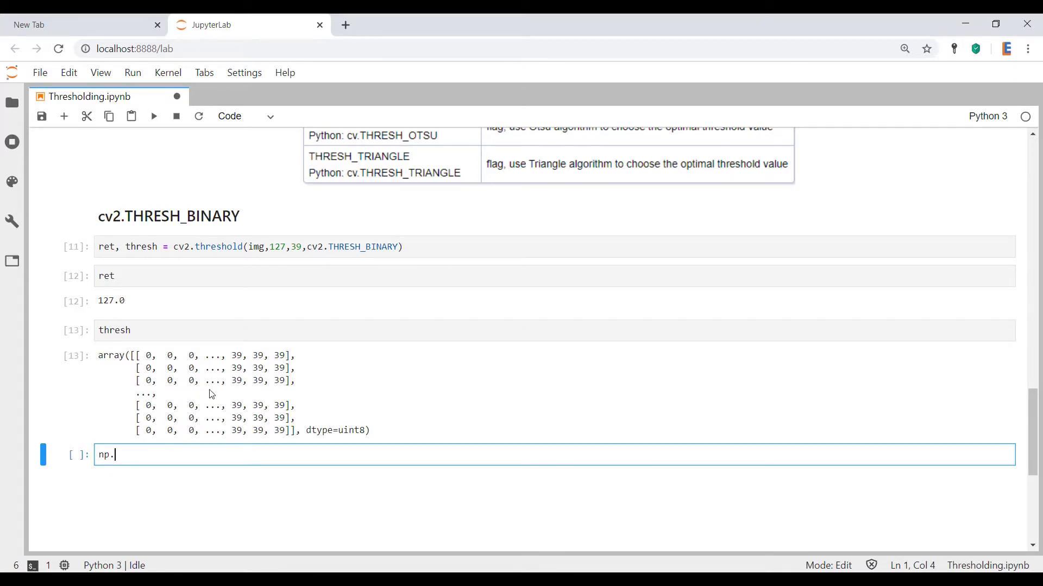
pyautogui.write('uni')
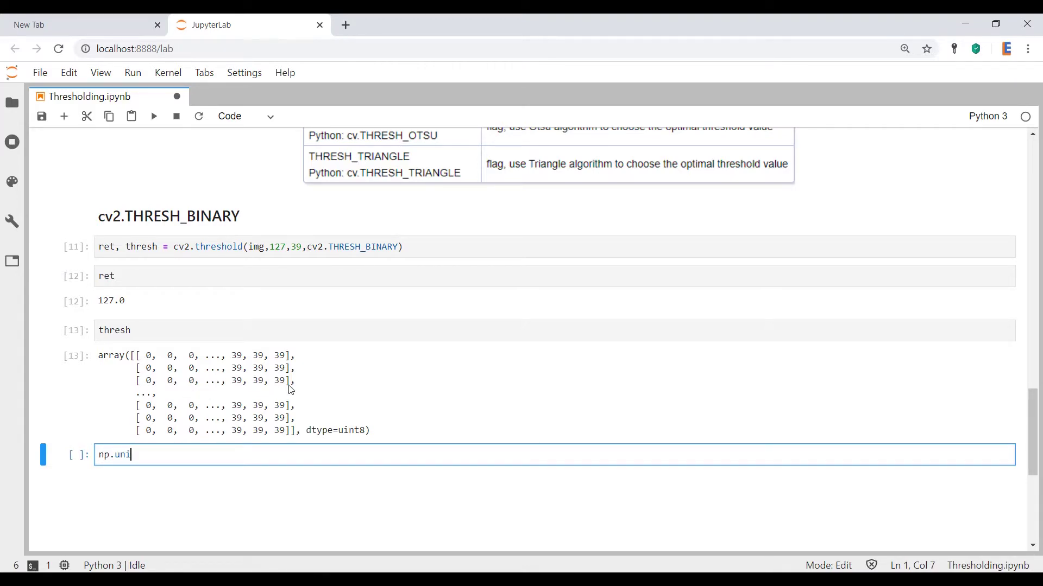
pyautogui.write('que()')
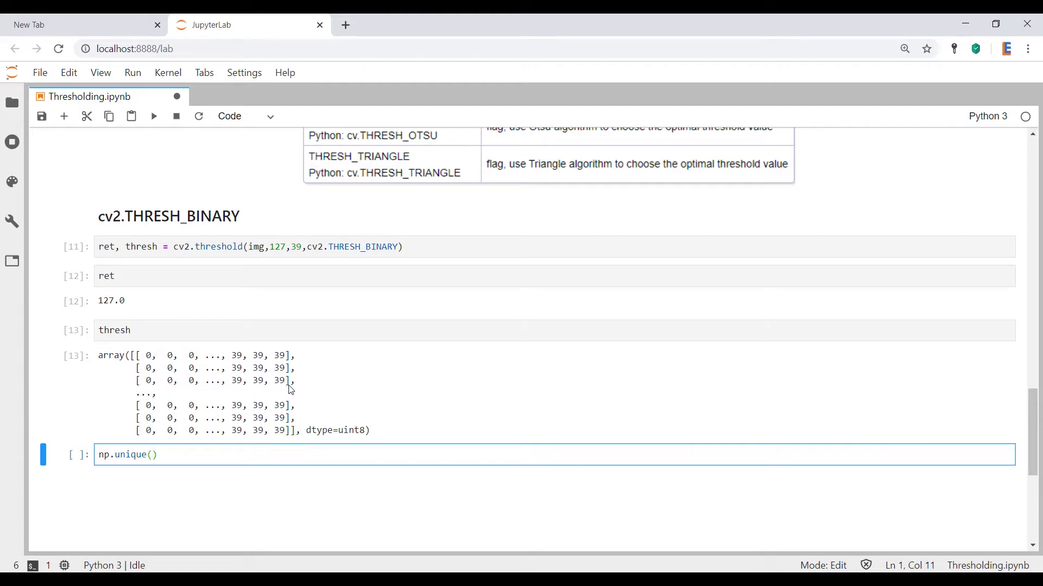
pyautogui.write('thres')
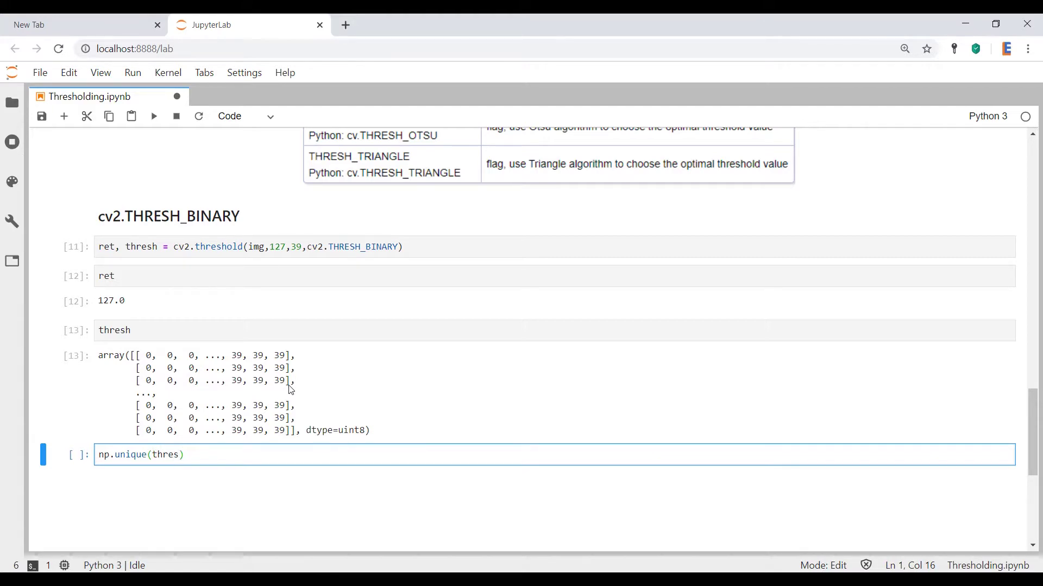
pyautogui.write('h')
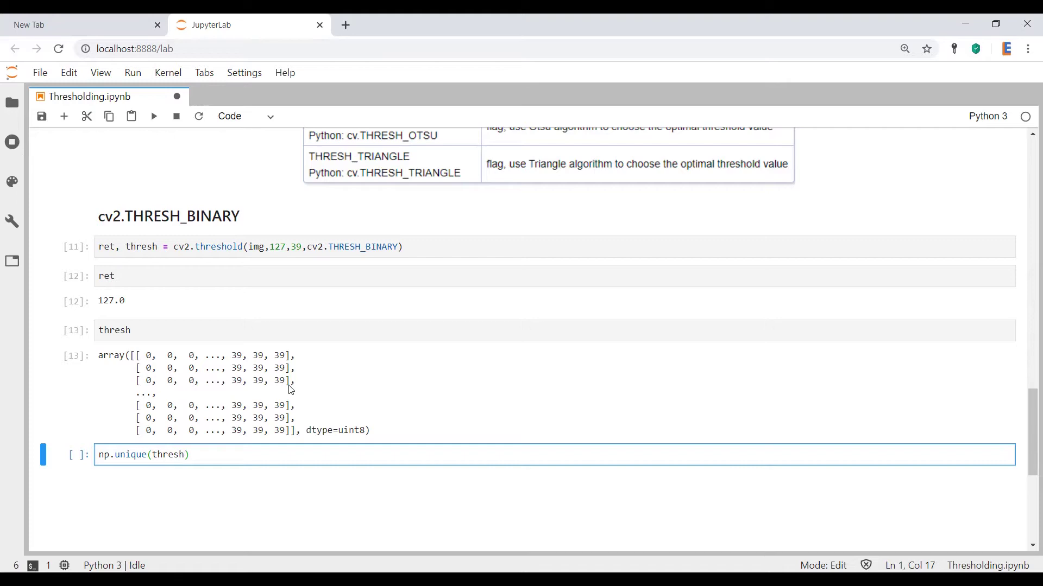
pyautogui.press('shift+enter')
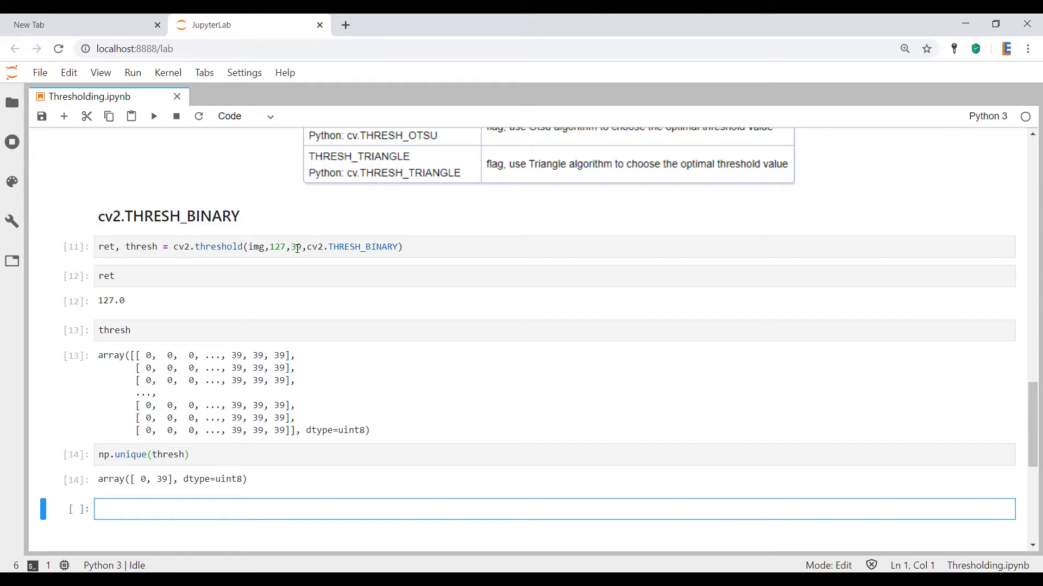
pyautogui.write('255')
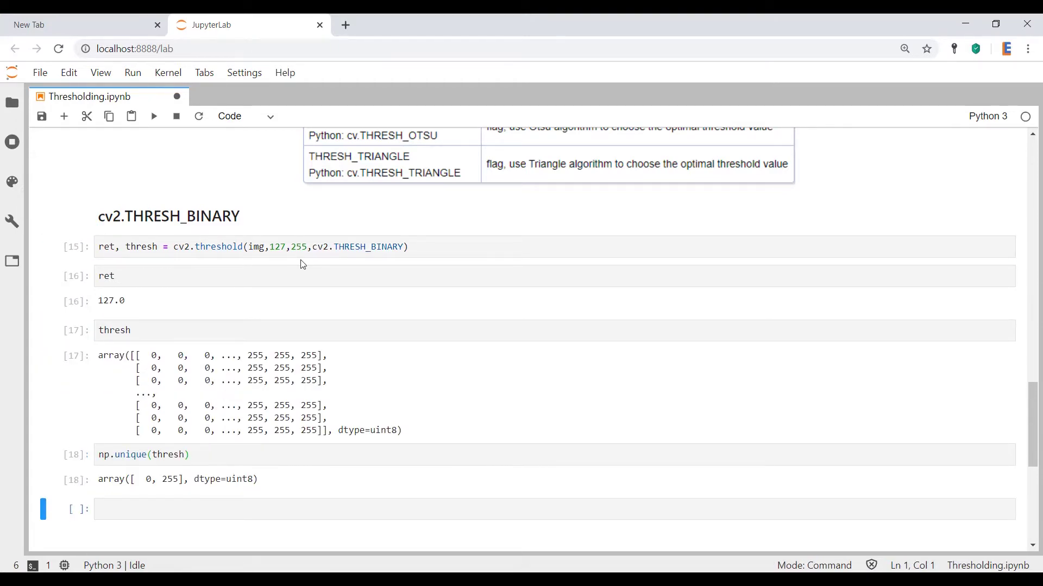
# Step: Rerun the thresh cell with maxval 255 and move into the empty cell at the bottom
pyautogui.click(215, 510)
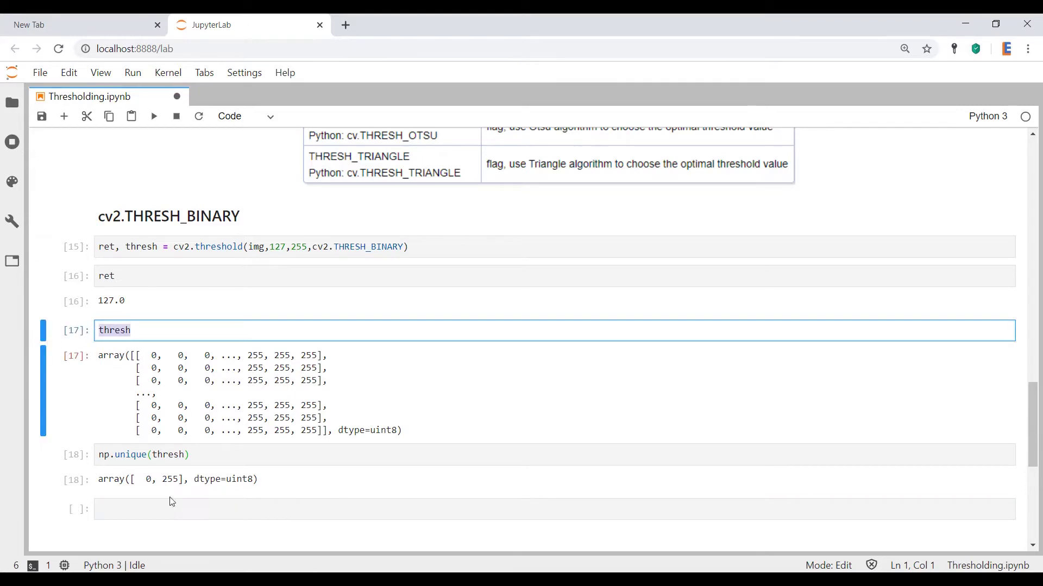
pyautogui.click(160, 509)
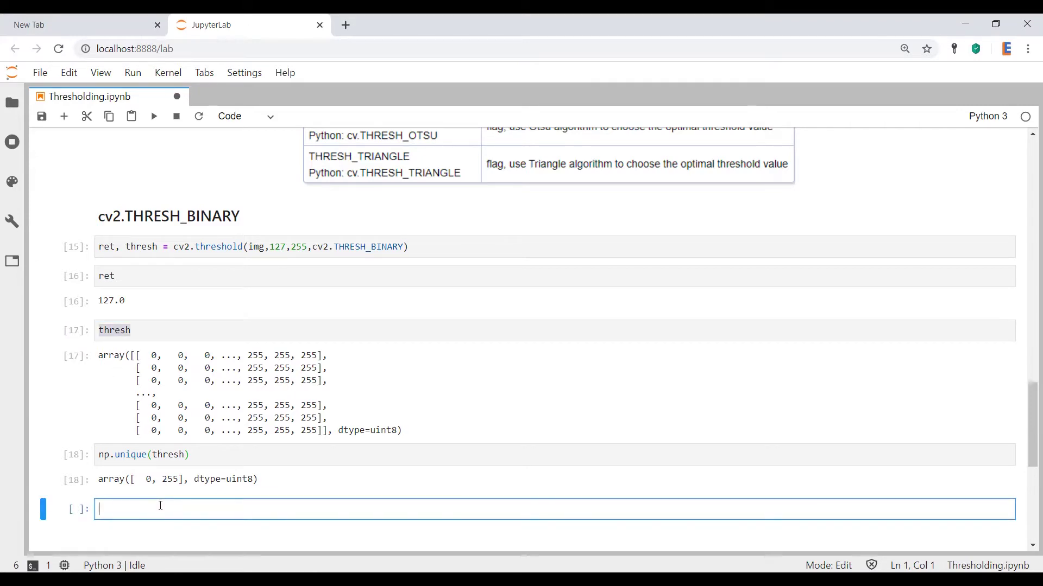
pyautogui.scroll(3)
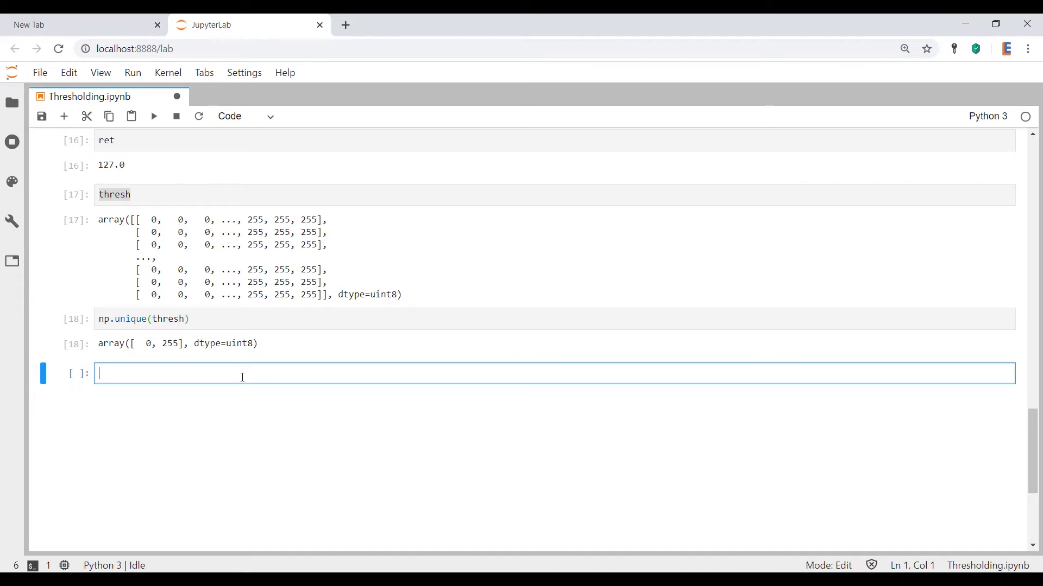
# Step: Write a three-panel figure cell with imshow of img and thresh and a plot of thresh[0]
pyautogui.write('fig')
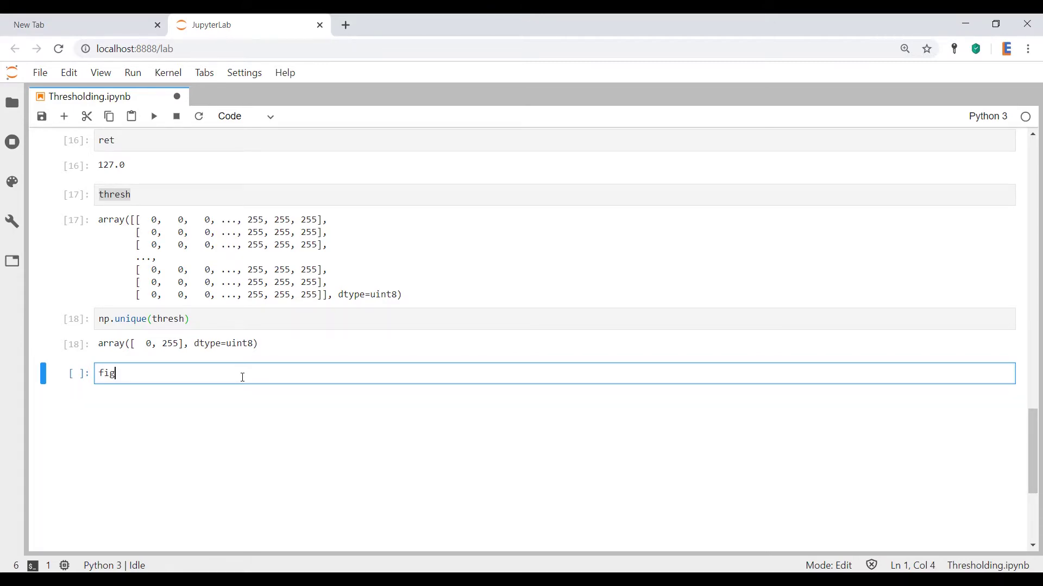
pyautogui.write(', (ax1, ax2, ax3) = plt.subplots(1,3')
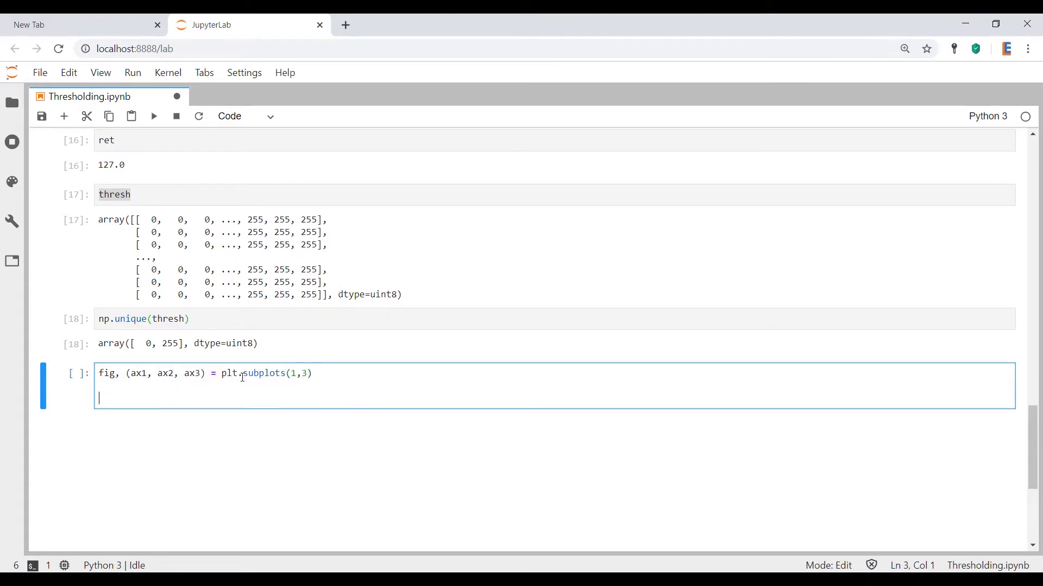
pyautogui.write('plt.subplot(1,3,1)')
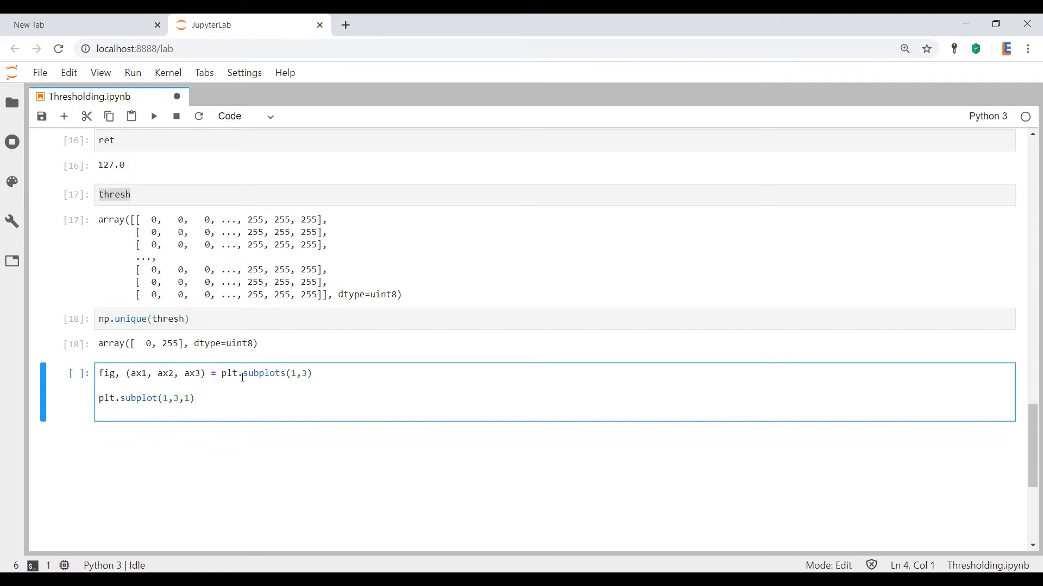
pyautogui.write('plt.imshow(img,cmap=)')
pyautogui.write("plt.plot(img[0],cmap='gray")
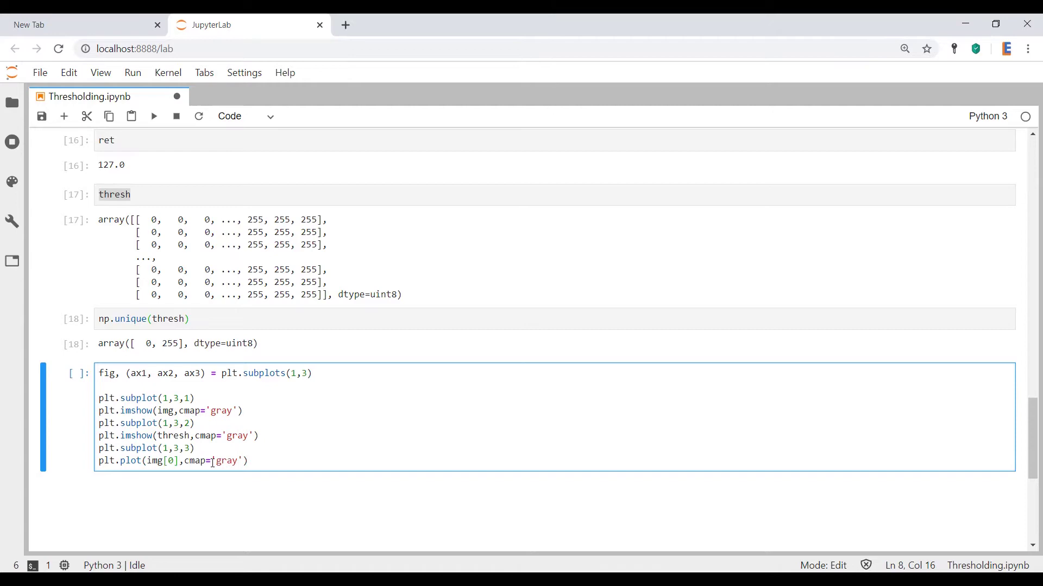
pyautogui.write('thresh[0]')
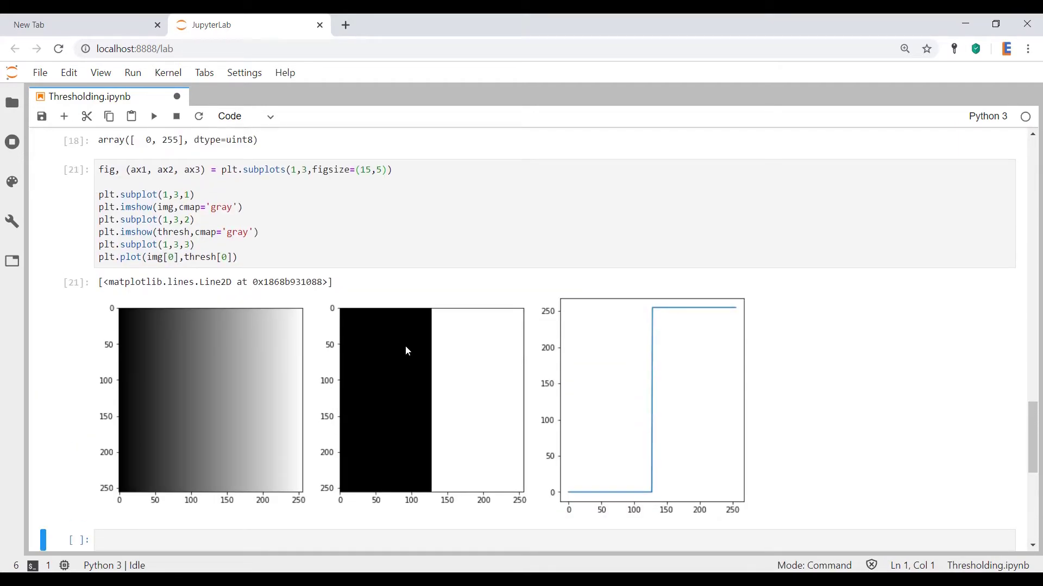
pyautogui.moveTo(222, 364)
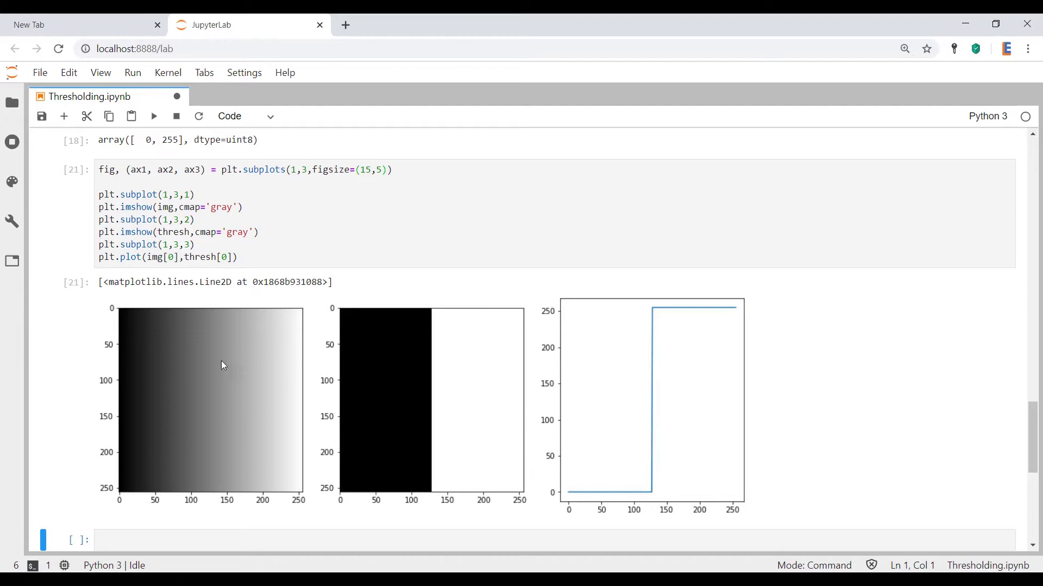
pyautogui.moveTo(415, 359)
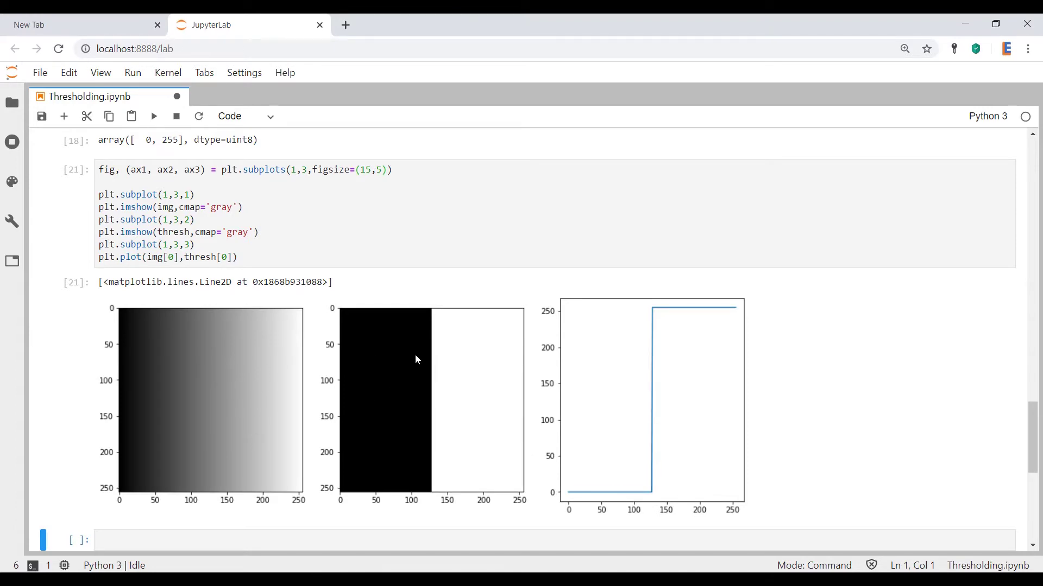
pyautogui.moveTo(145, 244)
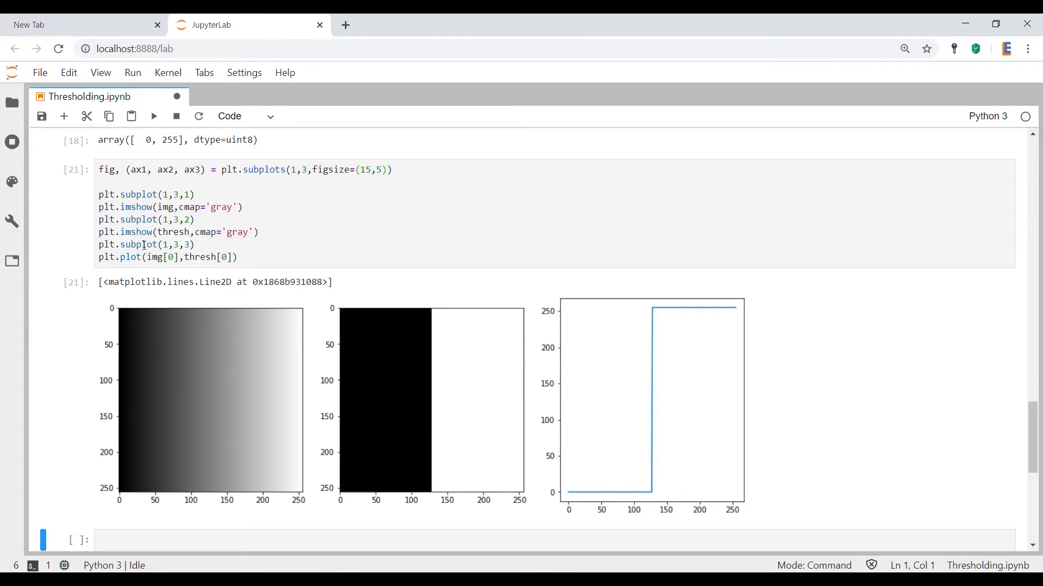
pyautogui.moveTo(705, 451)
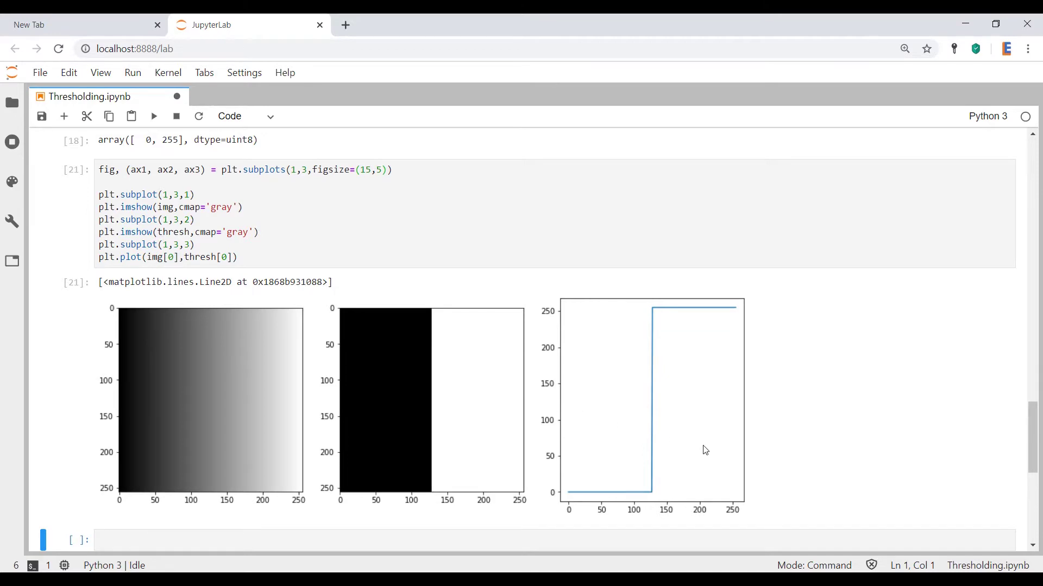
pyautogui.moveTo(344, 404)
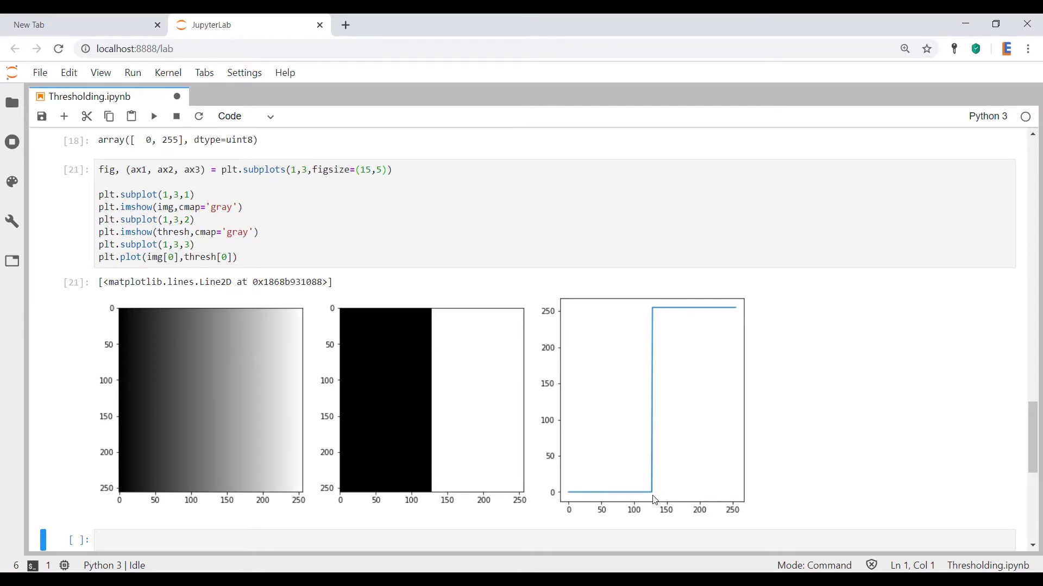
pyautogui.moveTo(693, 313)
pyautogui.write('ret, thresh = cv2.threshold(img,127,255,cv2.THRESH_BINARY)')
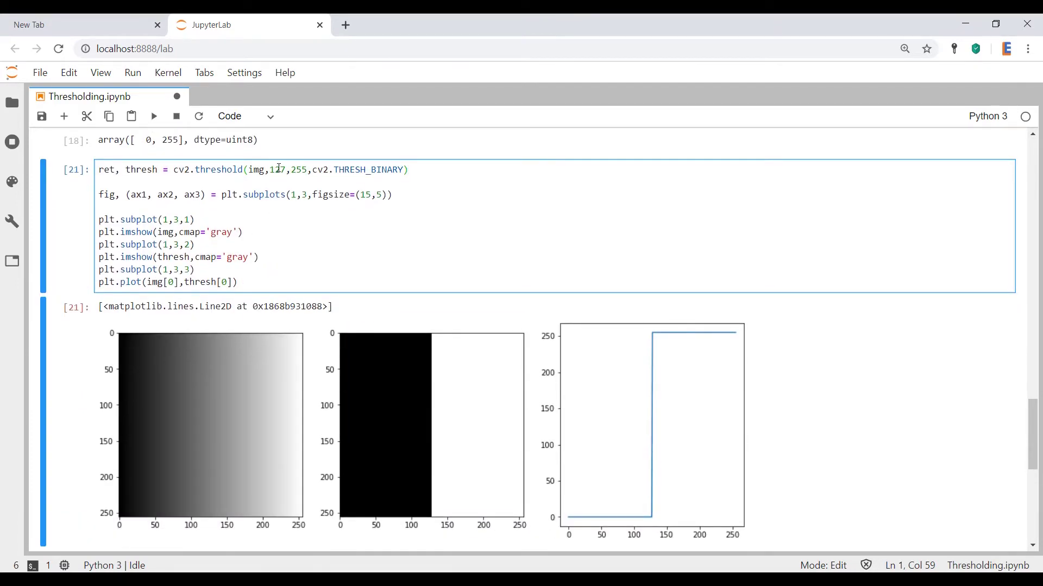
# Step: Change the threshold from 127 to 50 in the plotting cell and rerun it
pyautogui.doubleClick(278, 170)
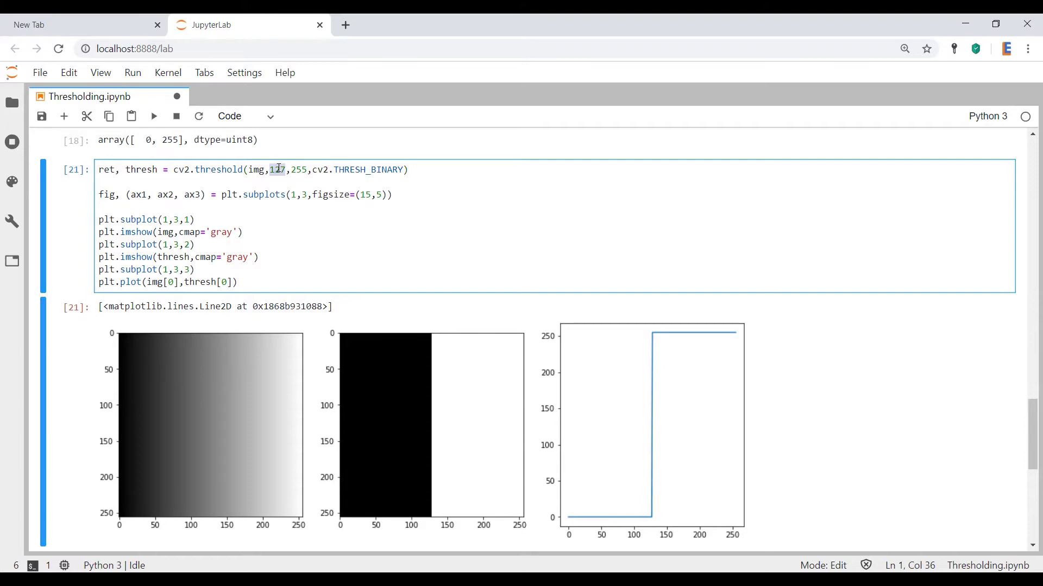
pyautogui.write('50')
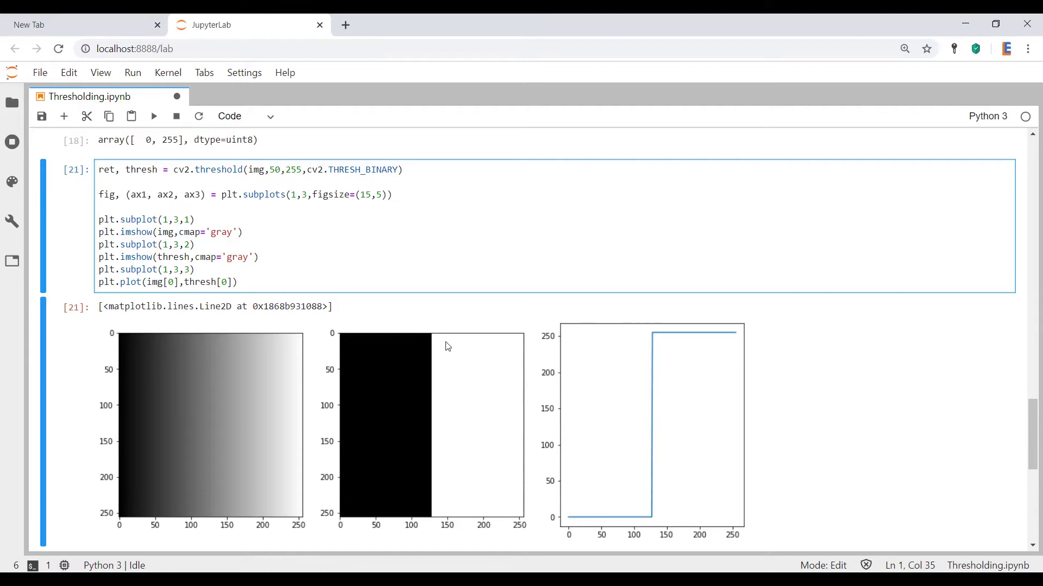
pyautogui.moveTo(400, 420)
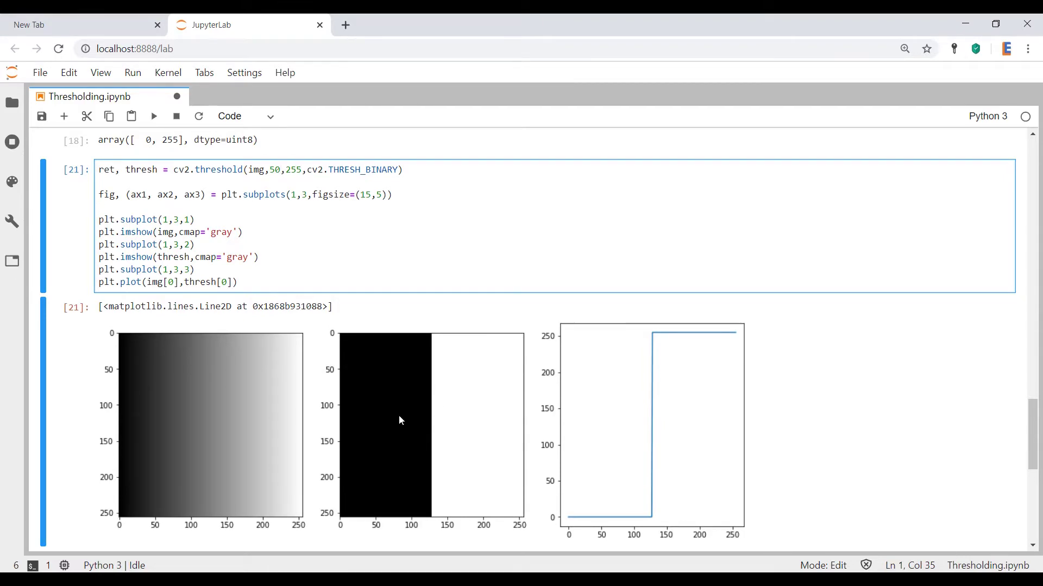
pyautogui.moveTo(627, 445)
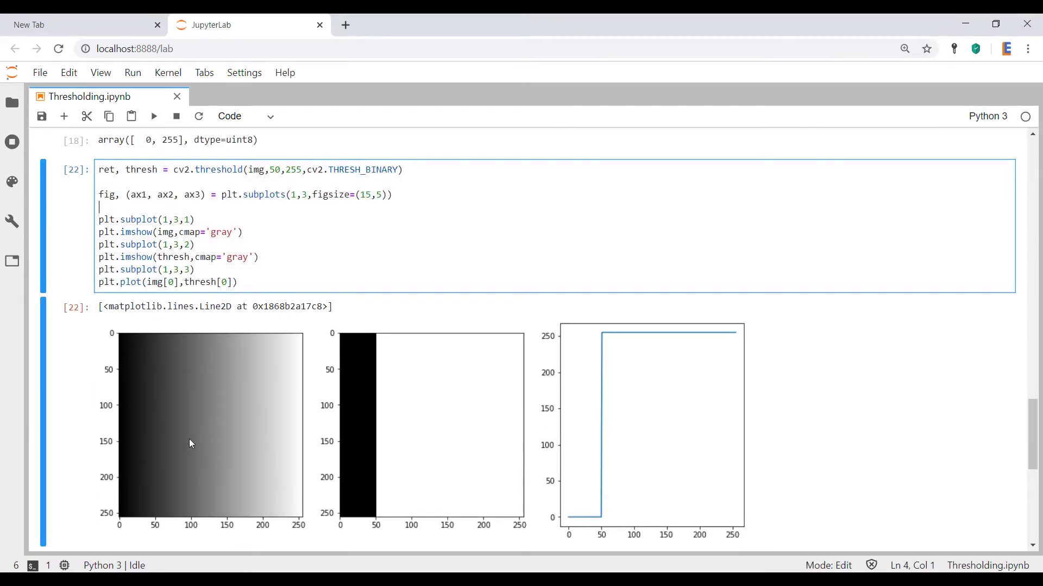
pyautogui.moveTo(184, 433)
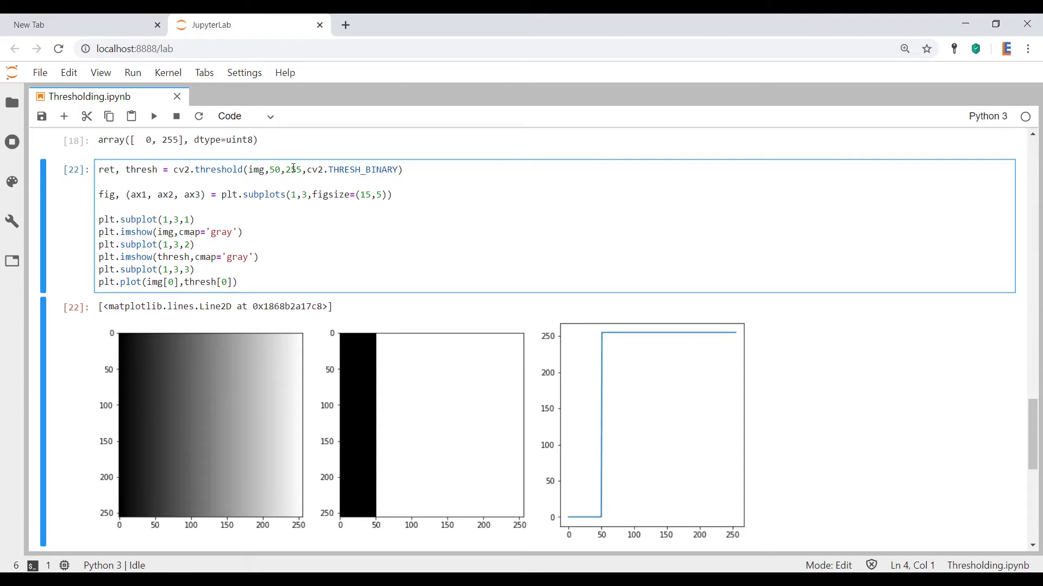
pyautogui.scroll(-3)
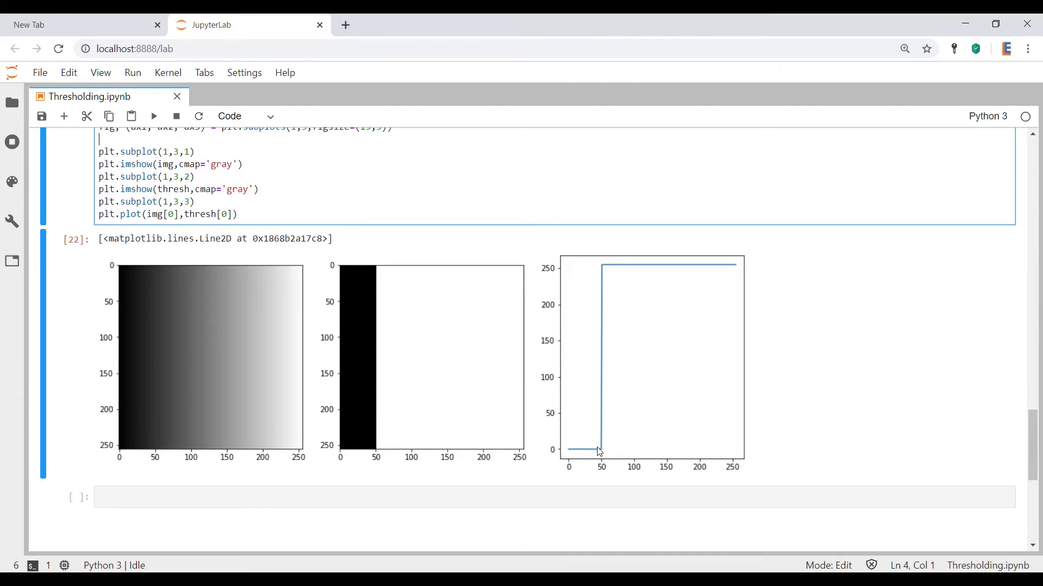
pyautogui.moveTo(729, 265)
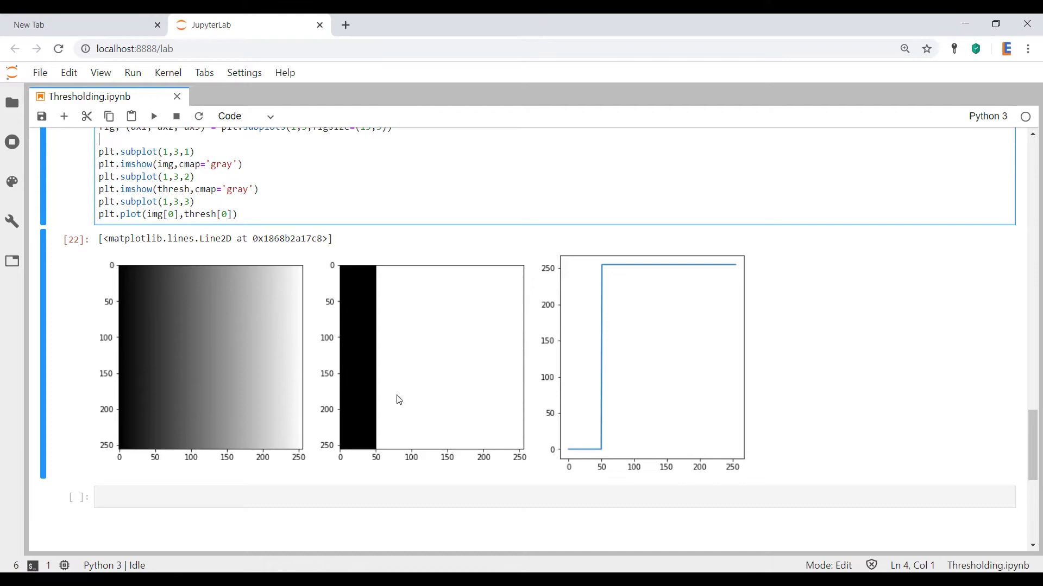
pyautogui.moveTo(354, 321)
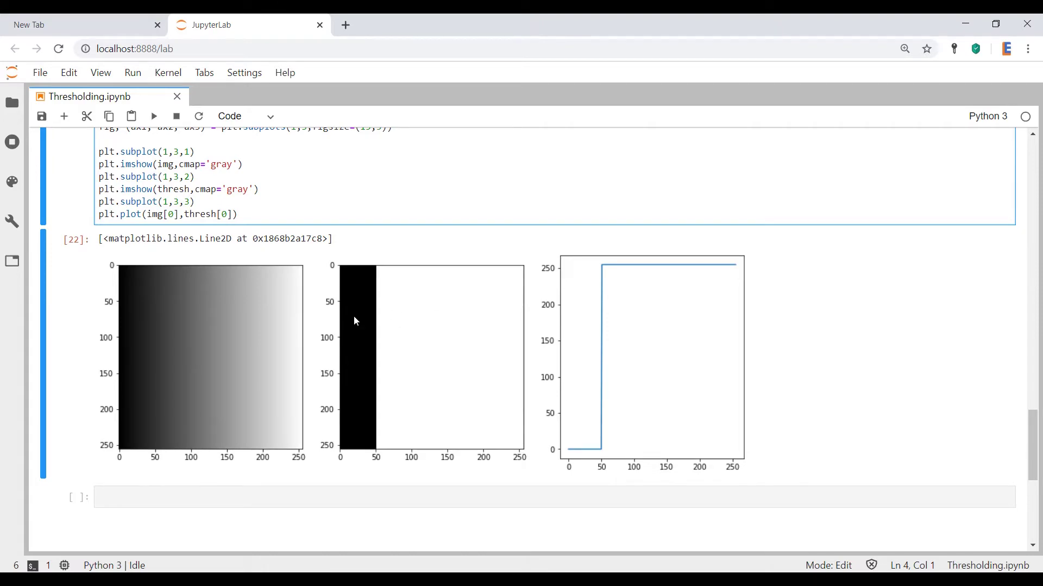
pyautogui.moveTo(500, 298)
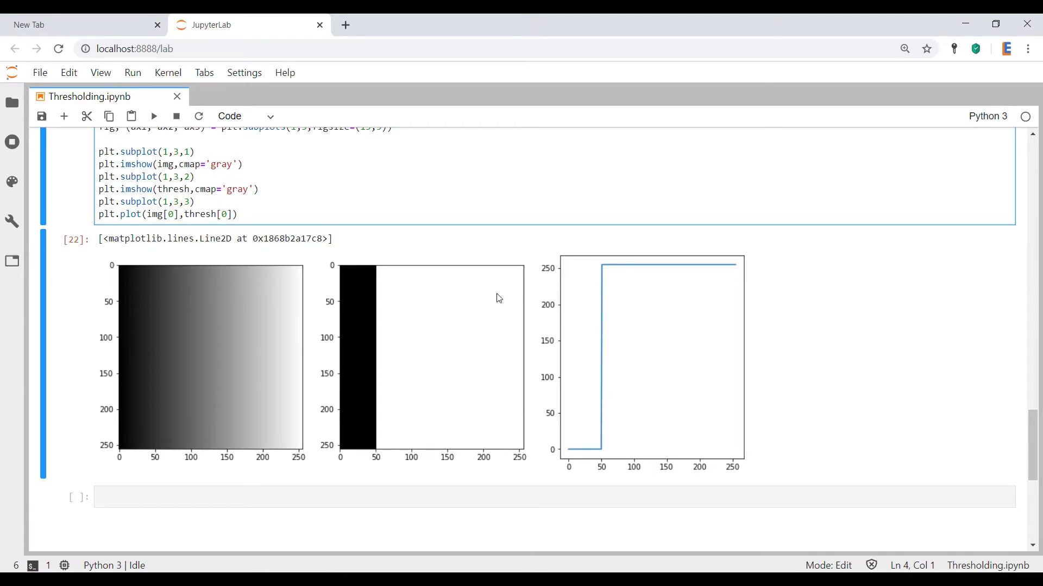
pyautogui.moveTo(396, 450)
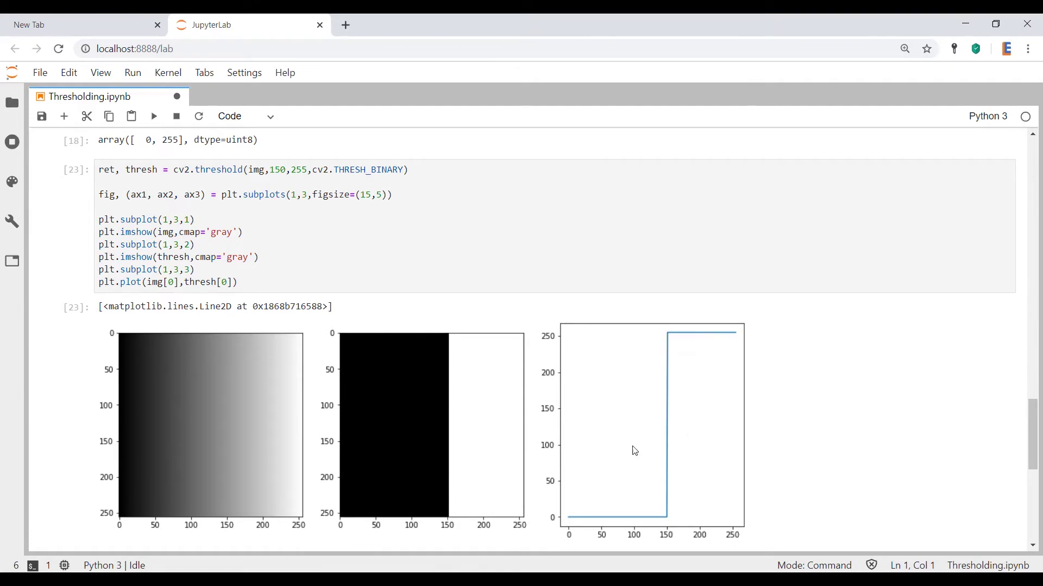
pyautogui.moveTo(453, 350)
pyautogui.write('0')
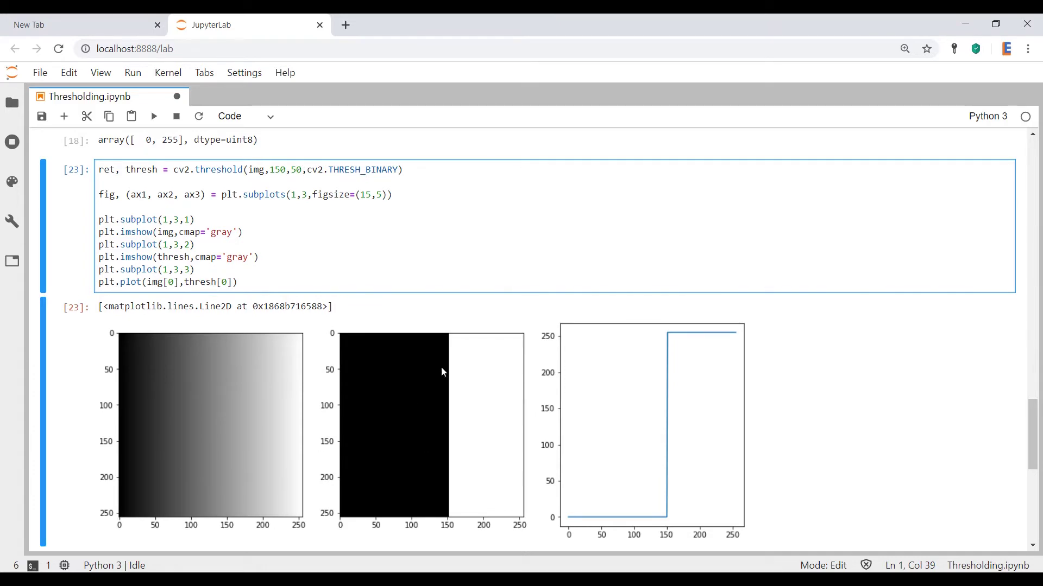
pyautogui.moveTo(667, 338)
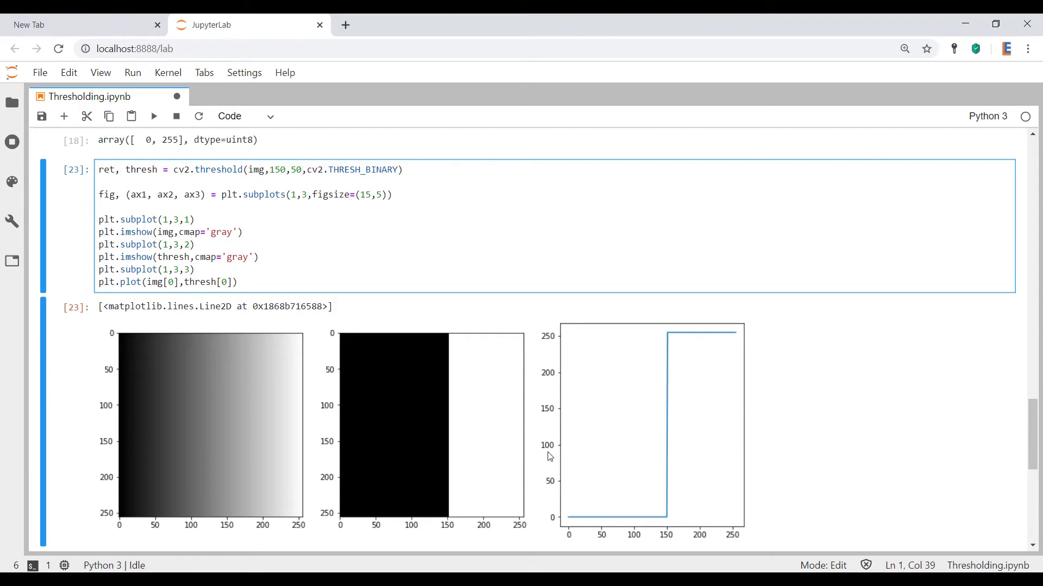
pyautogui.moveTo(484, 400)
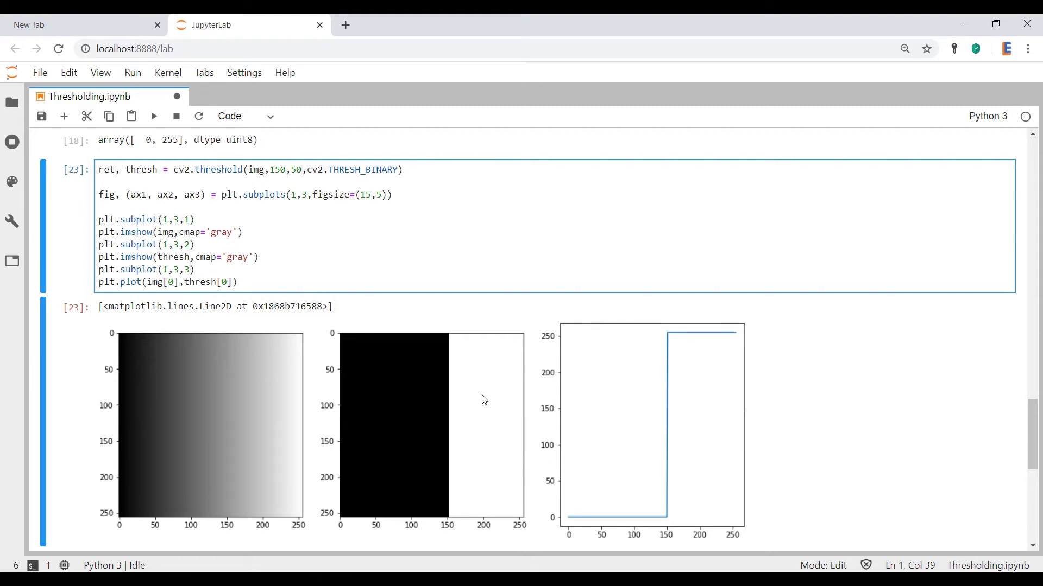
pyautogui.moveTo(193, 464)
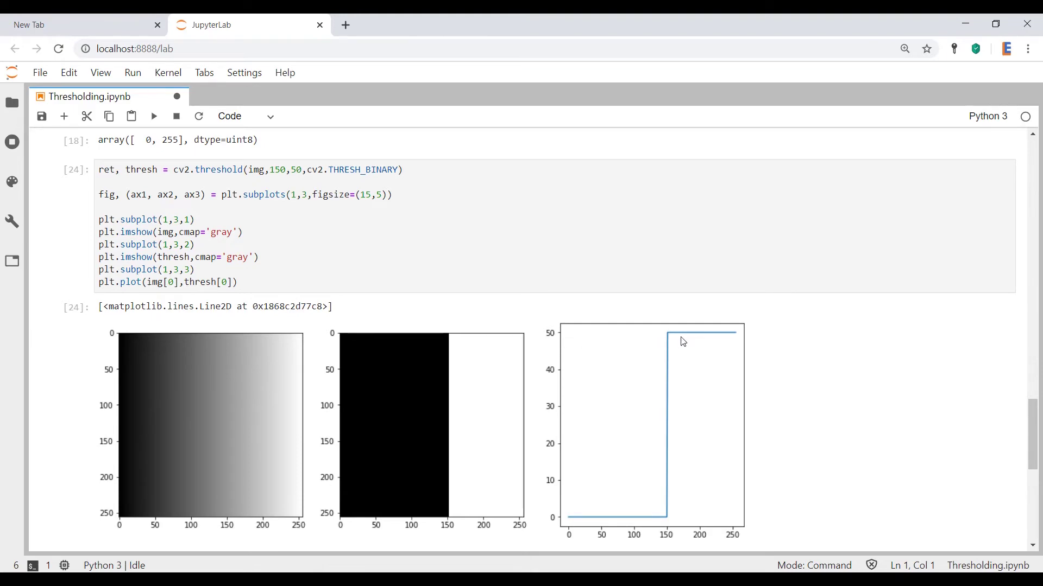
pyautogui.moveTo(650, 350)
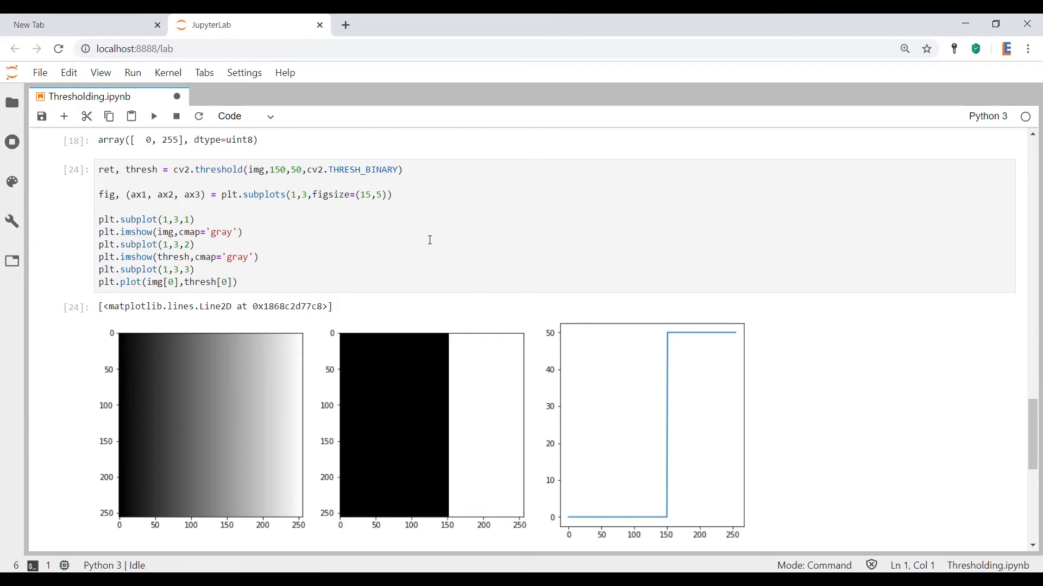
# Step: Scroll down through the notebook to the 150/50 threshold plotting cell and its figure
pyautogui.scroll(-3)
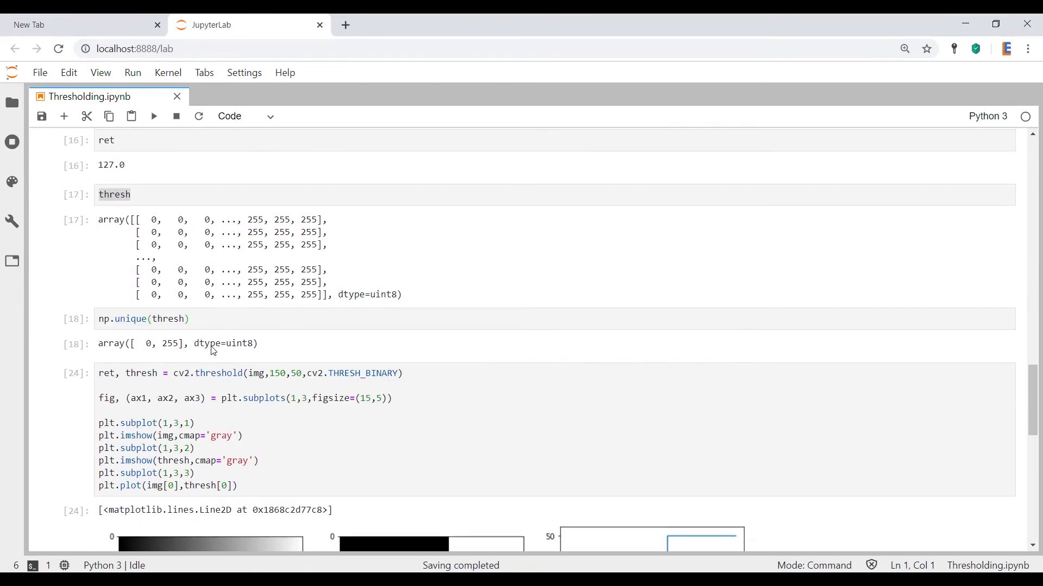
pyautogui.scroll(-3)
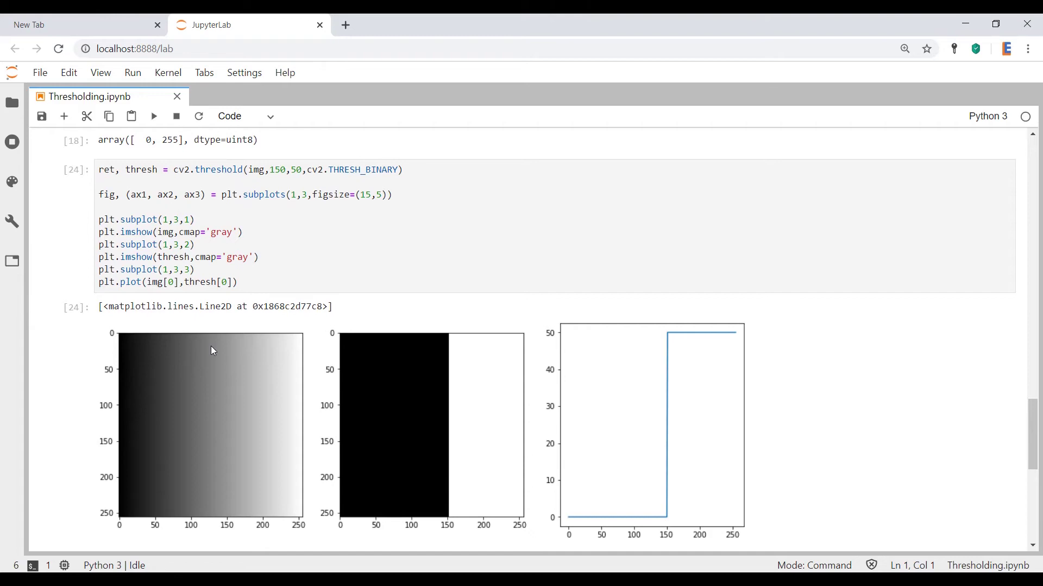
pyautogui.scroll(-3)
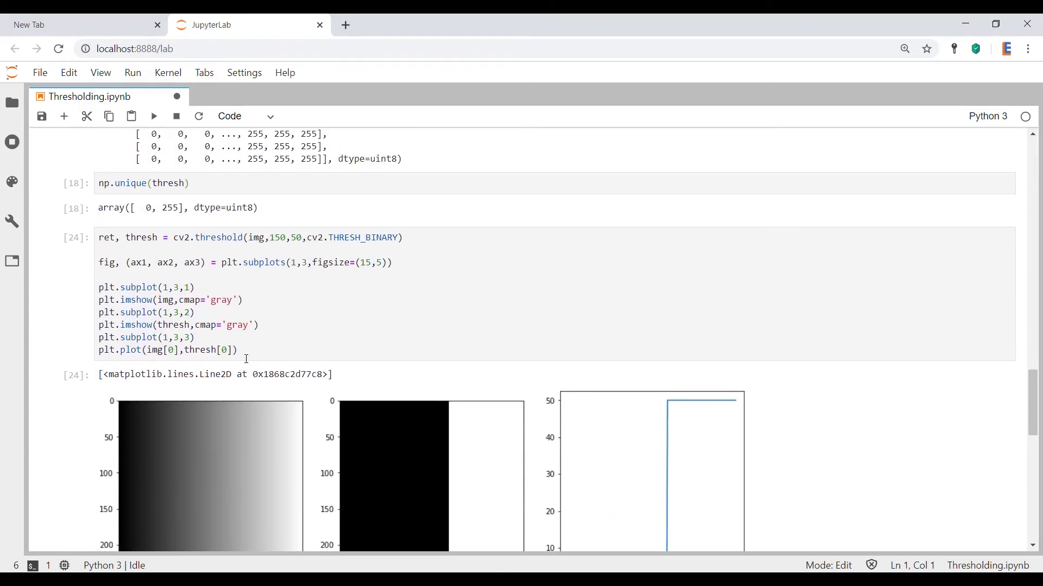
# Step: Enter cv2.threshold(img,150,50,cv2.THRESH_BINARY_INV) with the plotting code and execute the cell
pyautogui.scroll(-3)
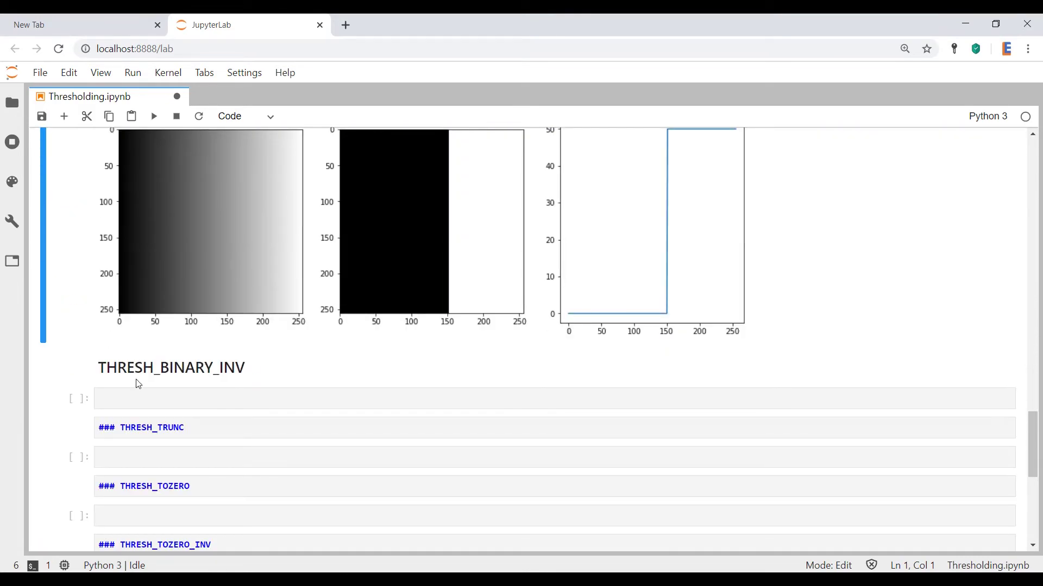
pyautogui.write('ret, thresh = cv2.threshold(img,150,50,cv2.THRESH_BINARY)')
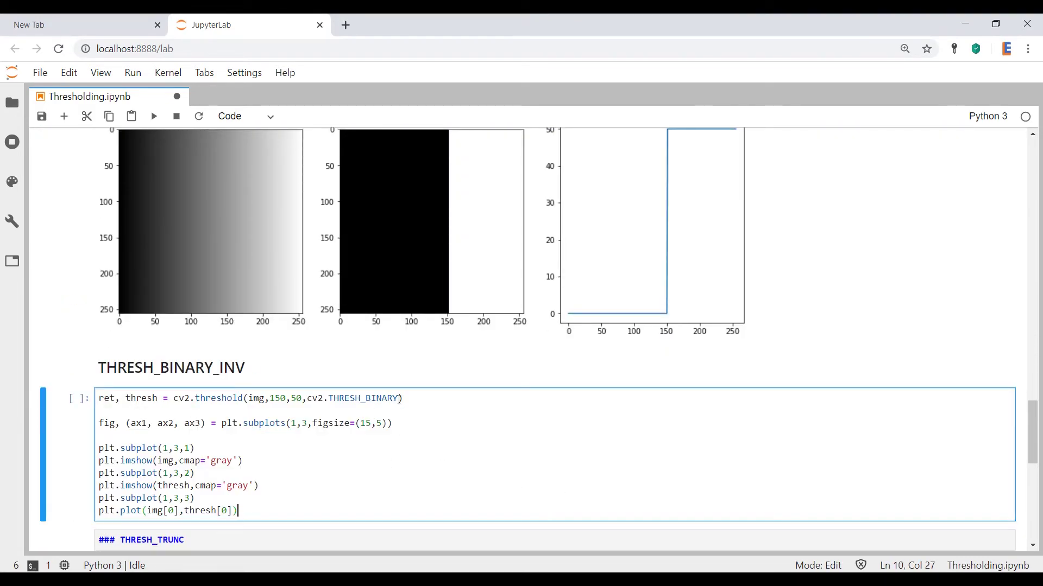
pyautogui.write('_INV')
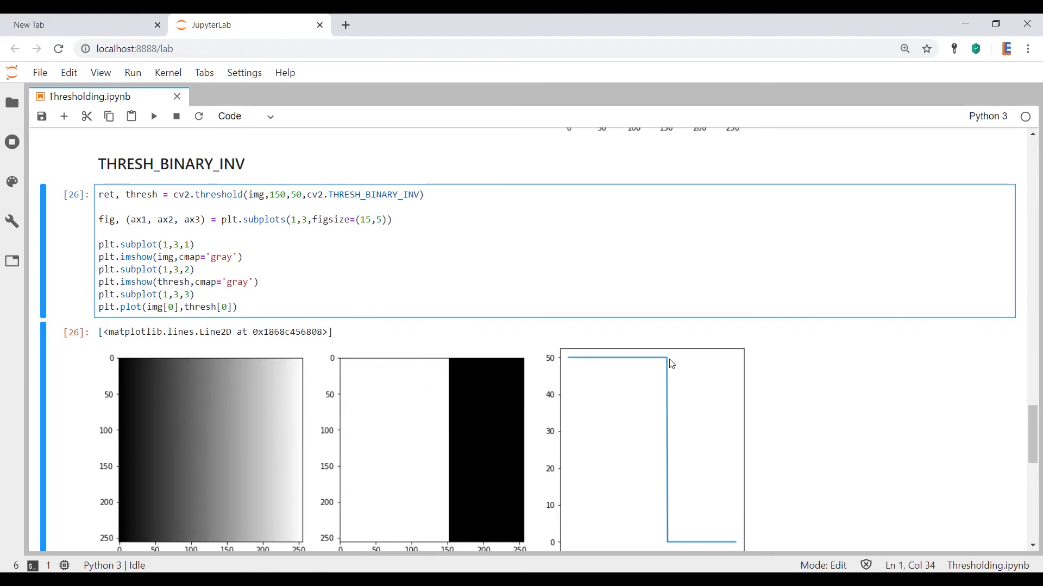
pyautogui.click(274, 194)
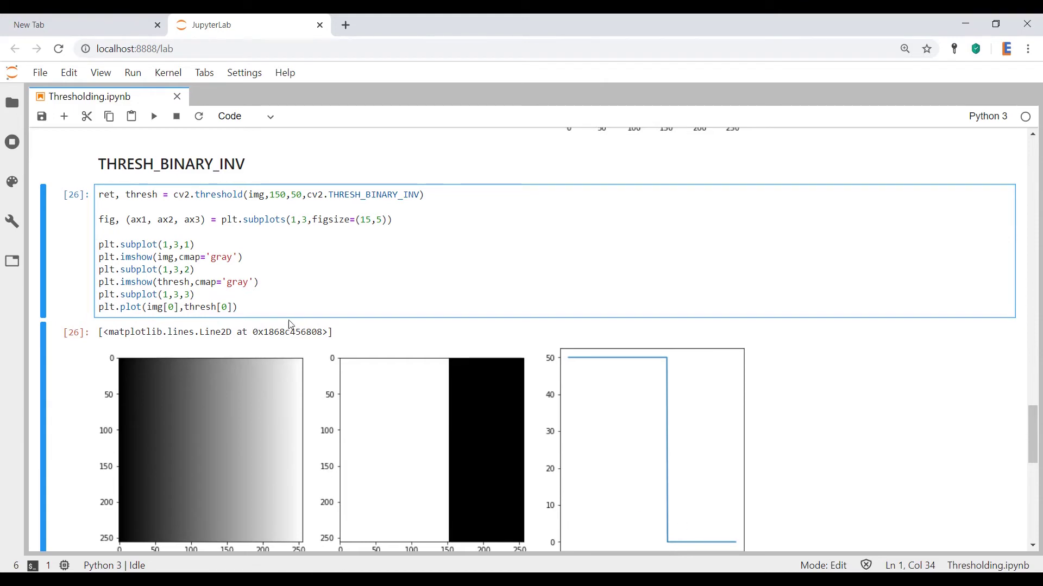
pyautogui.scroll(-3)
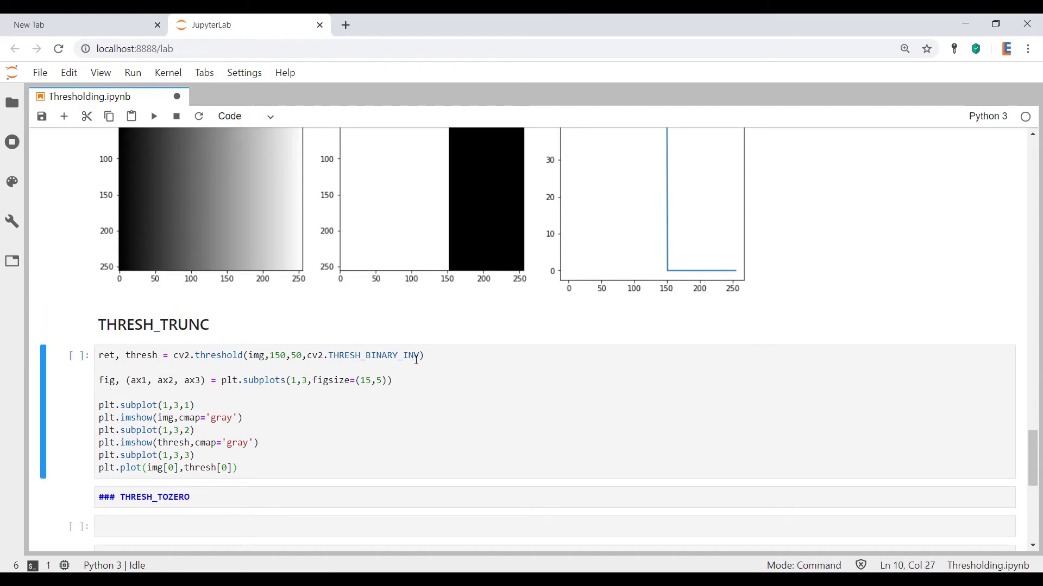
pyautogui.write('THRESH_TRUNC')
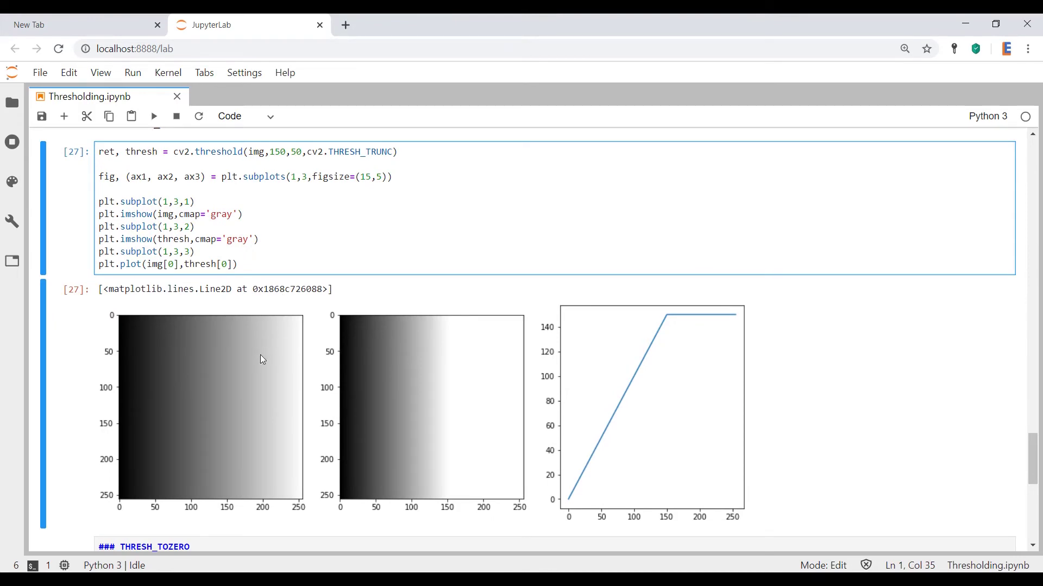
pyautogui.moveTo(208, 405)
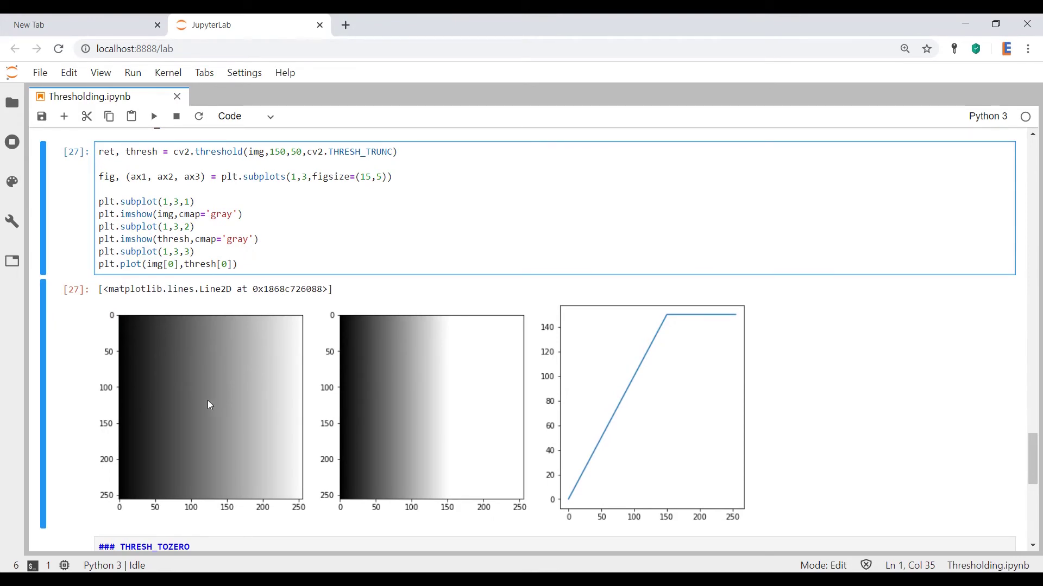
pyautogui.moveTo(165, 391)
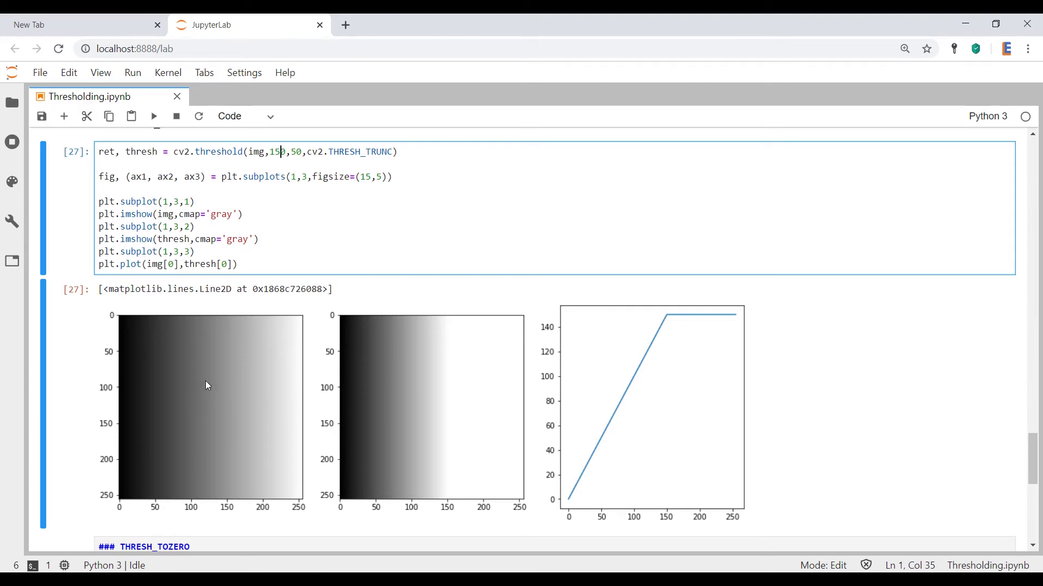
pyautogui.moveTo(227, 389)
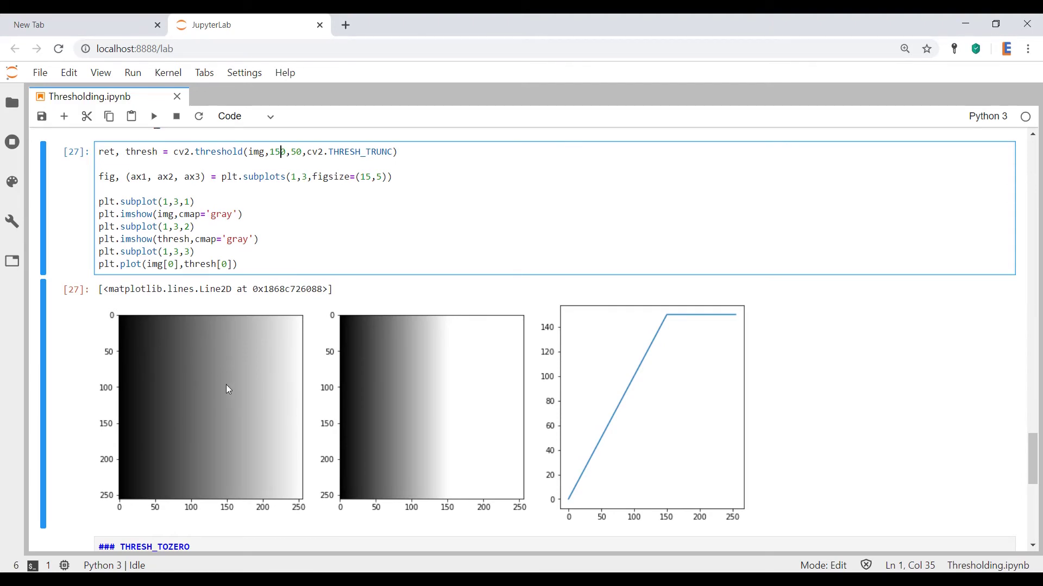
pyautogui.moveTo(225, 391)
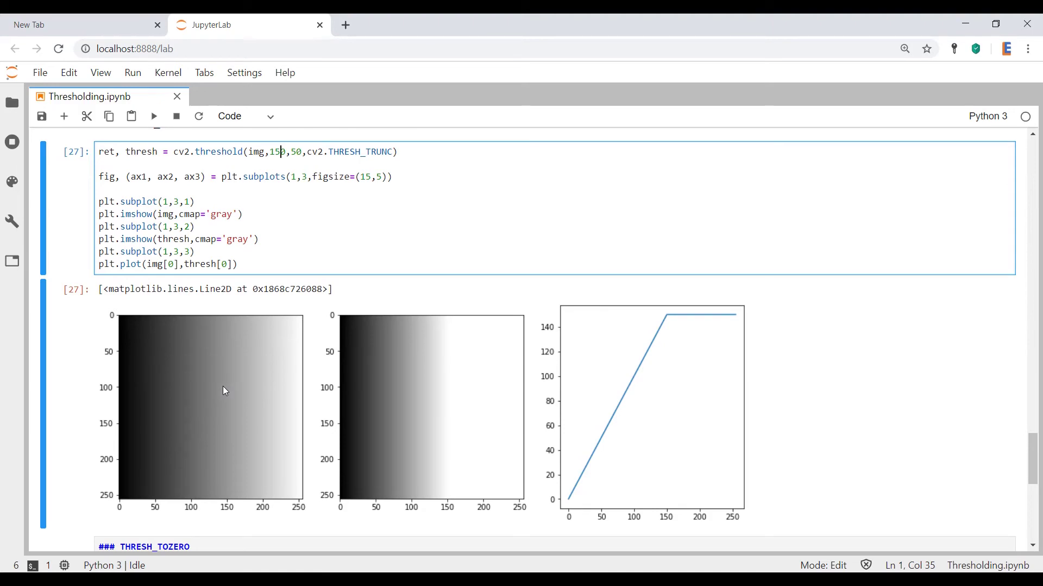
pyautogui.moveTo(160, 444)
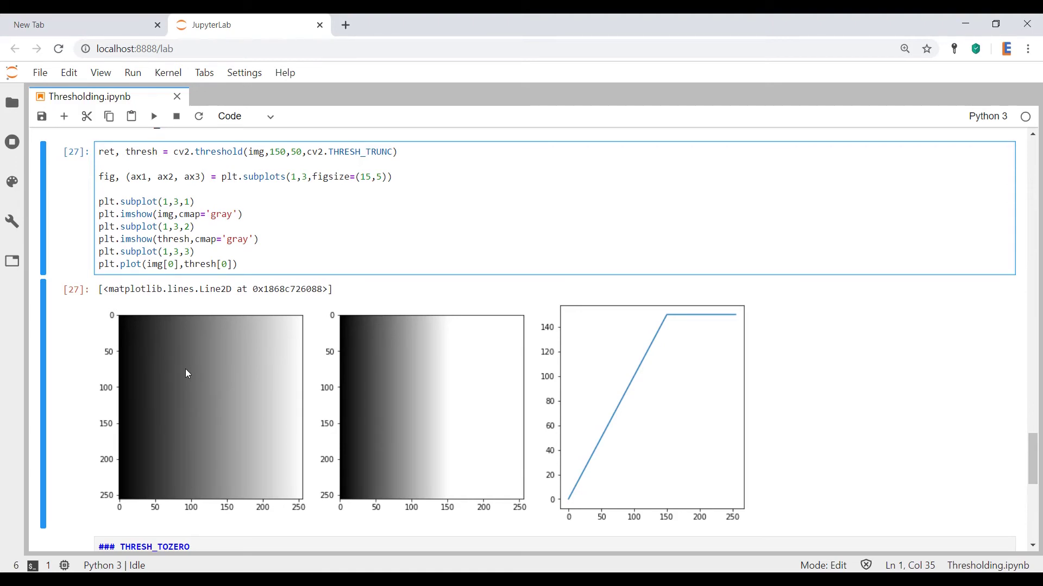
pyautogui.moveTo(401, 406)
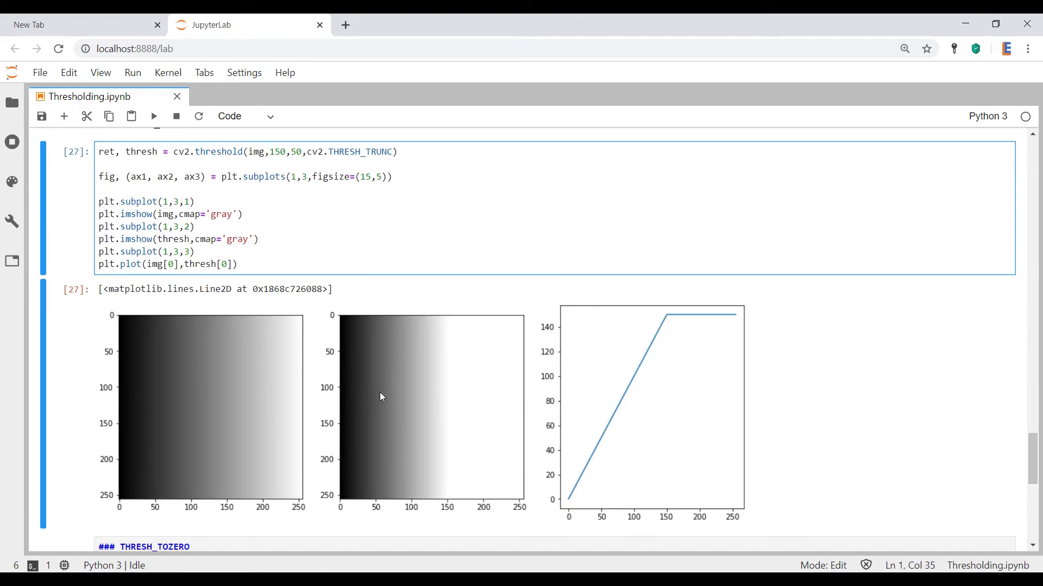
pyautogui.click(280, 151)
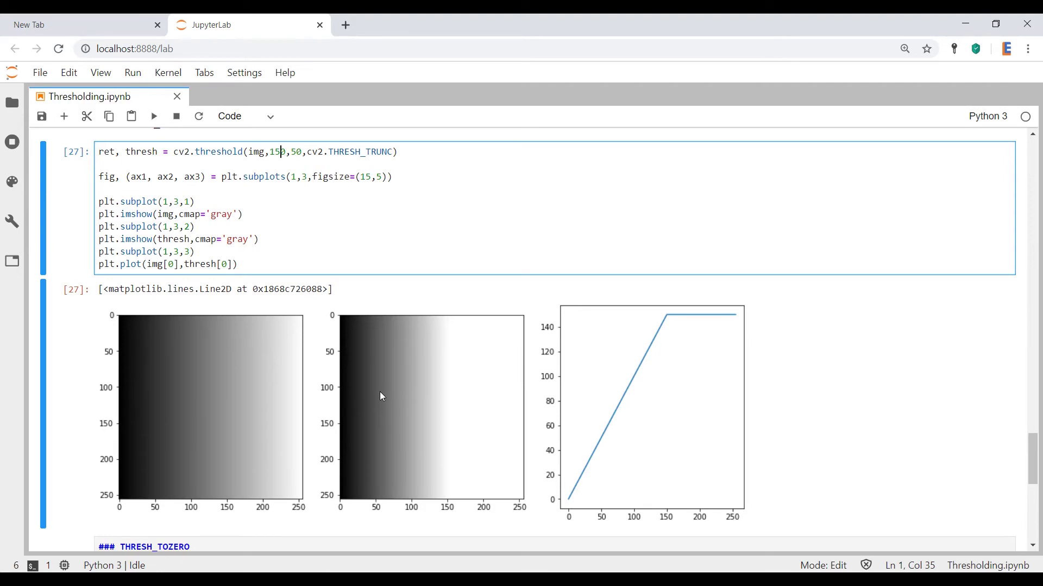
pyautogui.moveTo(404, 380)
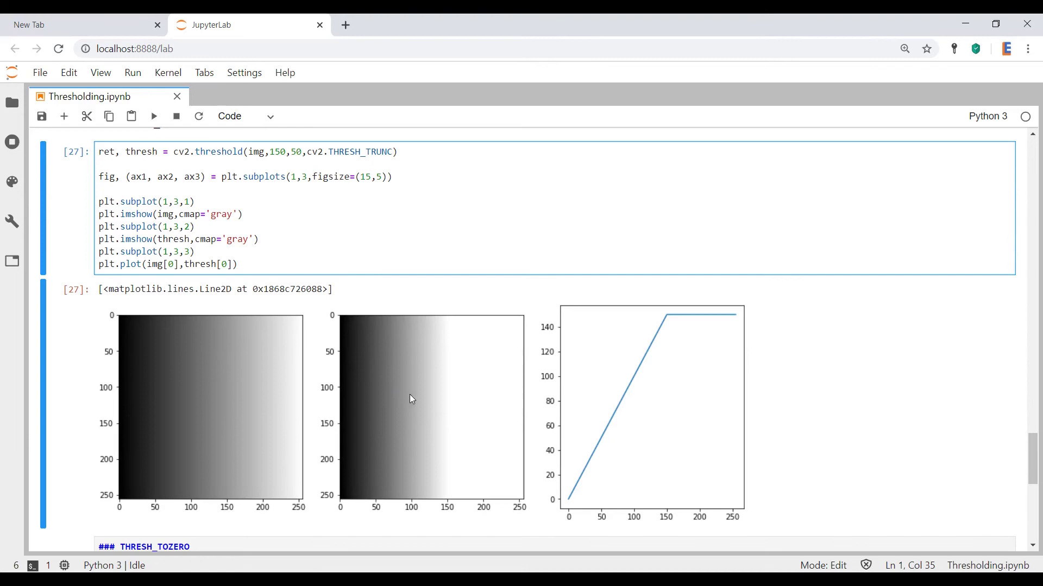
pyautogui.moveTo(447, 398)
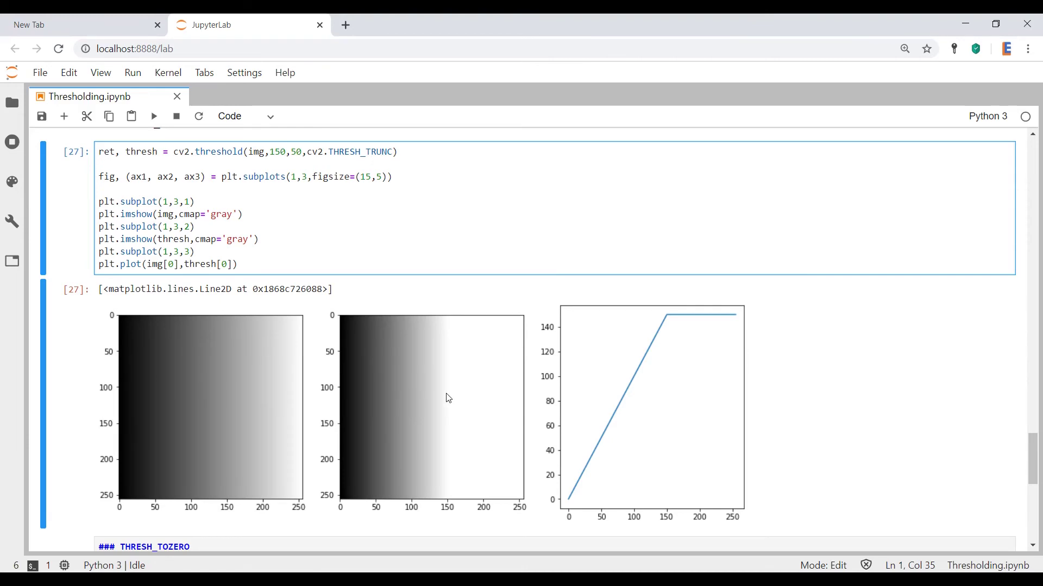
pyautogui.moveTo(464, 407)
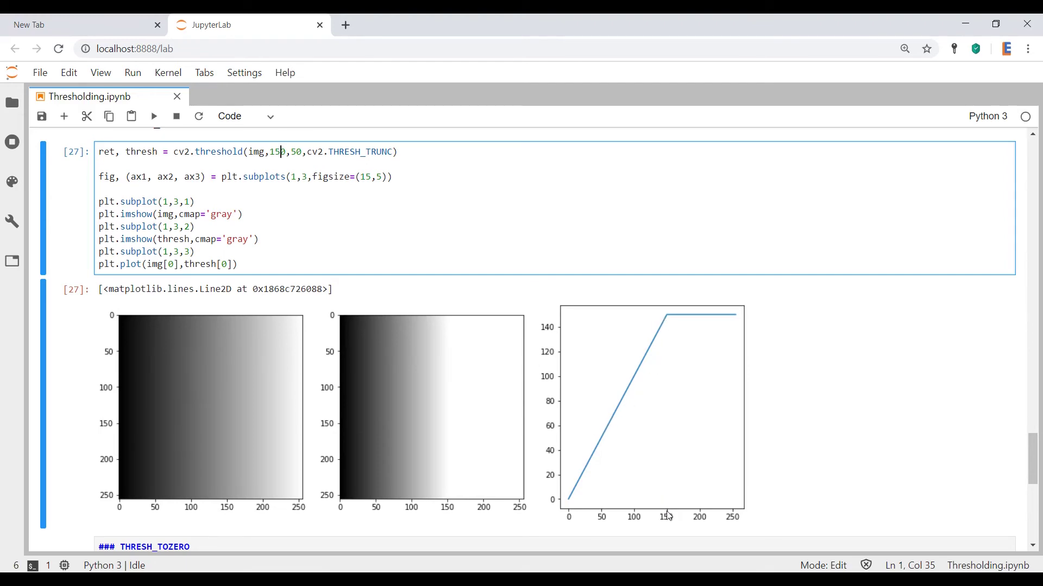
pyautogui.moveTo(669, 322)
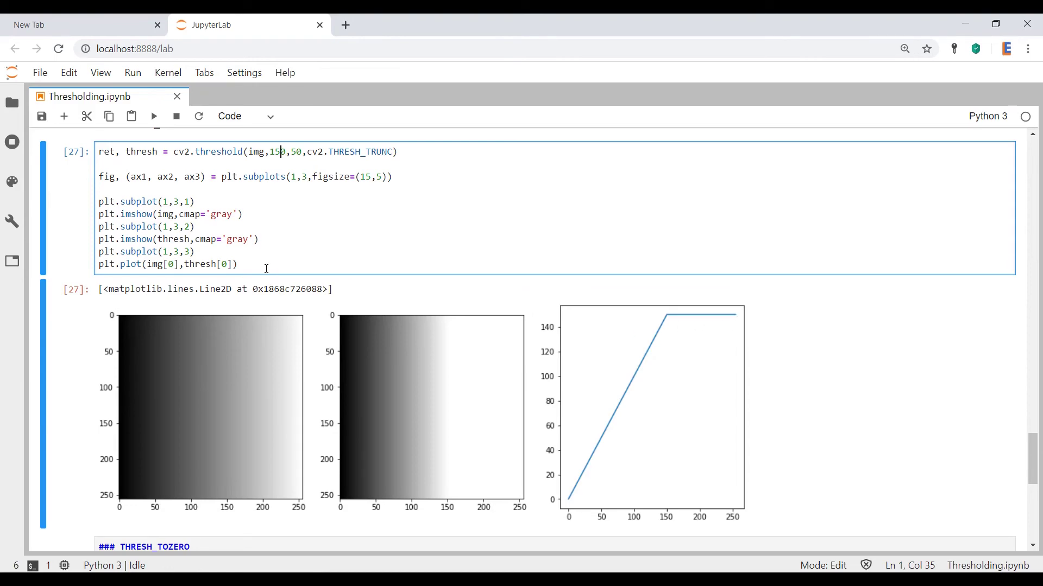
# Step: Scroll down to the THRESH_TOZERO_INV heading and its empty code cell
pyautogui.scroll(-3)
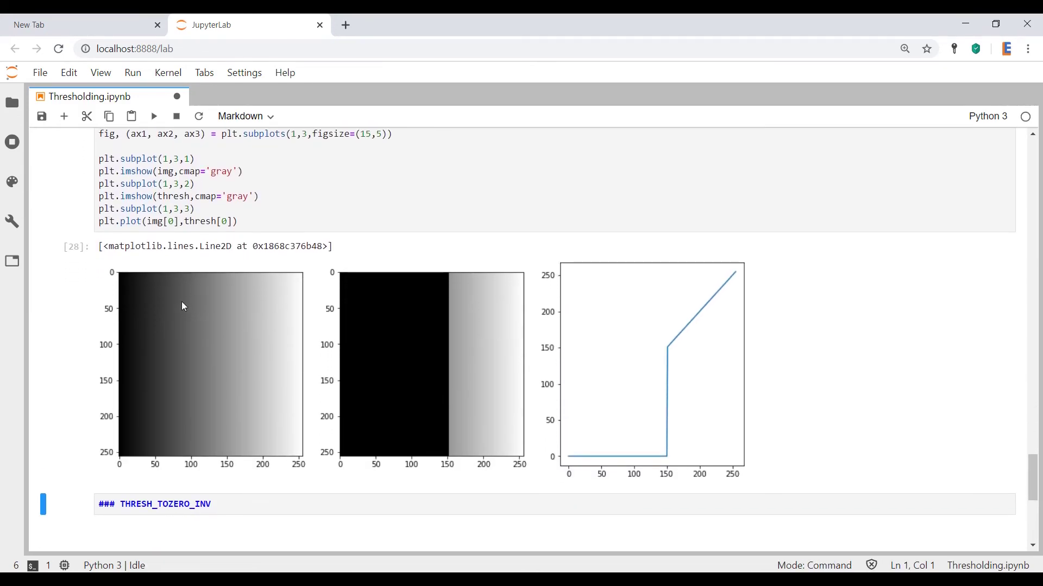
pyautogui.moveTo(166, 384)
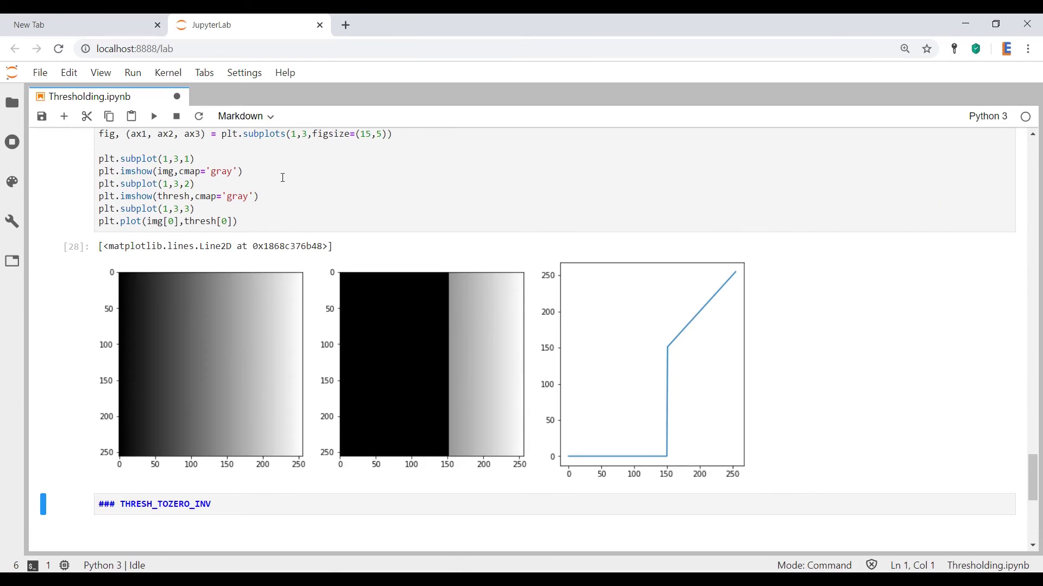
pyautogui.moveTo(450, 472)
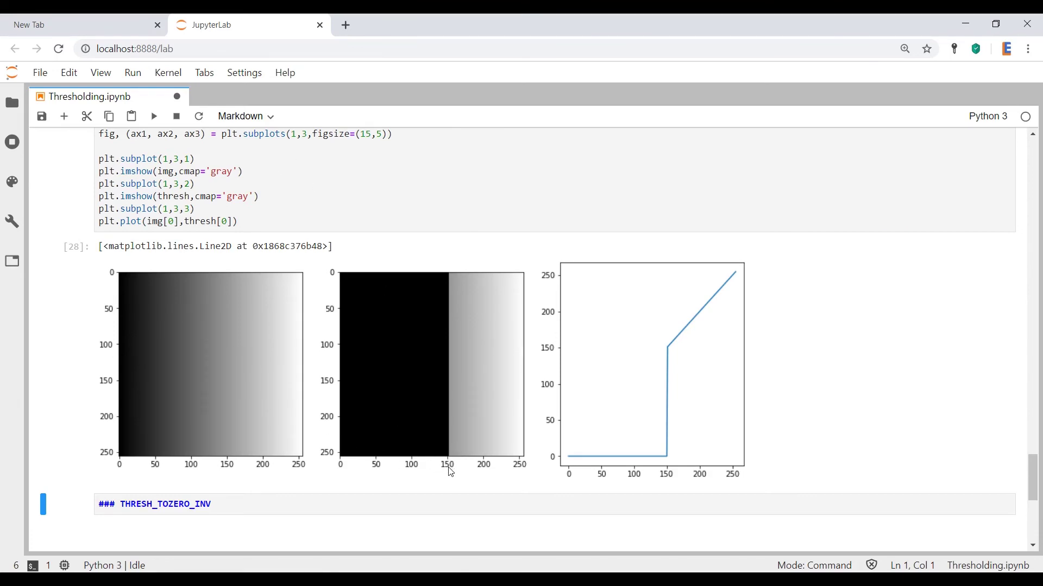
pyautogui.moveTo(332, 381)
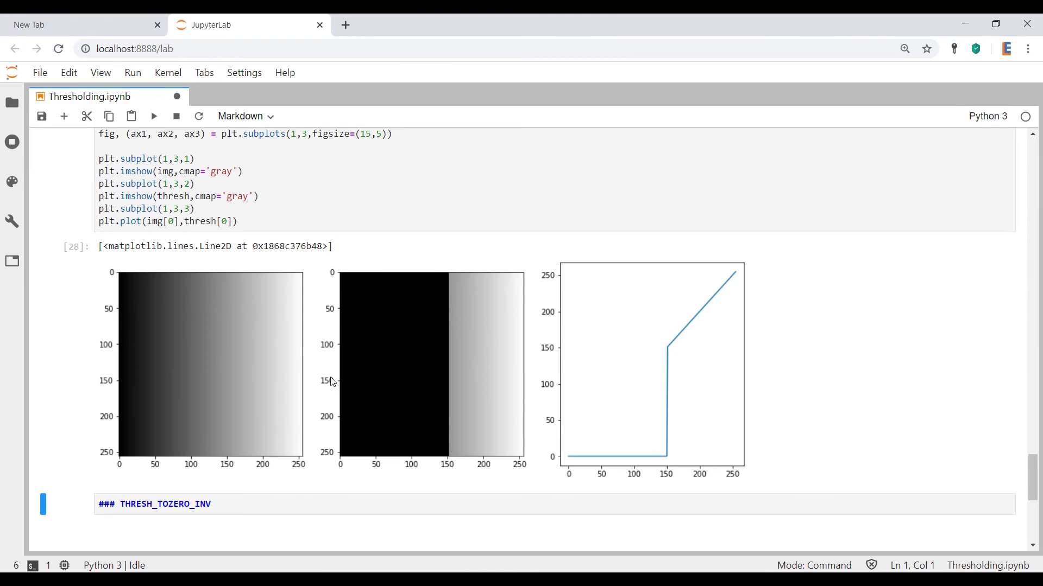
pyautogui.moveTo(510, 288)
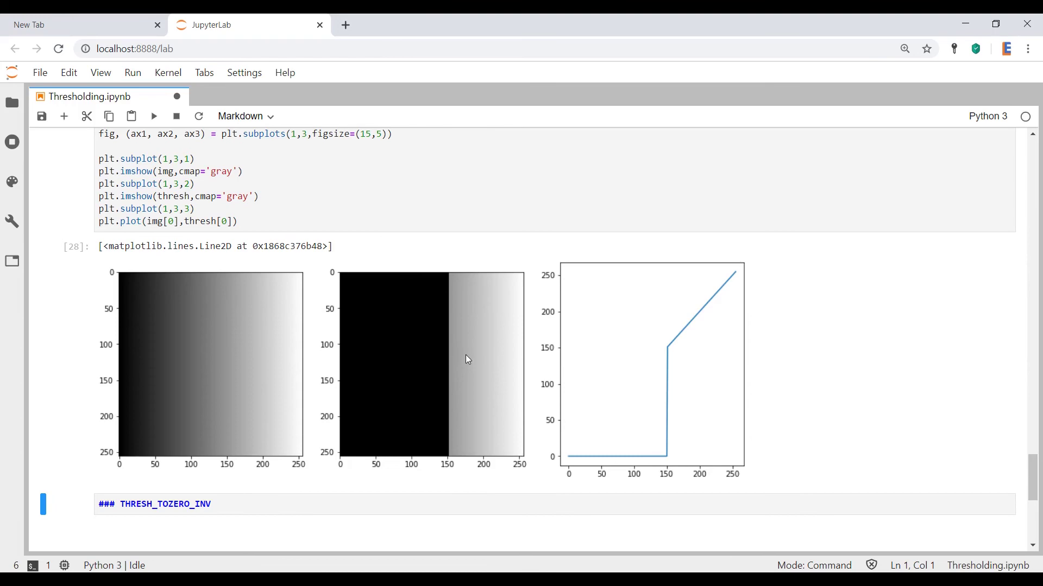
pyautogui.moveTo(480, 366)
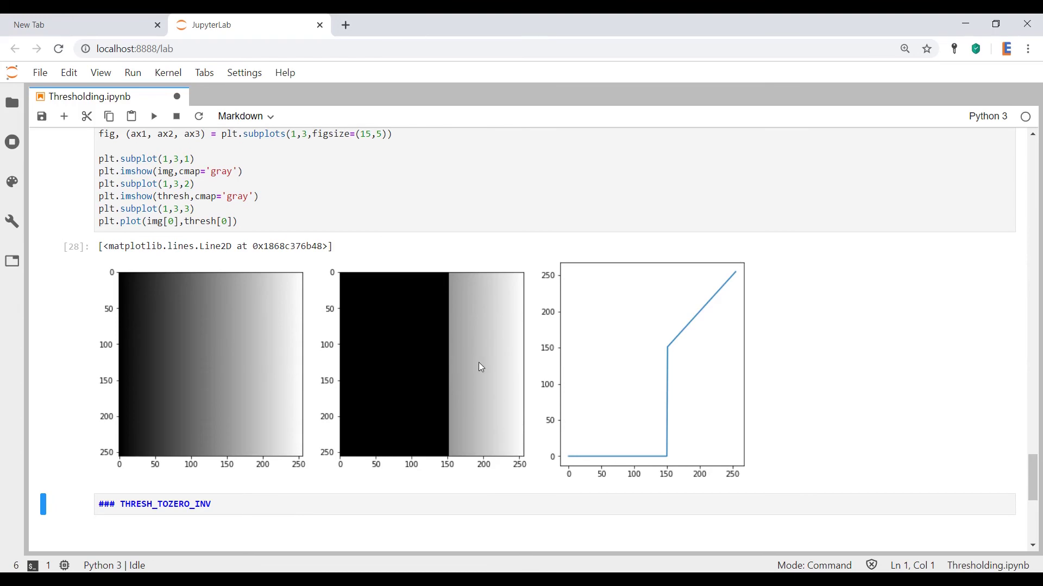
pyautogui.moveTo(575, 458)
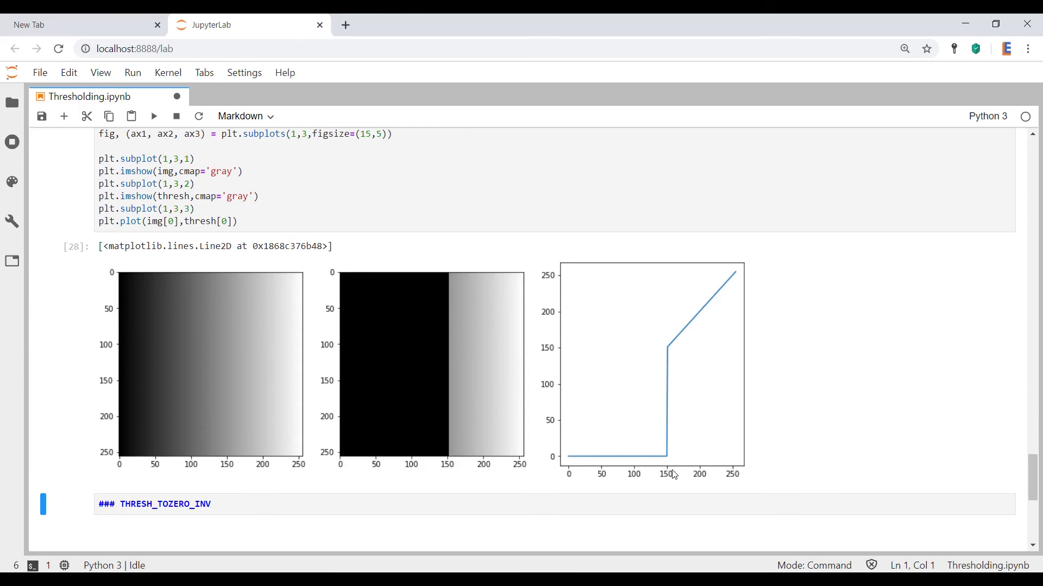
pyautogui.moveTo(672, 468)
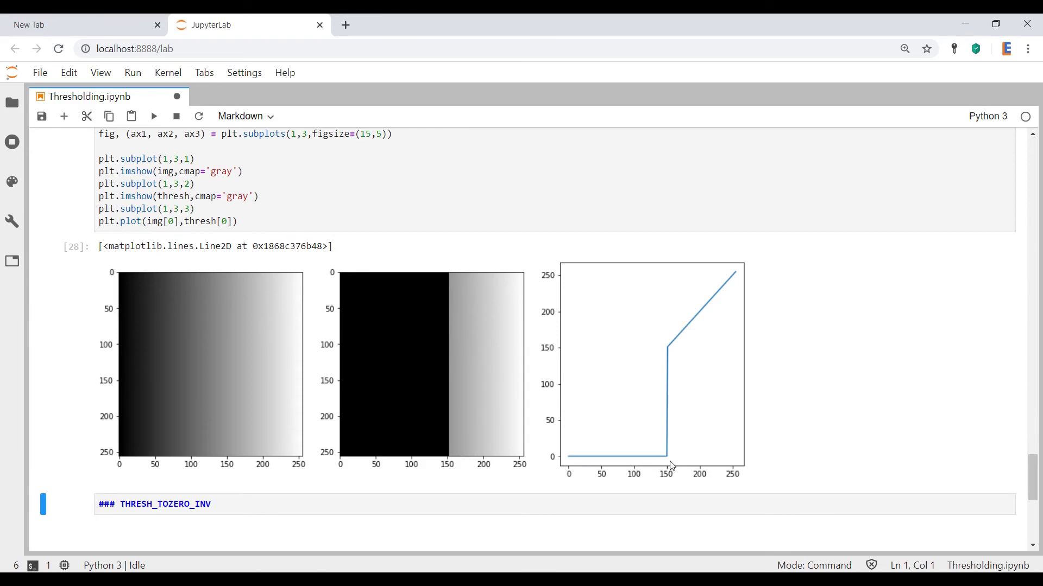
pyautogui.moveTo(754, 272)
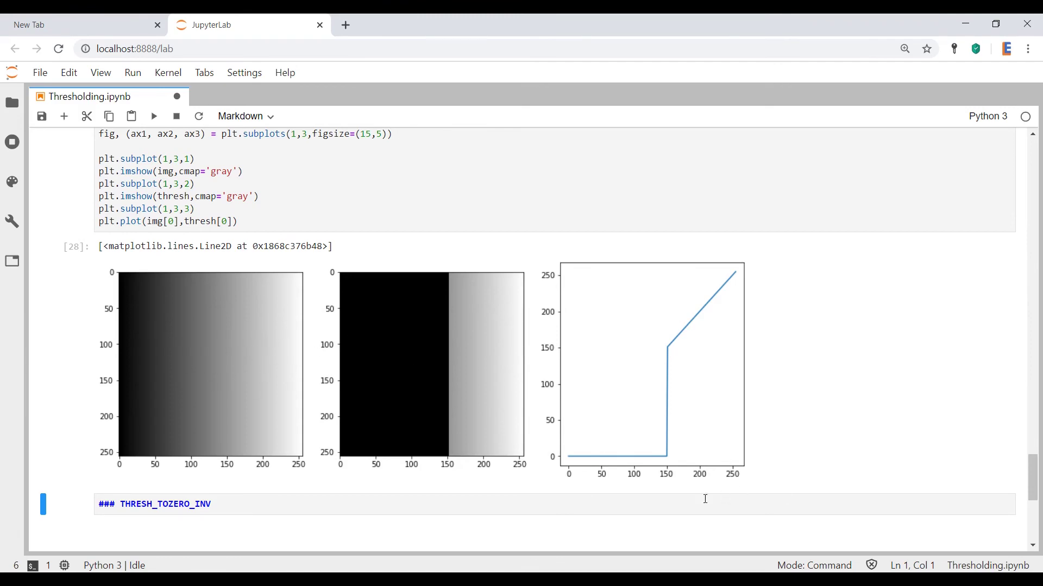
pyautogui.moveTo(611, 464)
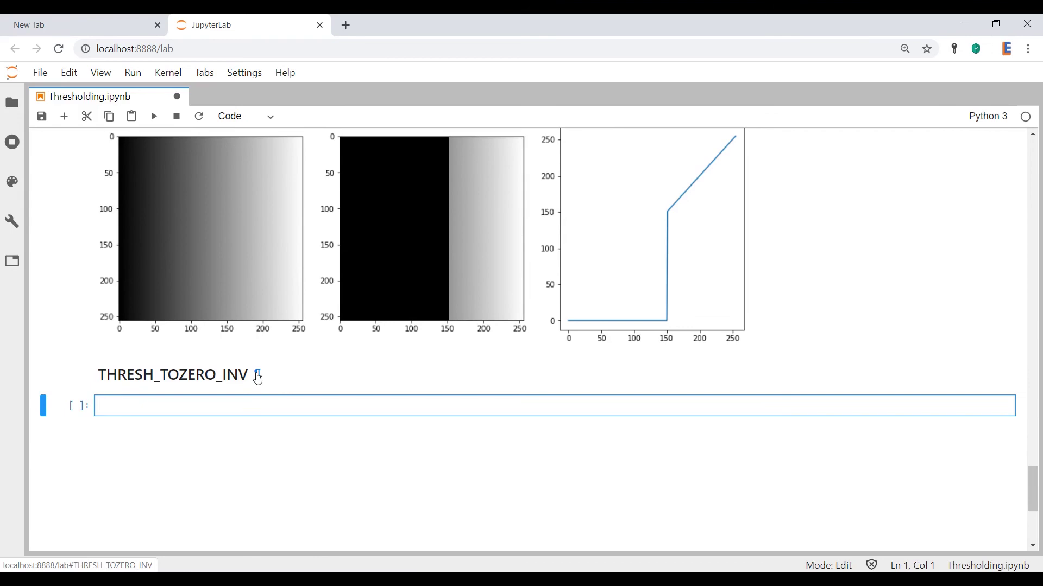
# Step: Enter cv2.threshold(img,150,50,cv2.THRESH_TOZERO_INV) with subplot lines and execute the cell
pyautogui.write('ret, thresh = cv2.threshold(img,150,50,cv2.THRESH_TOZERO)')
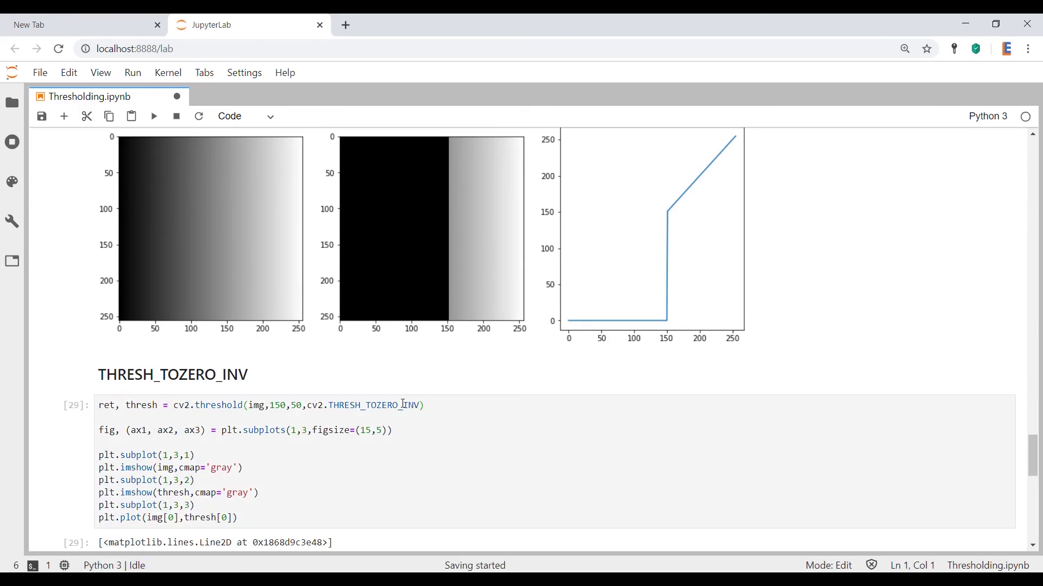
pyautogui.scroll(-3)
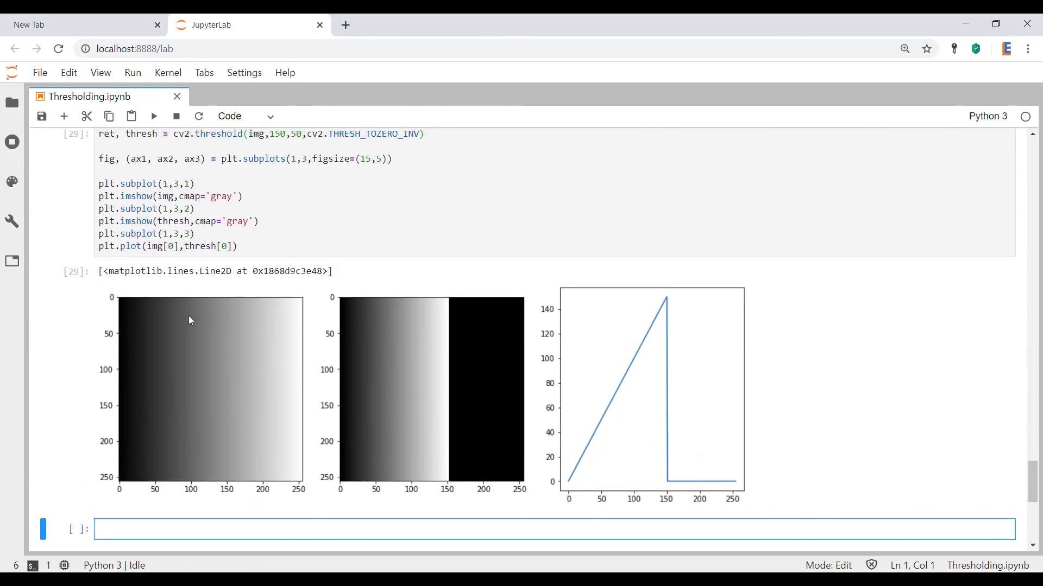
pyautogui.moveTo(170, 387)
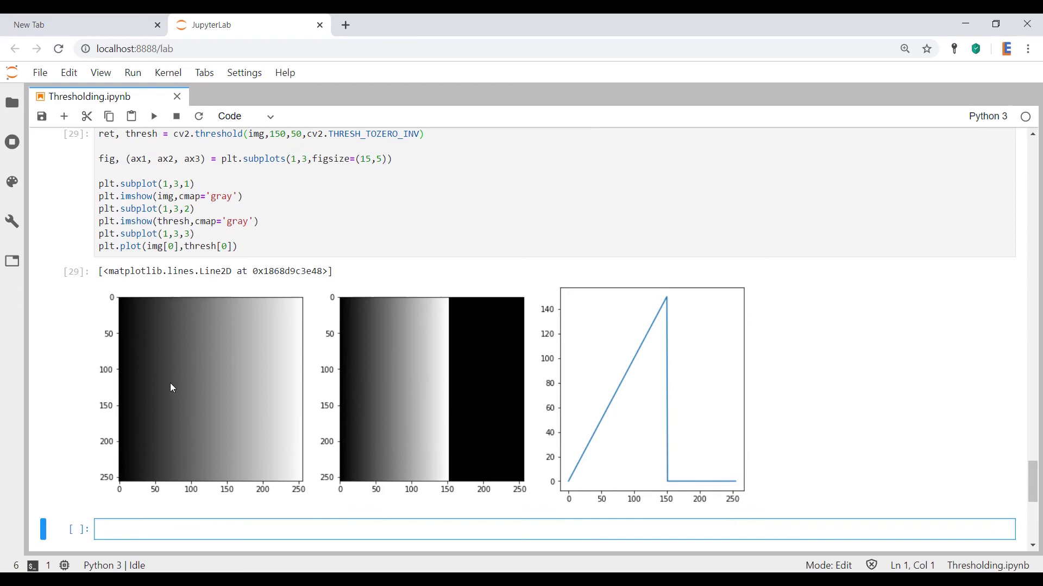
pyautogui.moveTo(169, 390)
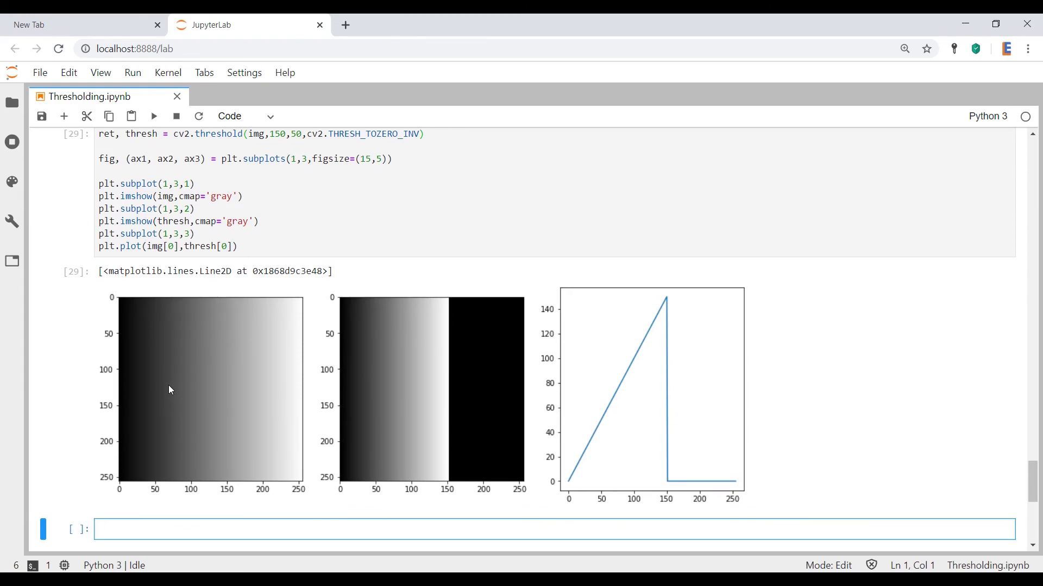
pyautogui.moveTo(471, 326)
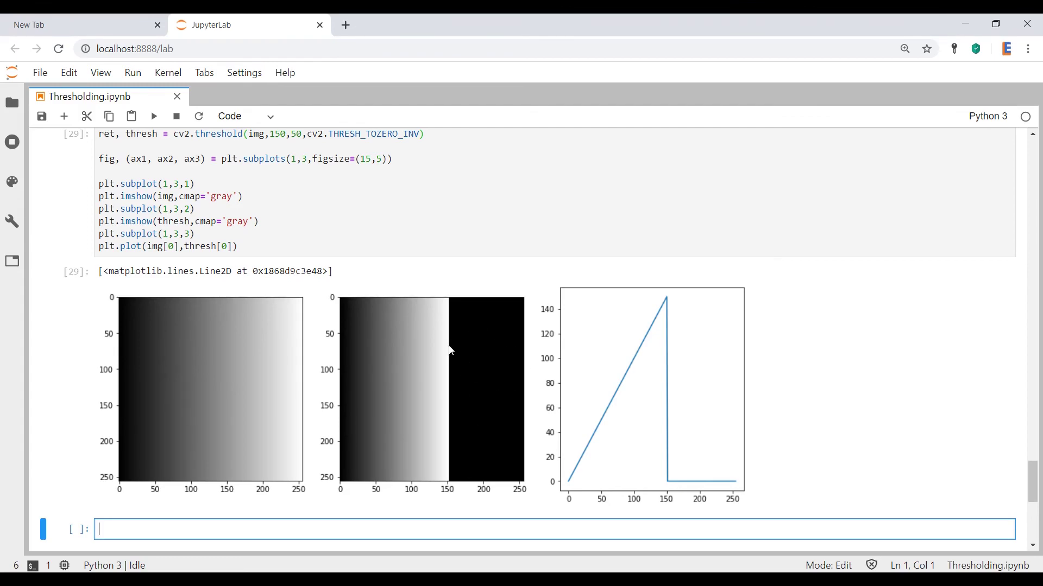
pyautogui.moveTo(483, 370)
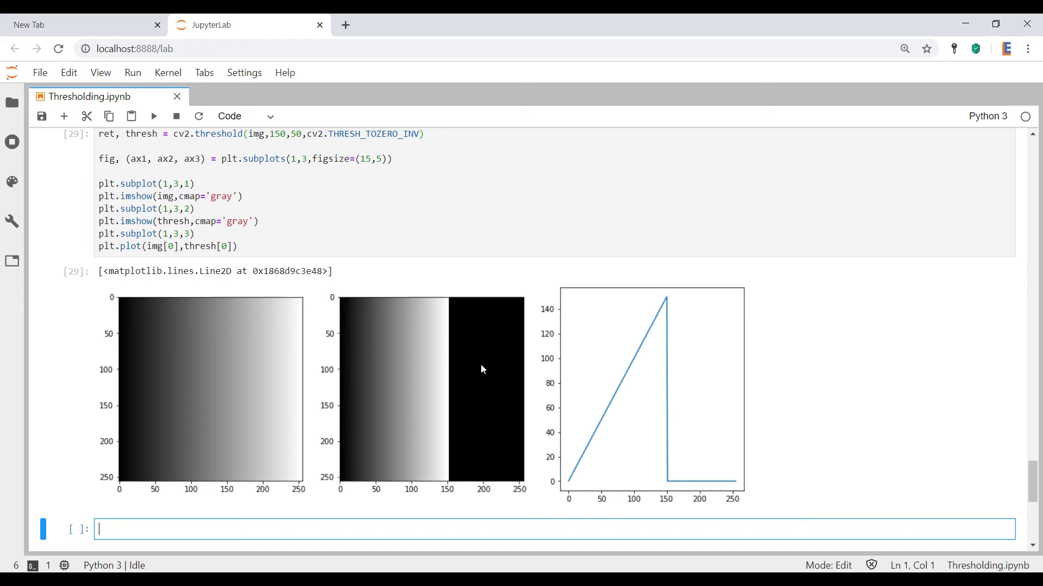
pyautogui.moveTo(403, 368)
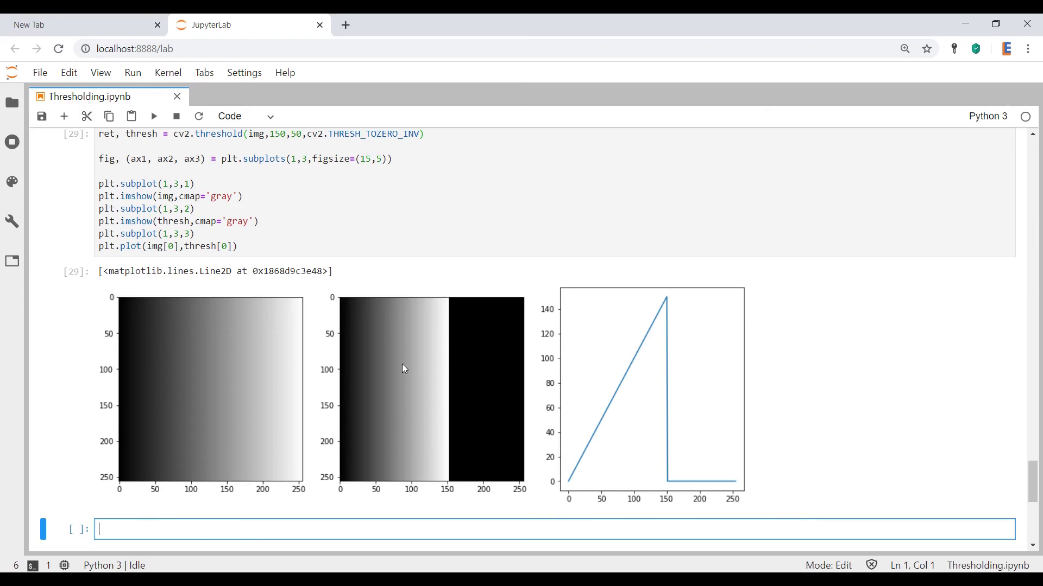
pyautogui.moveTo(581, 427)
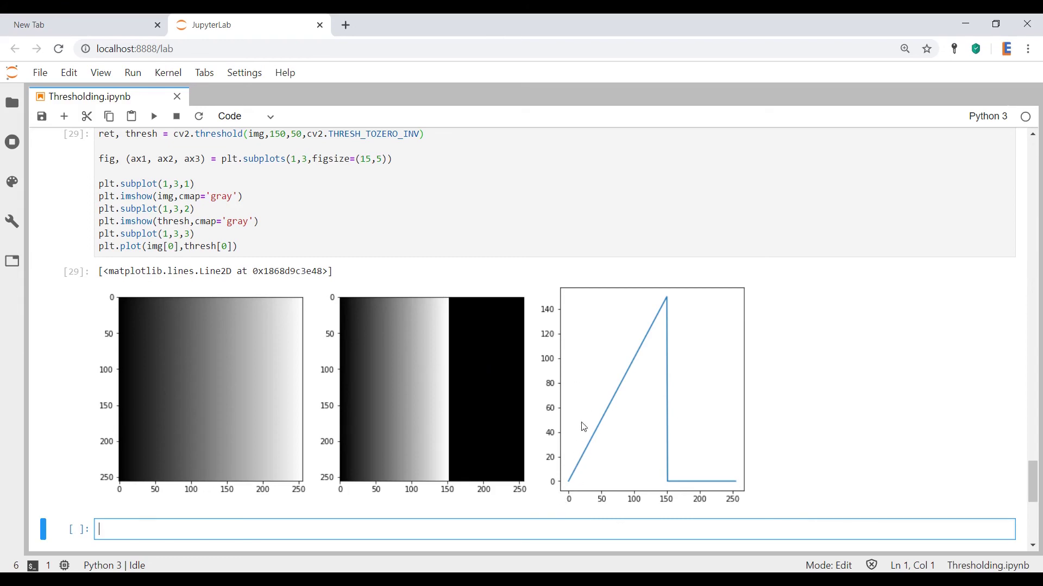
pyautogui.moveTo(603, 416)
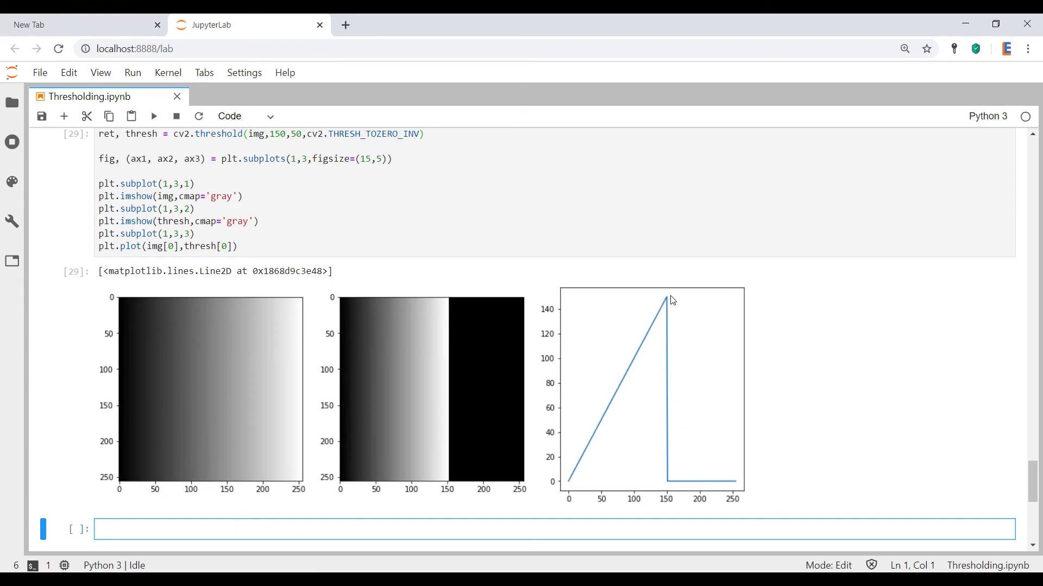
pyautogui.moveTo(735, 477)
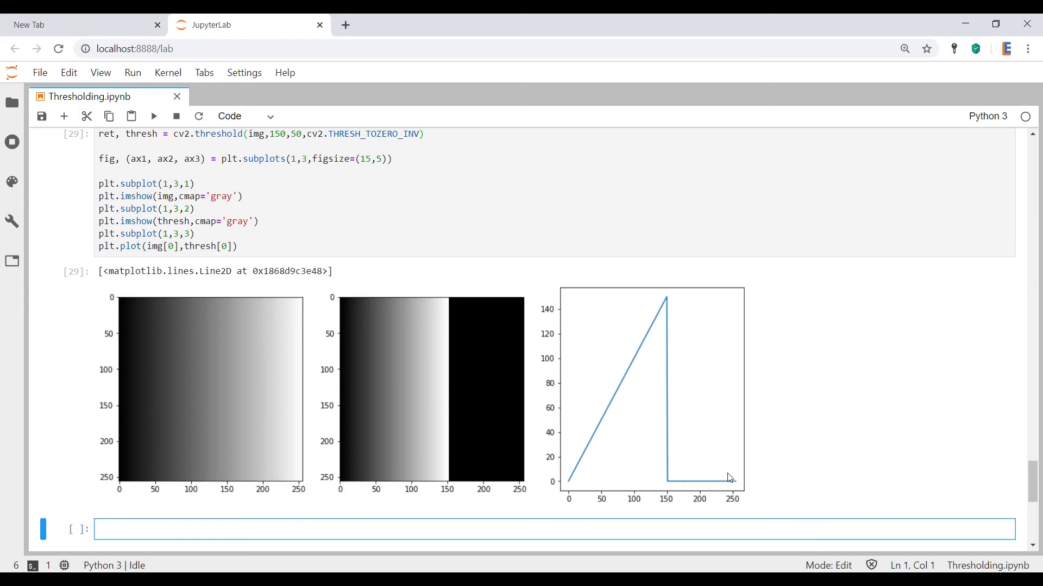
pyautogui.moveTo(729, 476)
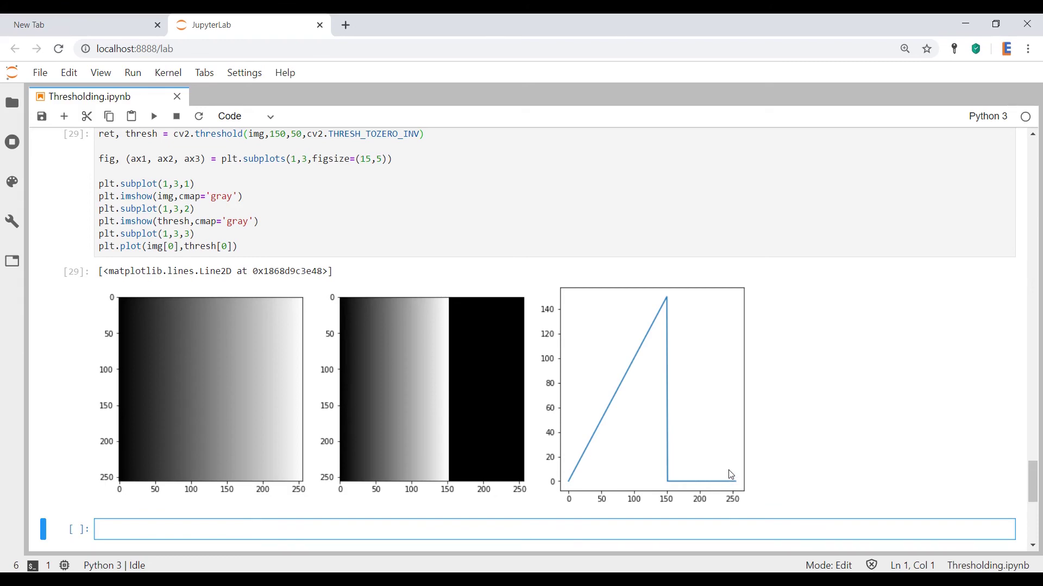
# Step: Scroll the notebook back to the OpenCV threshold-types formula table
pyautogui.scroll(-3)
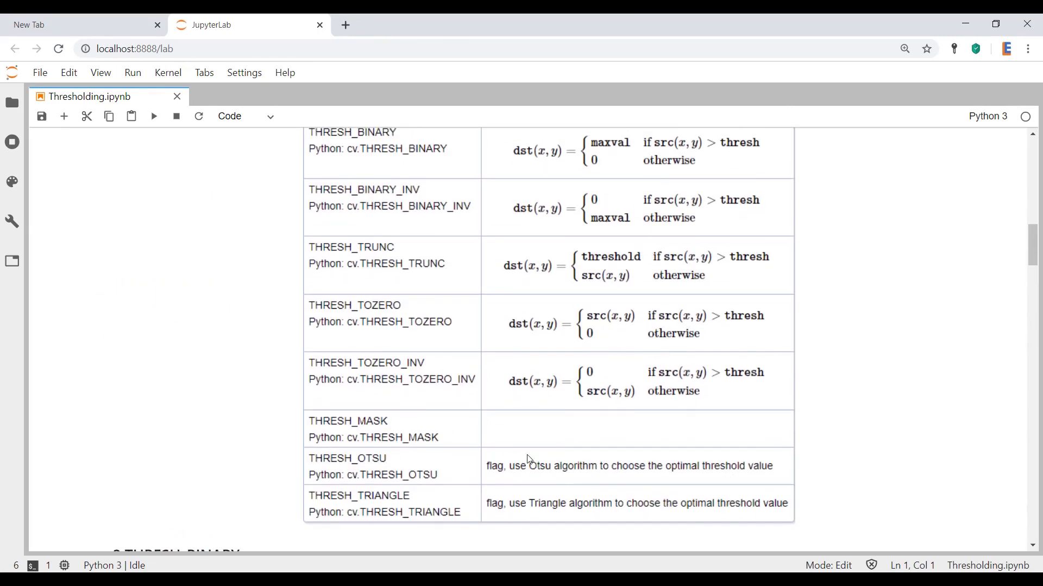
pyautogui.moveTo(491, 456)
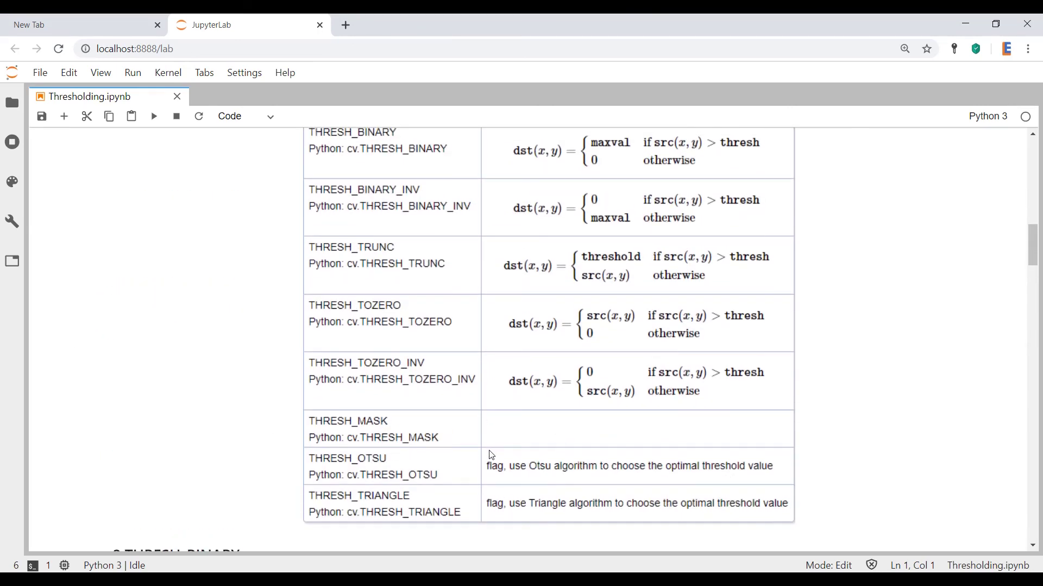